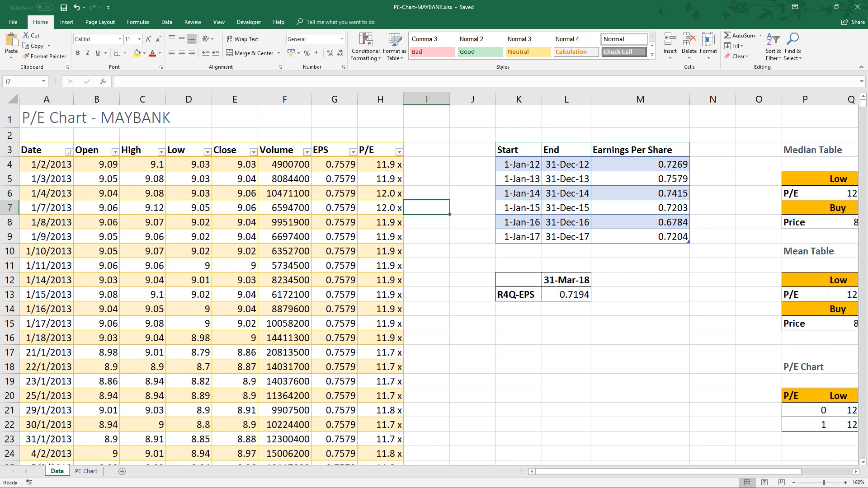
mouse_move(709, 463)
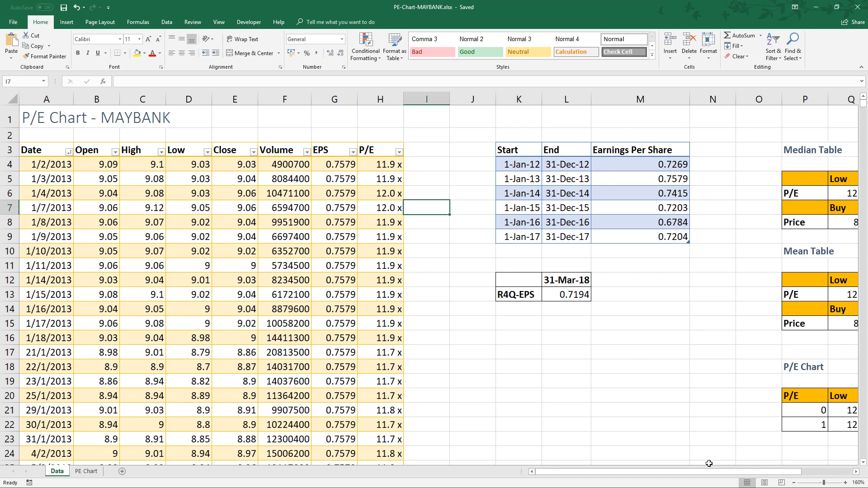
Inspect the PERCENTILE formulas behind the high and low P/E in S6 and Q6, then show the PE Chart sheet.
scroll("right", 3)
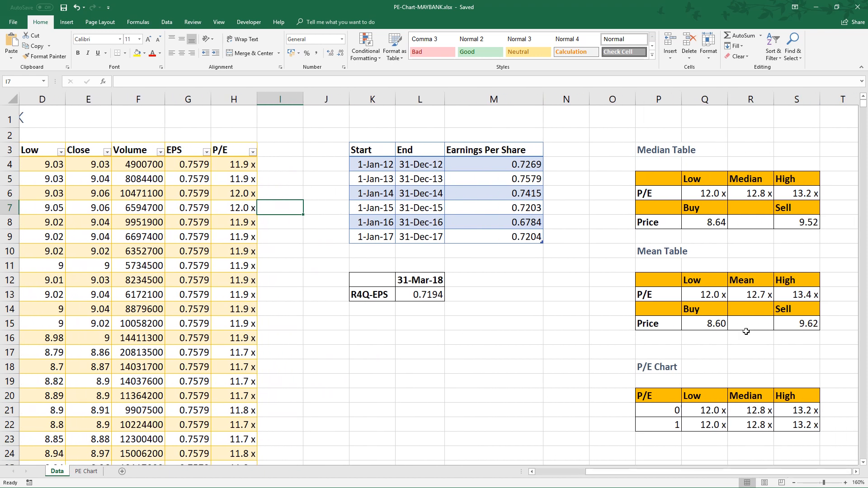
left_click(796, 193)
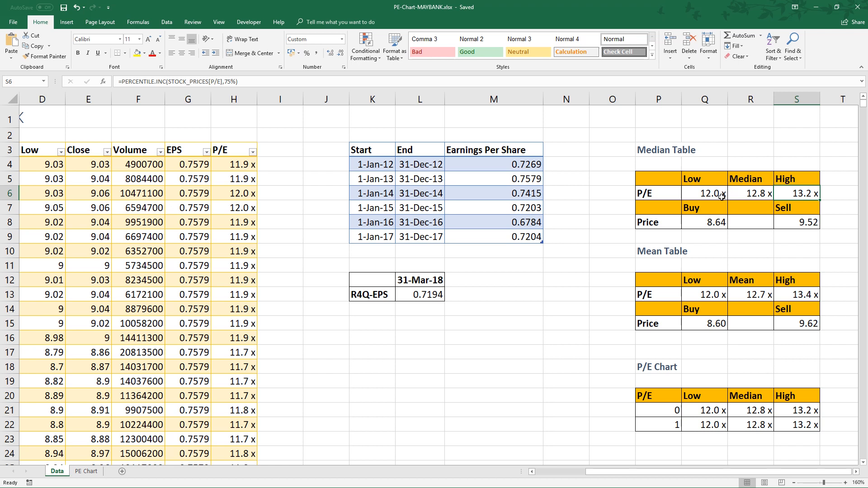
left_click(704, 192)
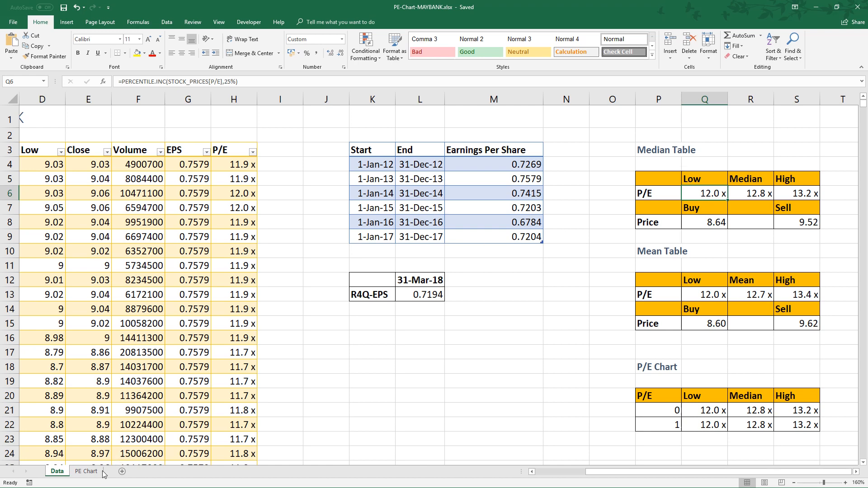
left_click(85, 471)
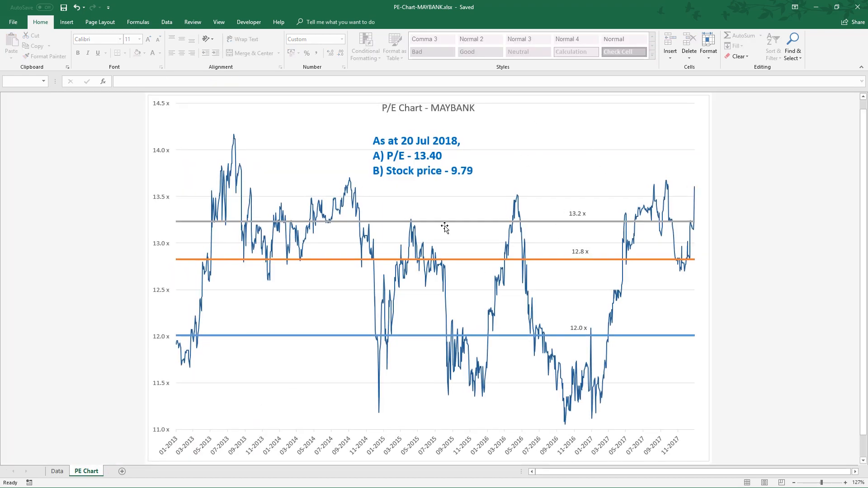
mouse_move(446, 228)
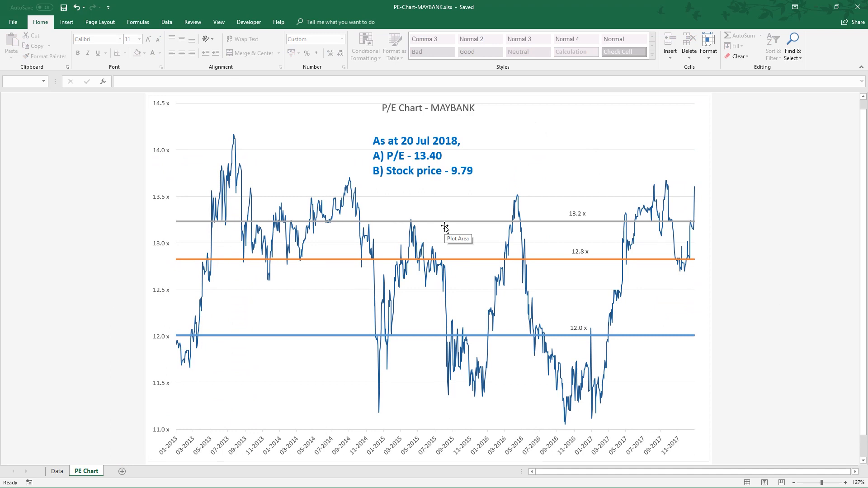
mouse_move(446, 218)
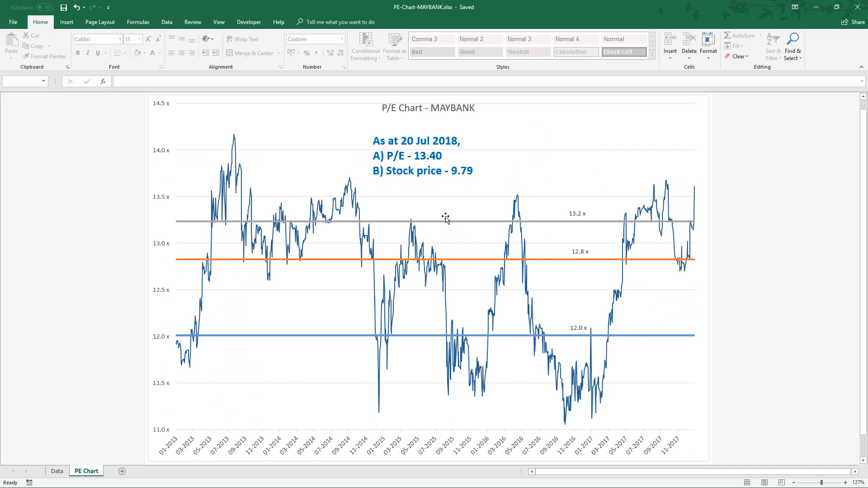
mouse_move(446, 218)
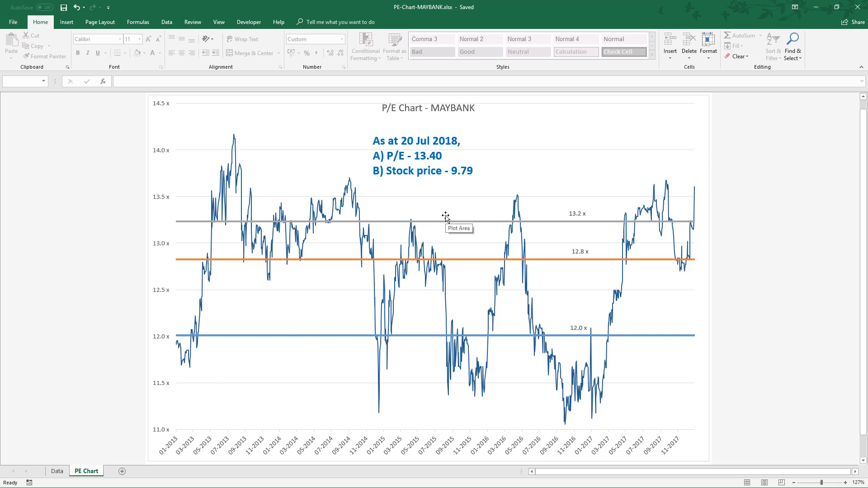
mouse_move(446, 216)
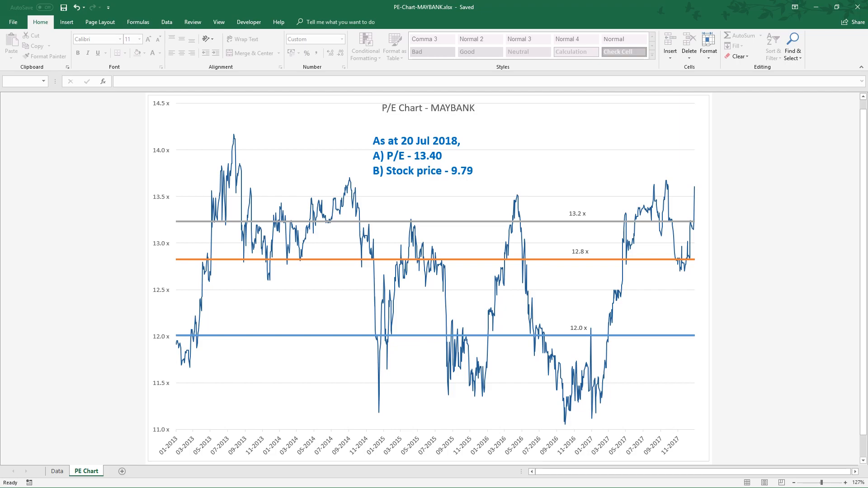
Switch from Excel to Chrome's WSJ MAYBANK quote tab showing trailing EPS RM0.73.
left_click(217, 6)
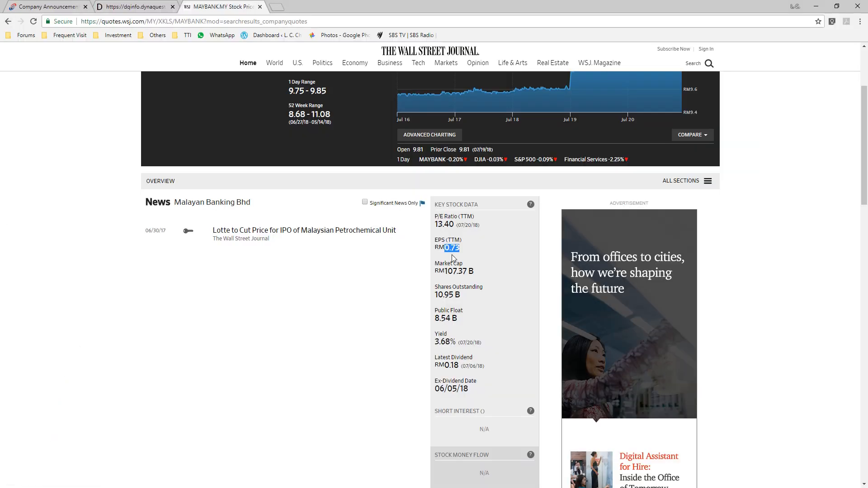
Filter Company Announcements to Financial Results for Malayan Banking Berhad and submit the search.
left_click(47, 7)
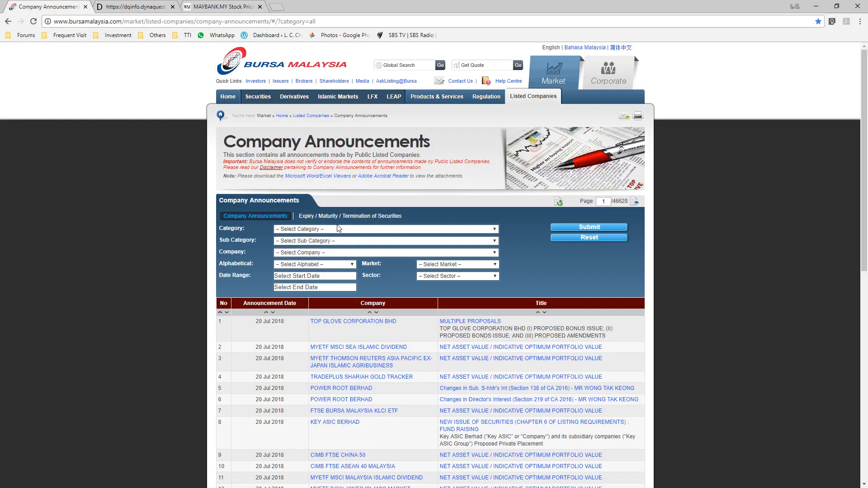
left_click(383, 229)
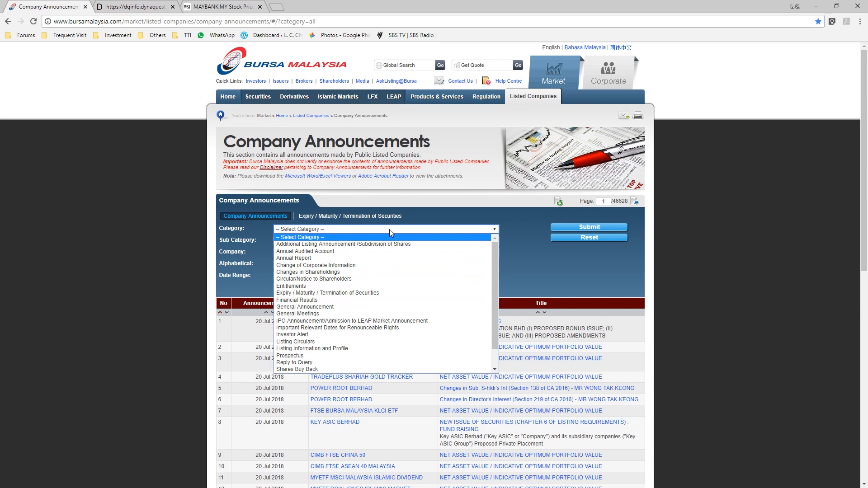
left_click(297, 300)
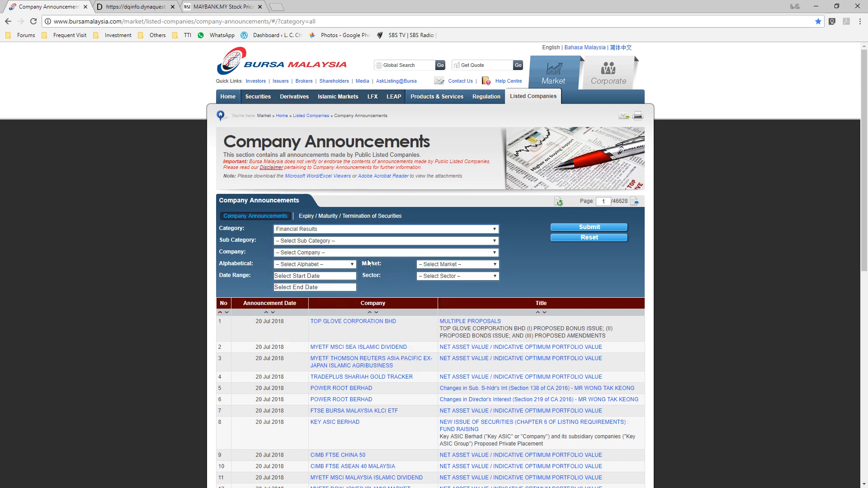
left_click(385, 252)
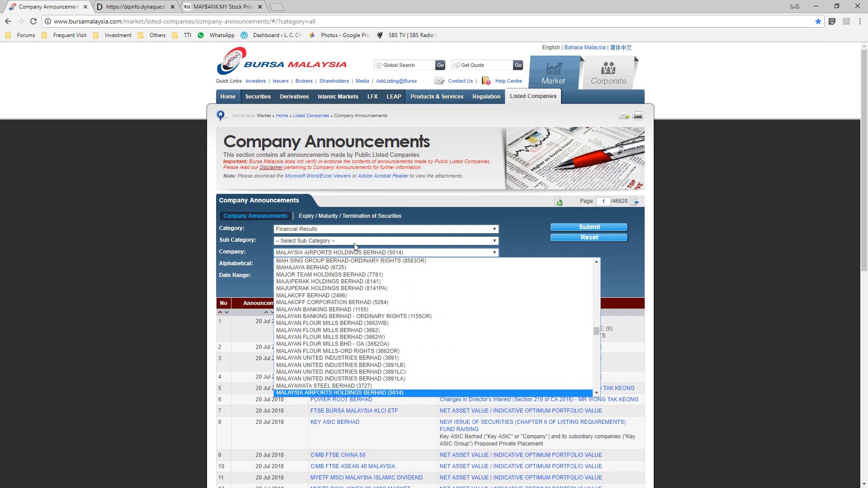
left_click(337, 323)
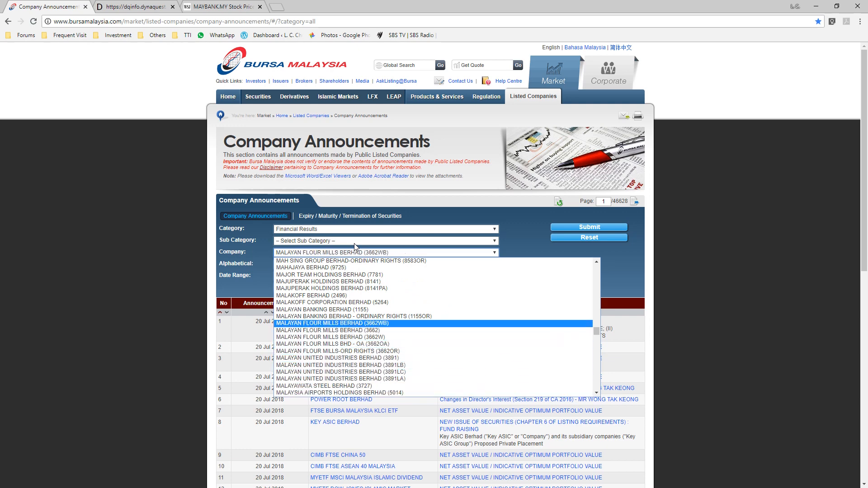
left_click(326, 309)
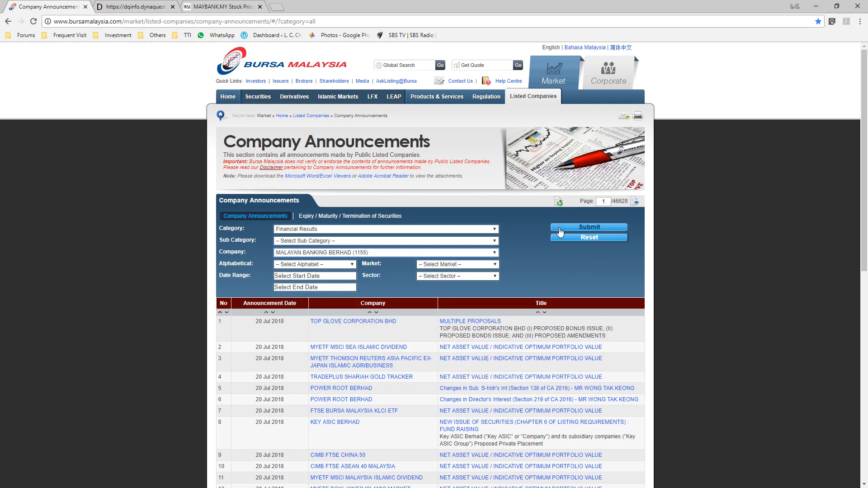
left_click(587, 228)
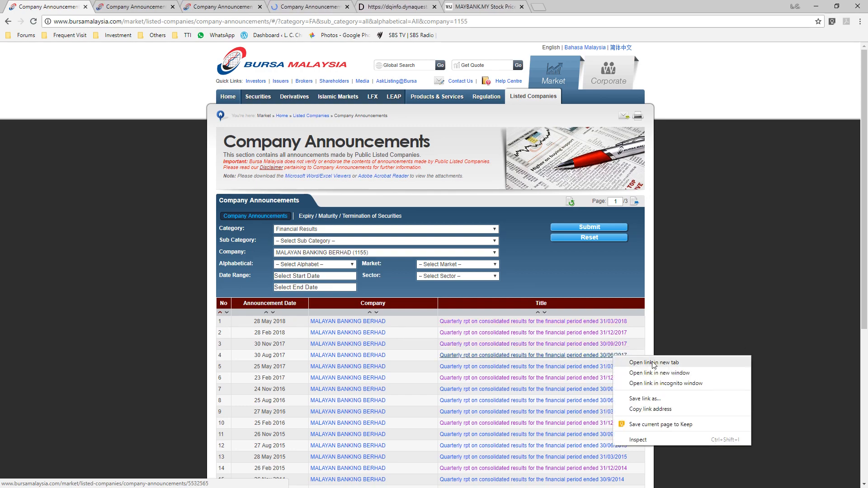
Check basic EPS 17.26 sen (Mar 2018) and 16.09 sen (Jun 2017) in the reports, then return to the WSJ quote.
left_click(650, 362)
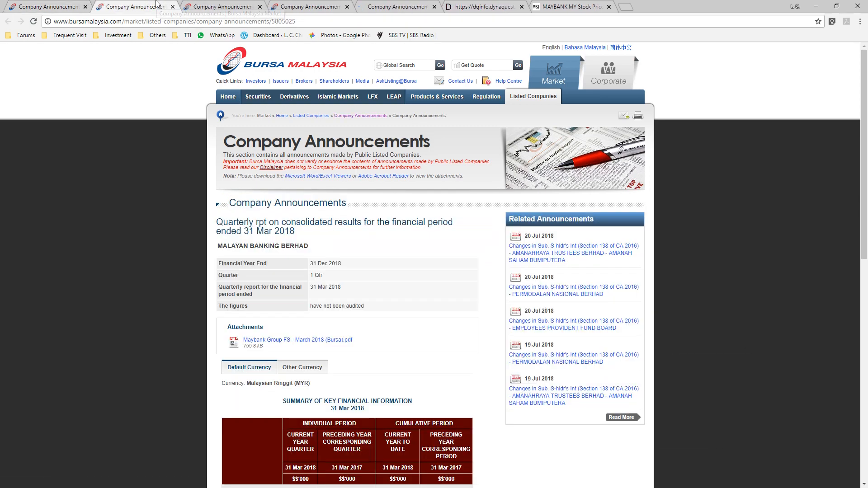
scroll("down", 3)
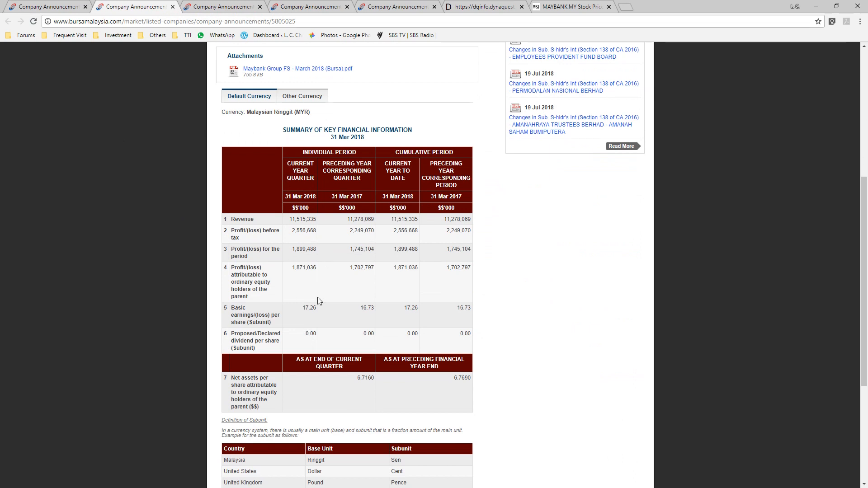
mouse_move(310, 287)
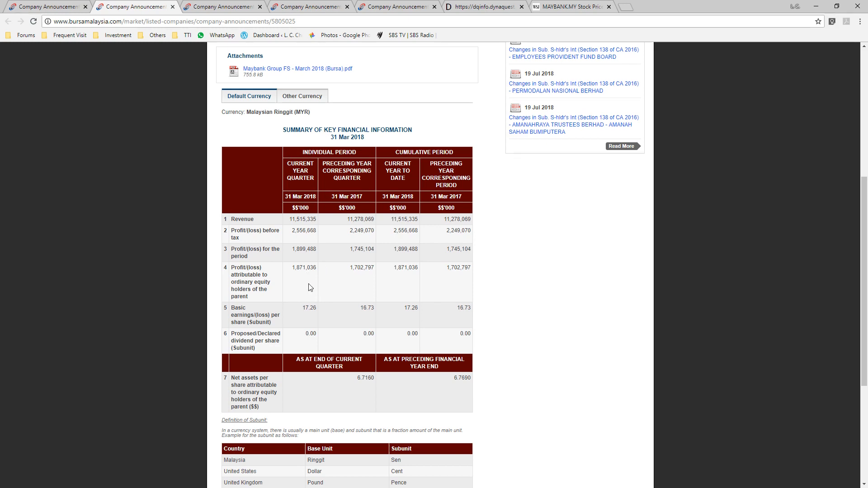
double_click(299, 307)
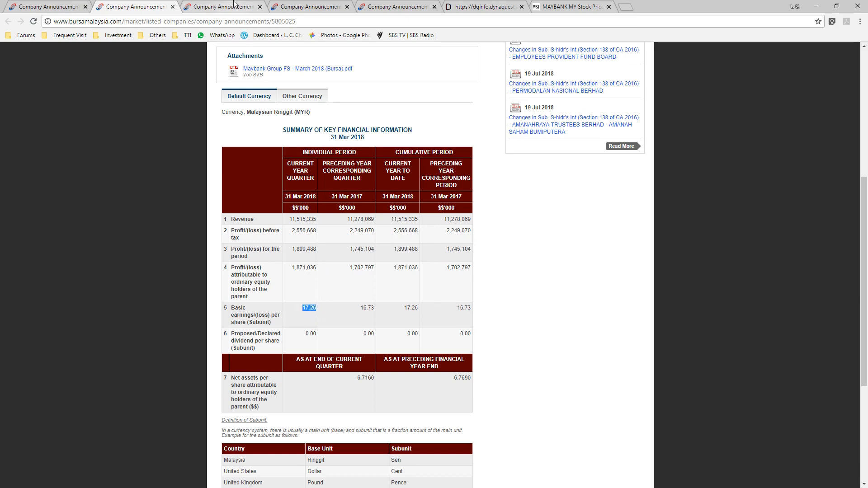
left_click(221, 7)
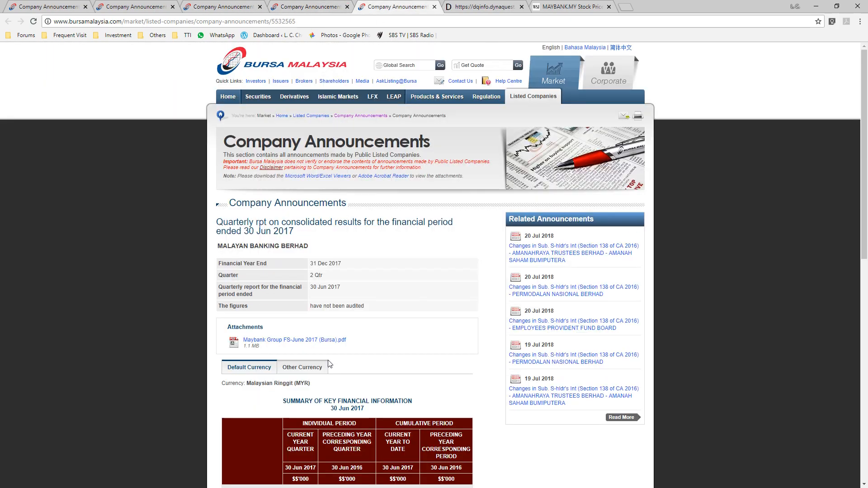
scroll("down", 3)
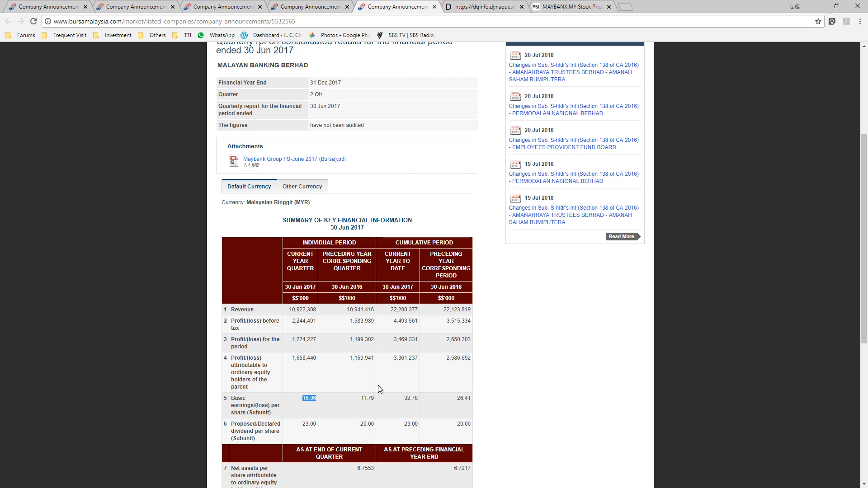
mouse_move(462, 137)
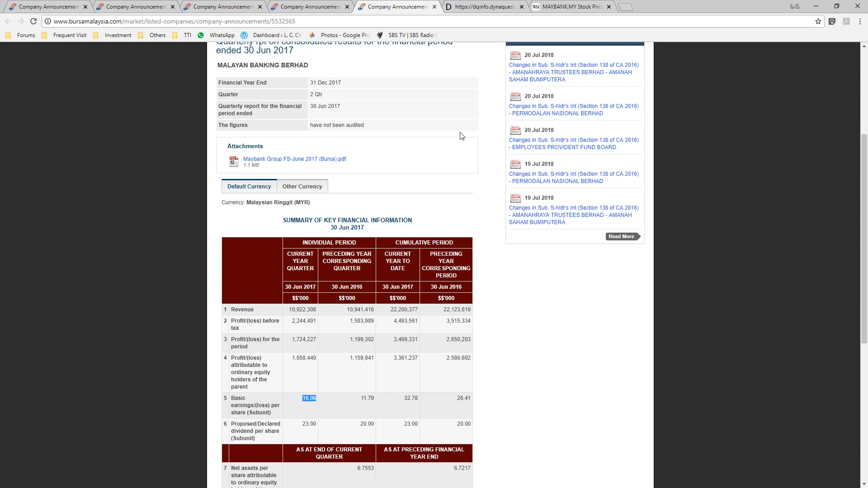
left_click(570, 6)
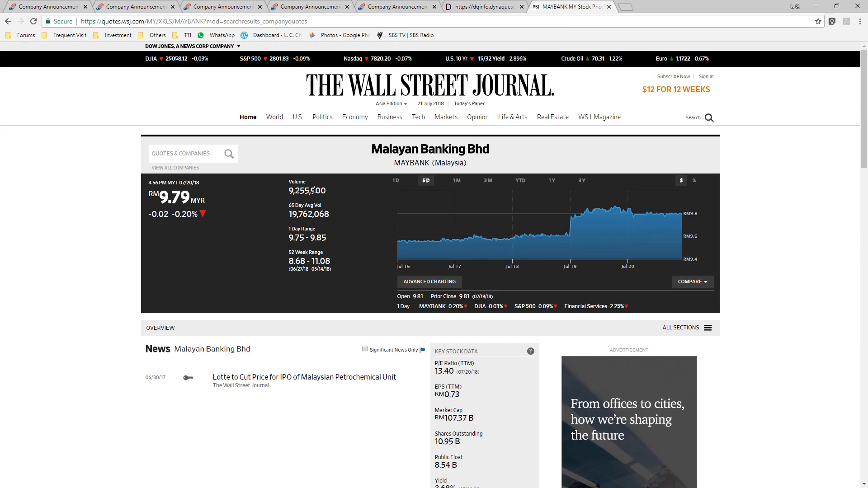
scroll("down", 3)
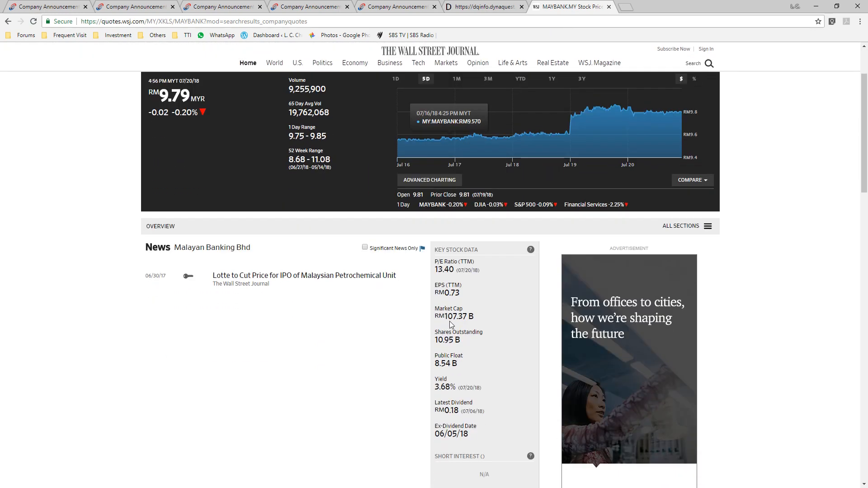
mouse_move(449, 325)
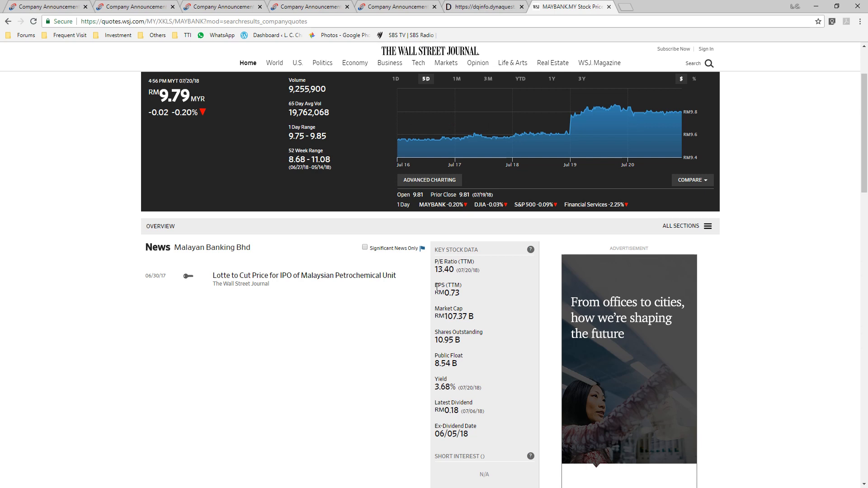
double_click(448, 293)
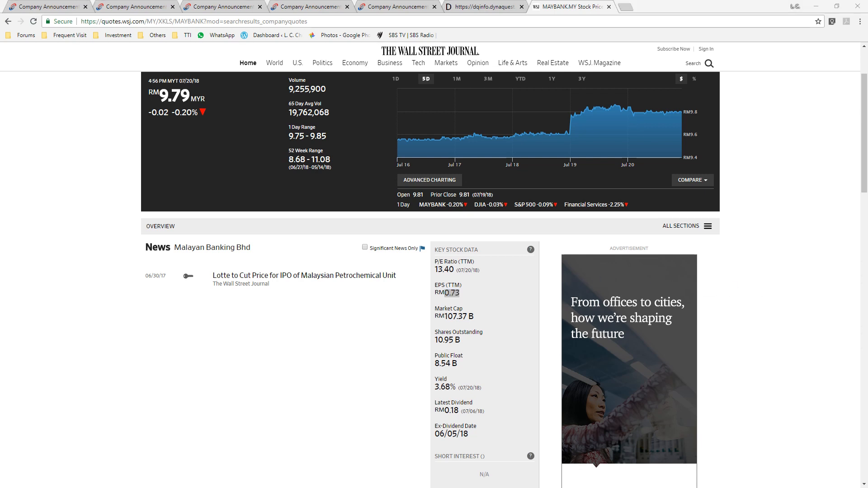
left_click(482, 6)
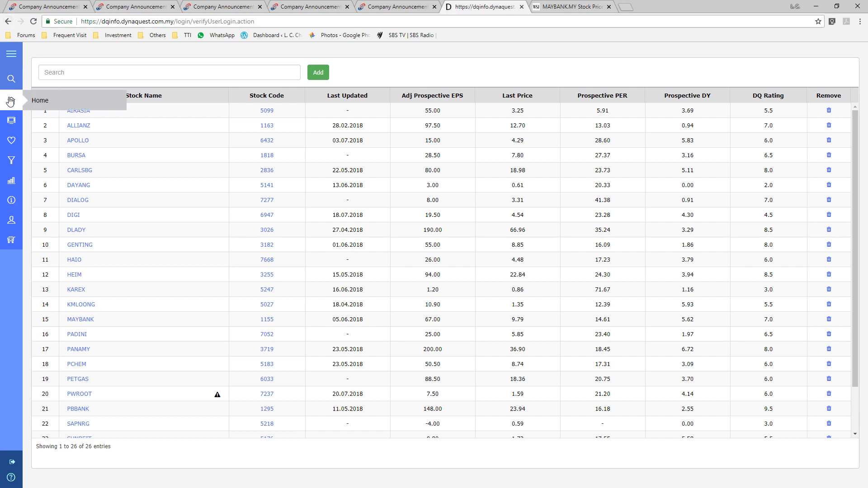
mouse_move(11, 161)
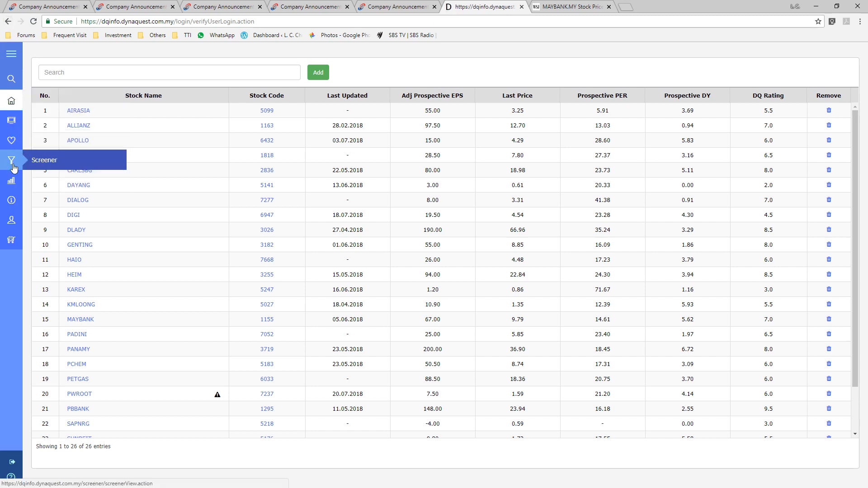
Open the Screener Tool from the dqinfo sidebar.
left_click(10, 160)
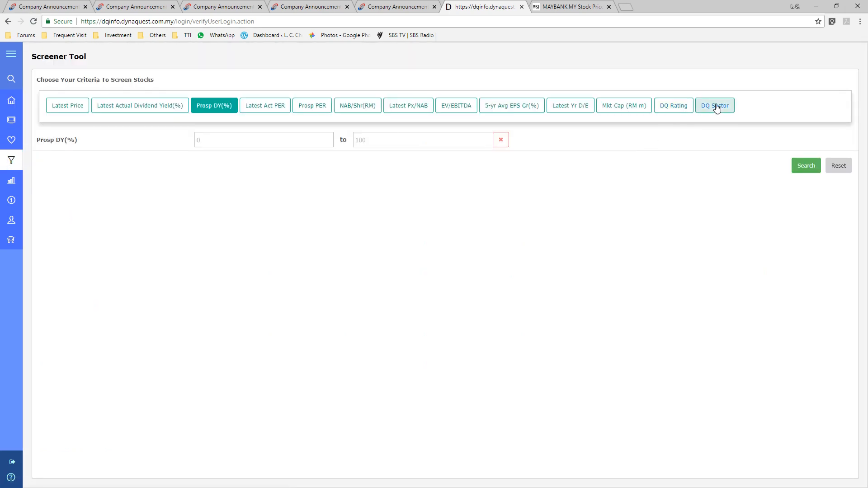
Add DQ Sector as criterion, pick Food, Beverage & Tobacco / Packaged Foods and run the screen listing 16 stocks.
left_click(714, 105)
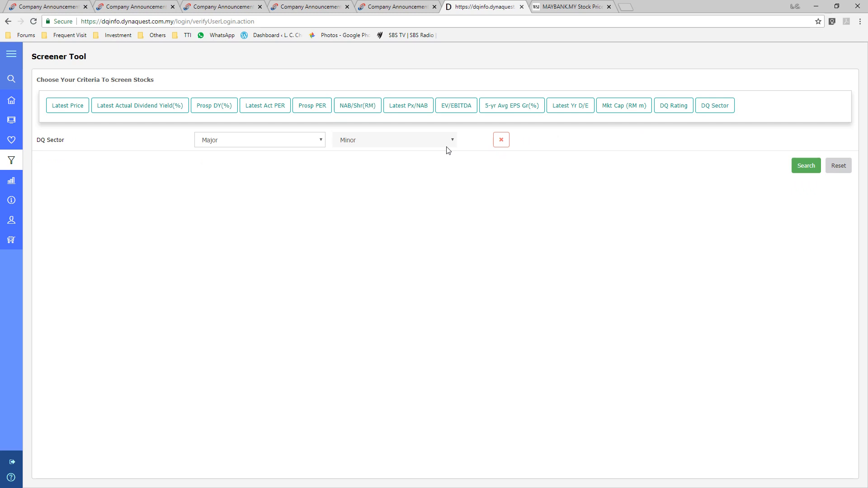
left_click(260, 139)
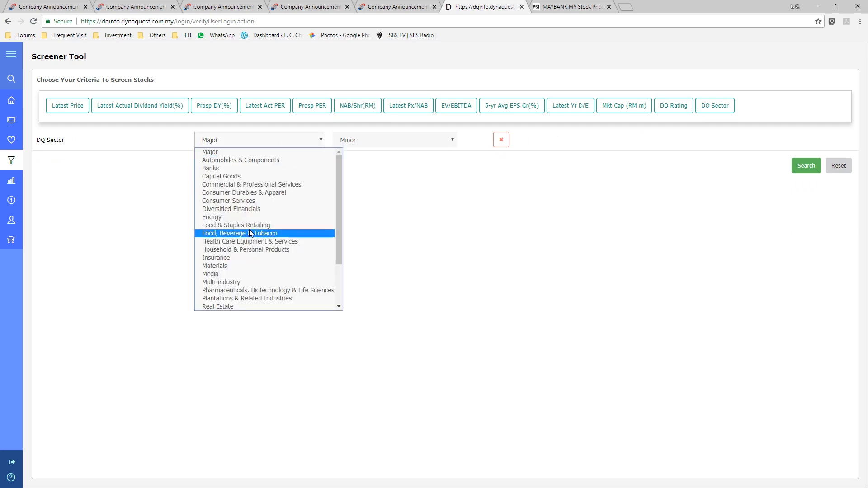
left_click(239, 233)
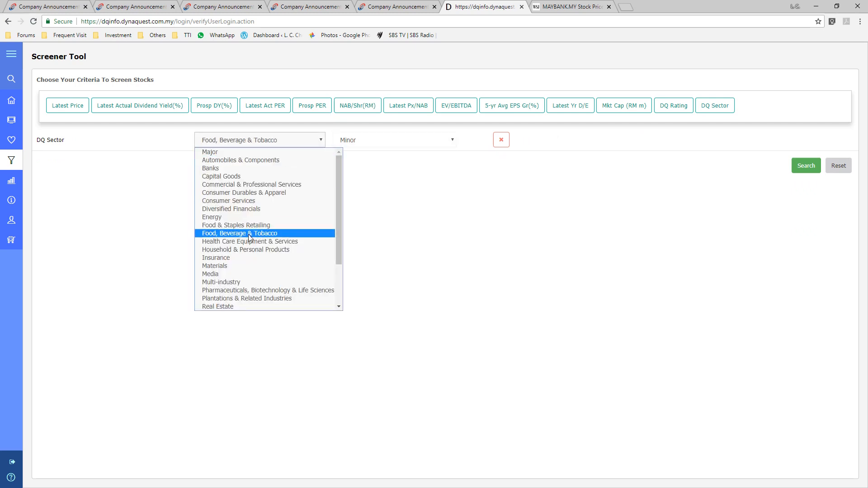
left_click(393, 139)
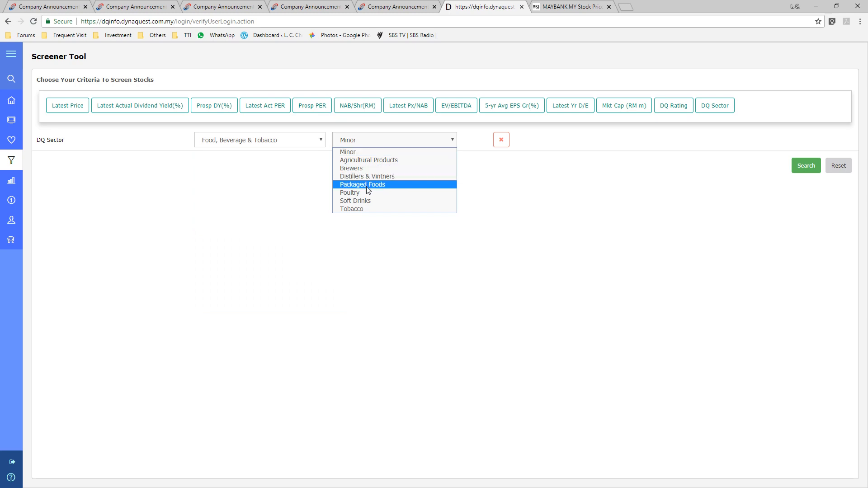
left_click(362, 185)
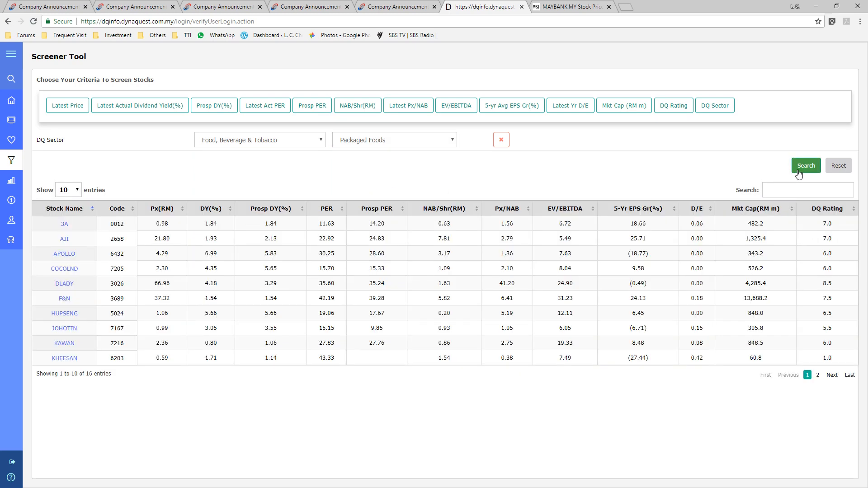
mouse_move(180, 183)
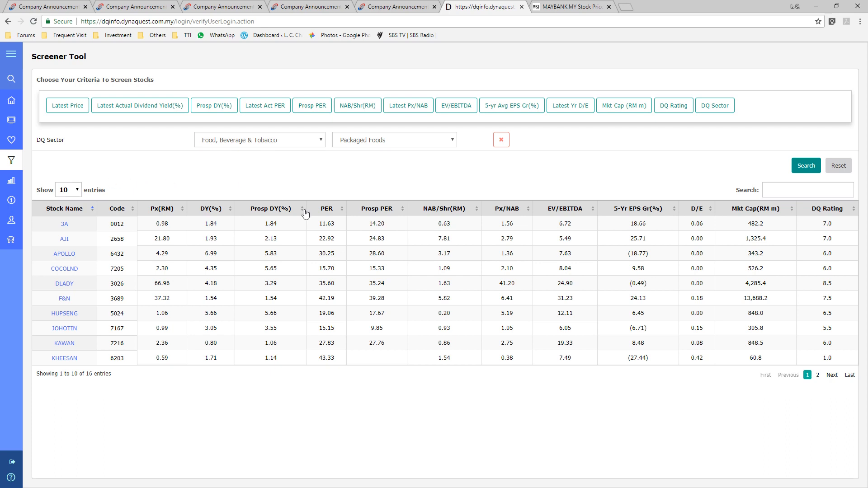
mouse_move(338, 224)
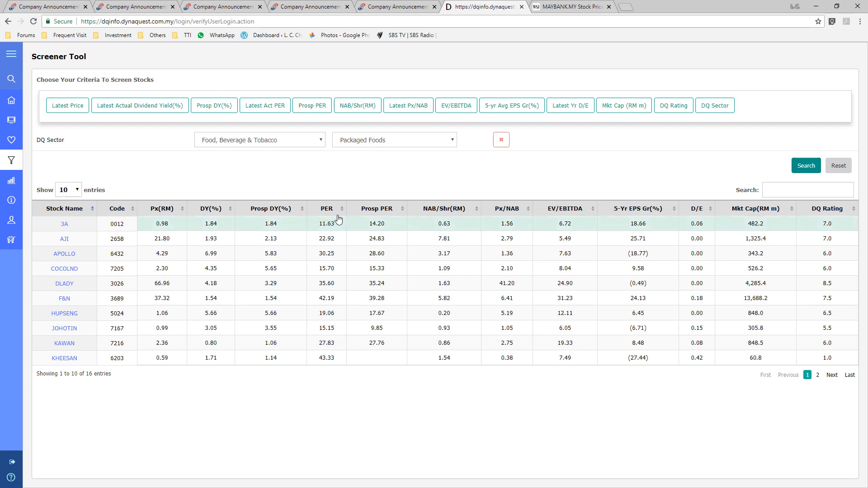
mouse_move(341, 263)
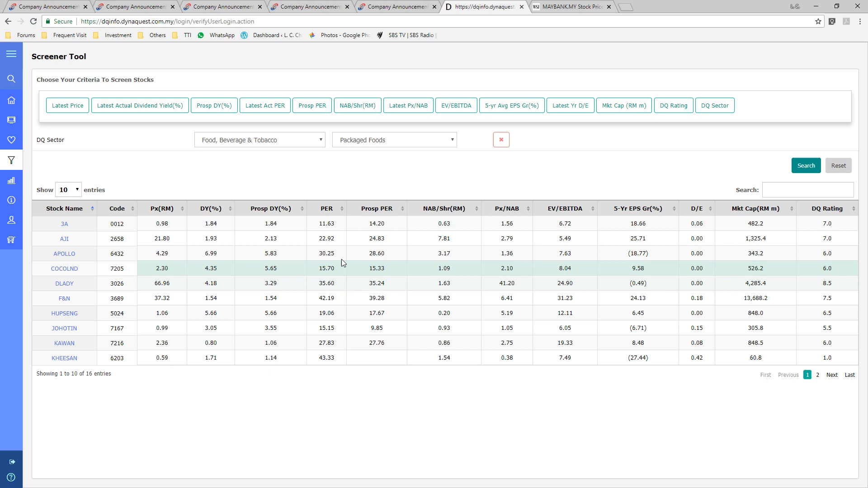
mouse_move(307, 169)
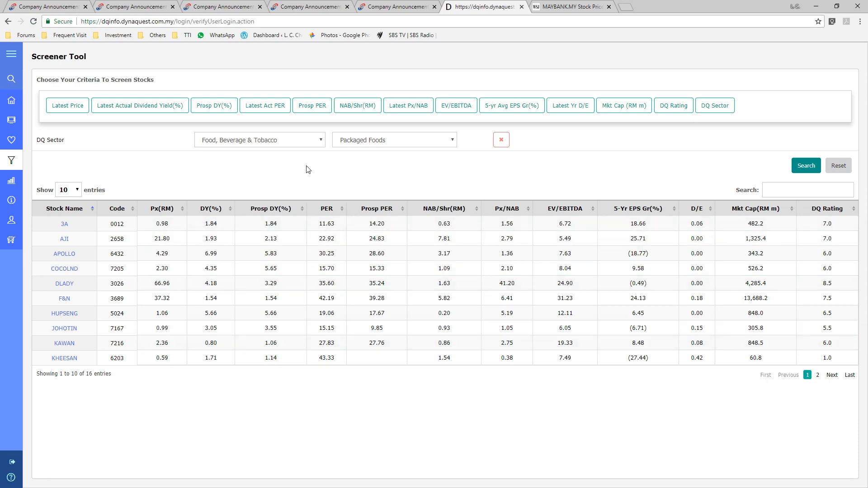
mouse_move(256, 331)
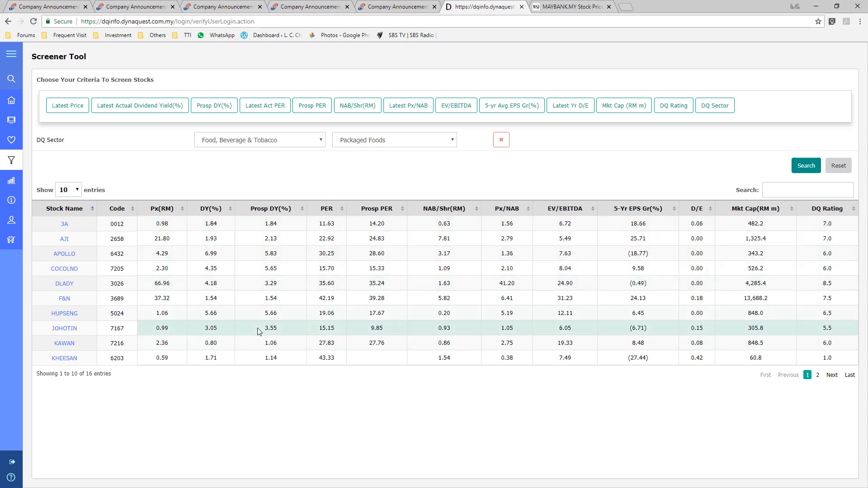
mouse_move(333, 308)
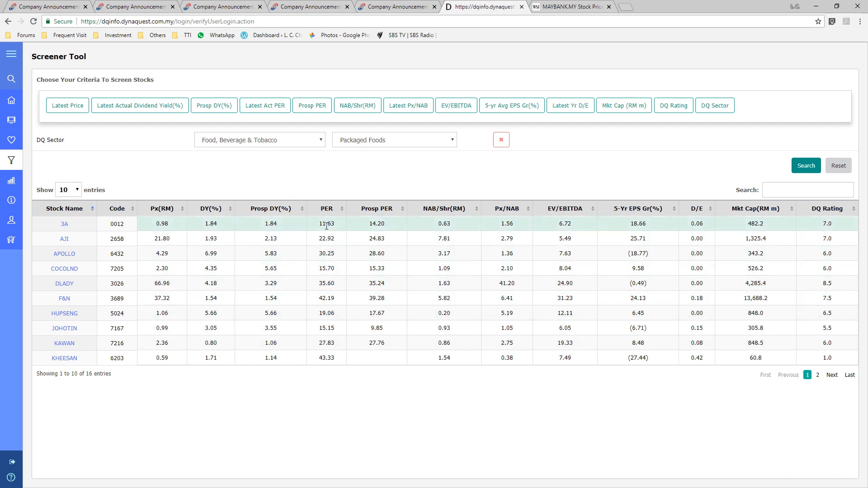
left_click(260, 139)
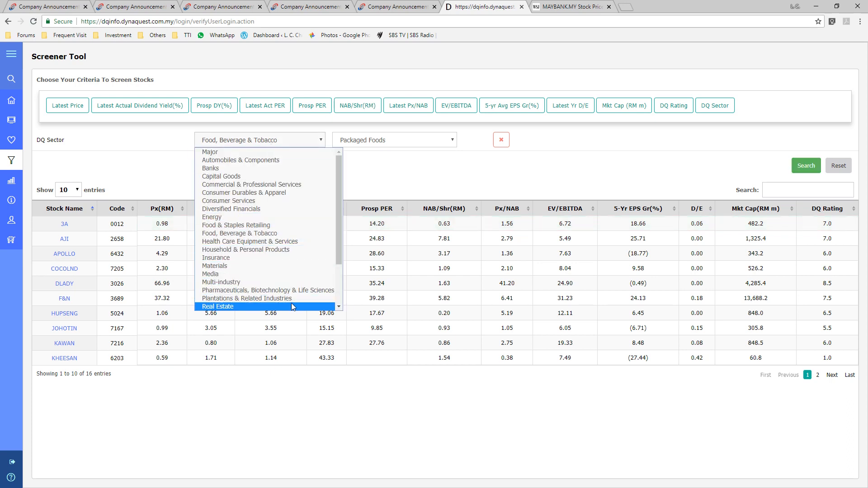
Change the sector to Real Estate / Real Estate Development and list the 47 matching stocks.
left_click(217, 306)
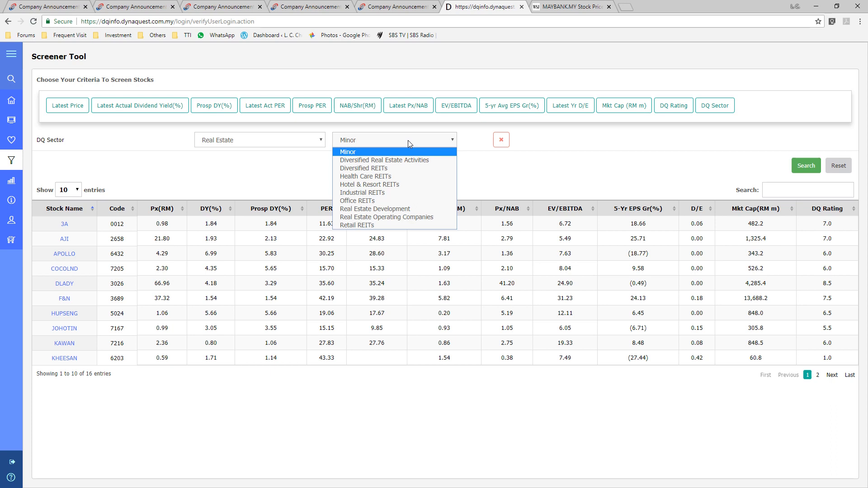
mouse_move(393, 212)
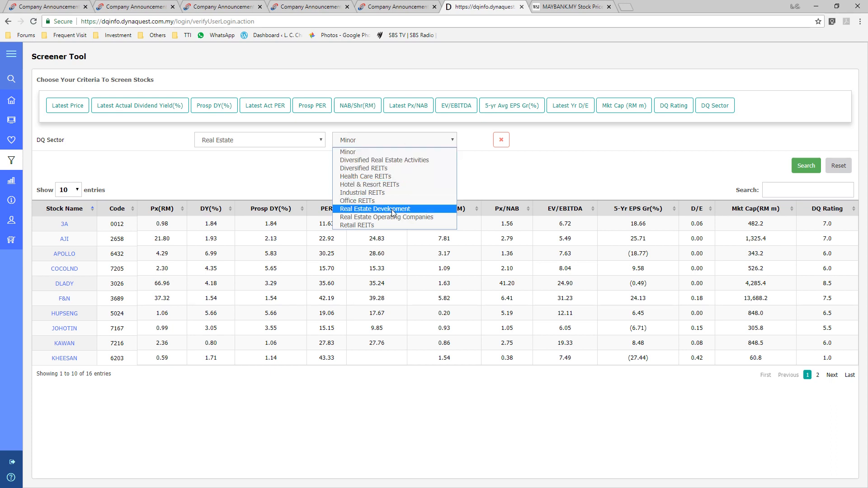
left_click(374, 208)
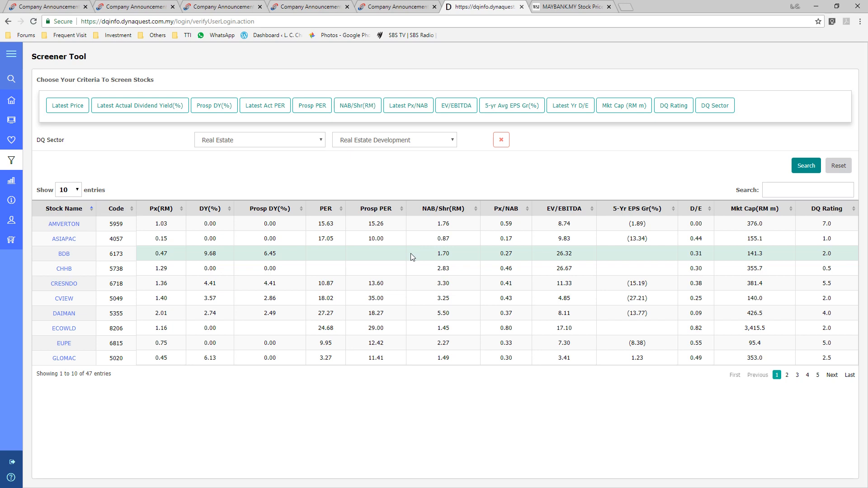
mouse_move(336, 230)
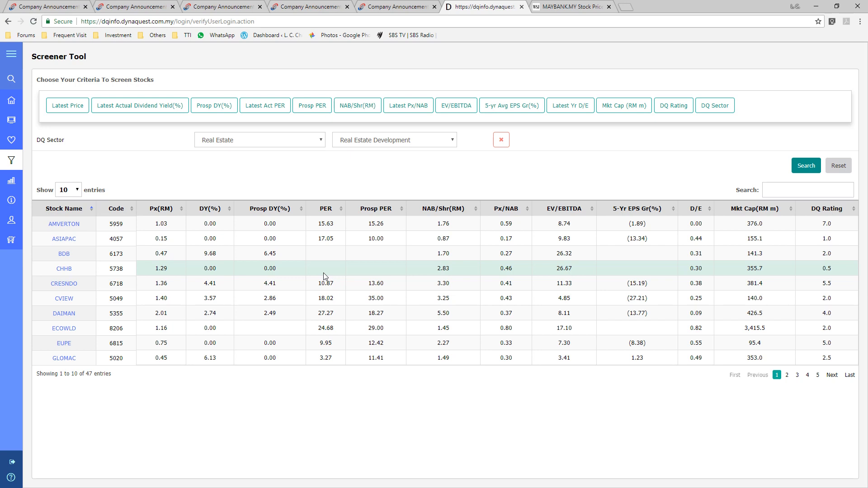
mouse_move(324, 232)
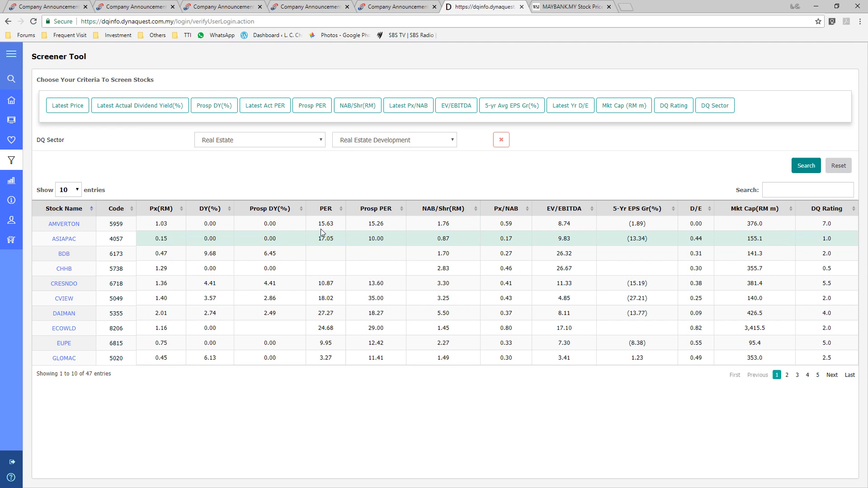
mouse_move(340, 291)
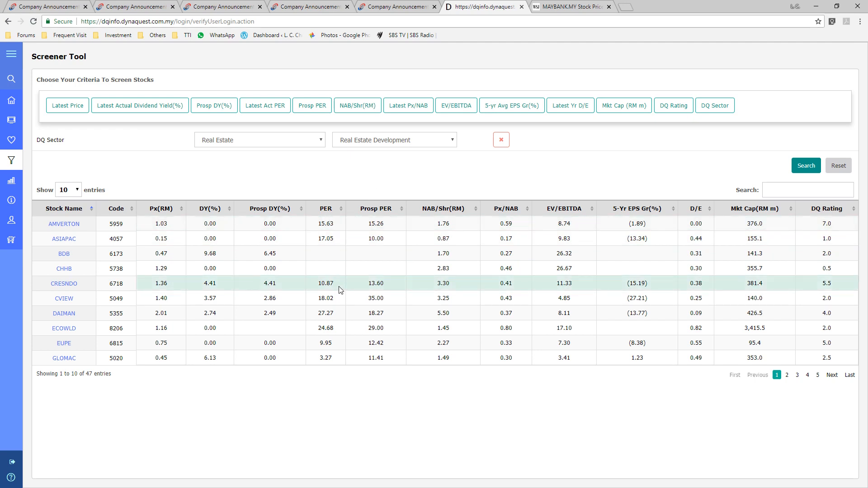
mouse_move(354, 231)
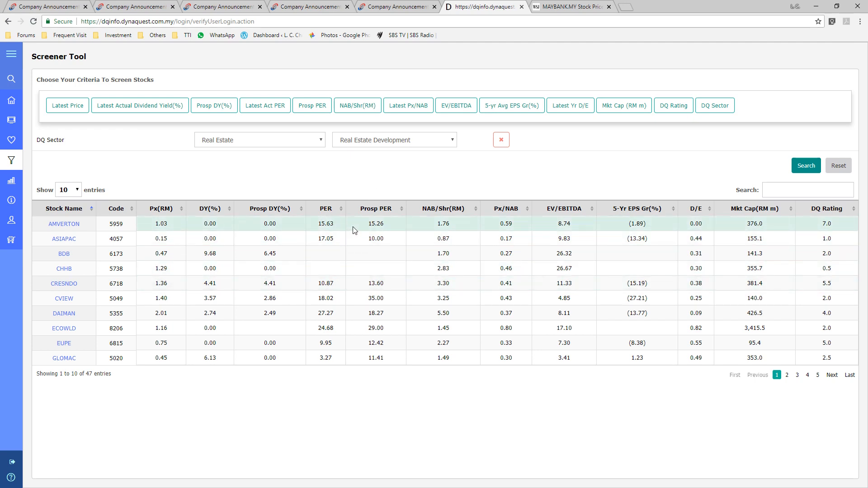
mouse_move(349, 238)
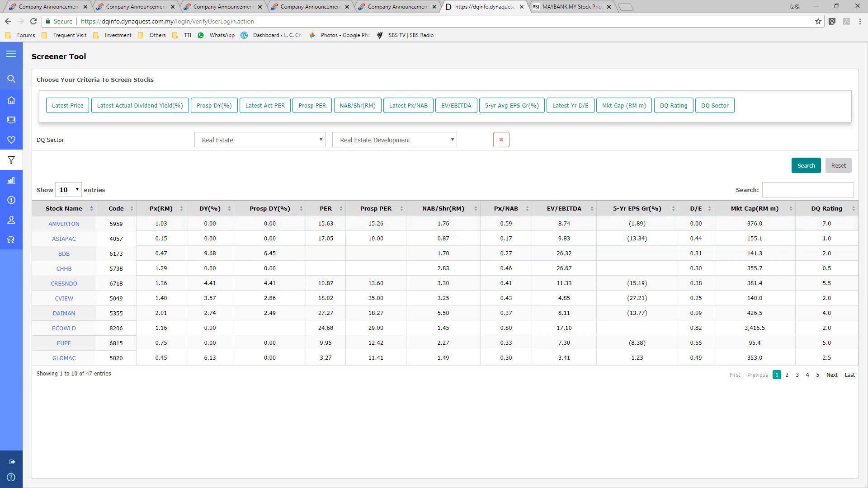
mouse_move(504, 277)
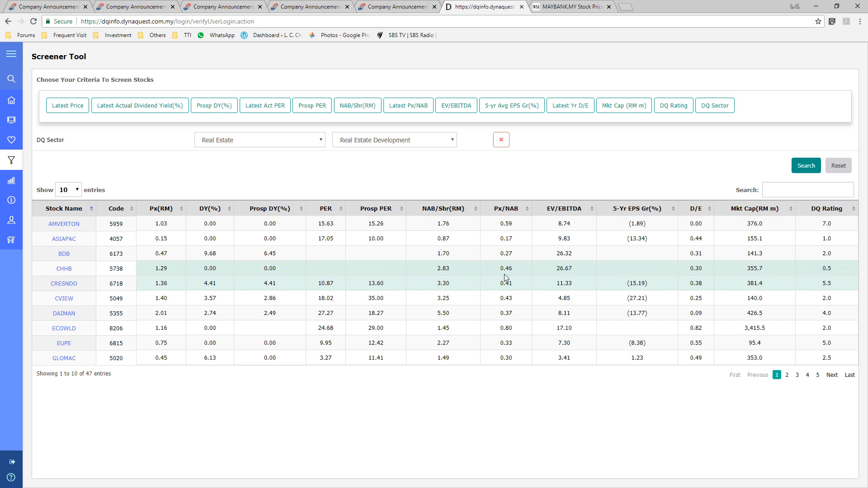
mouse_move(473, 271)
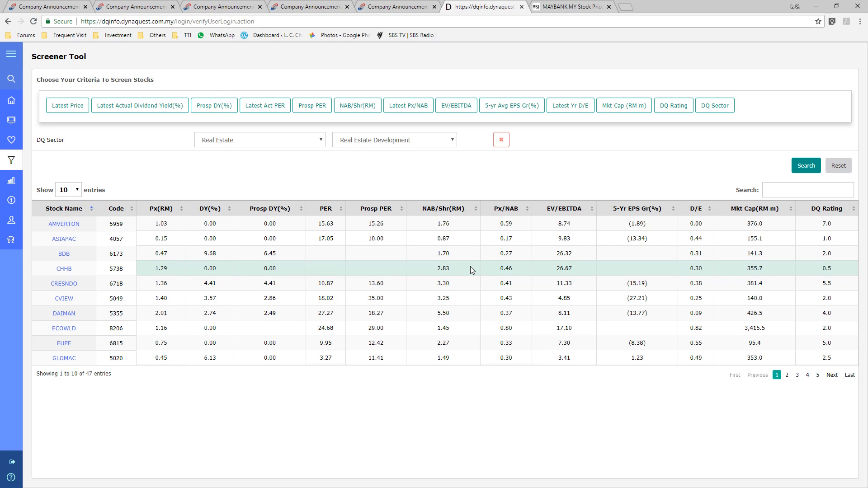
mouse_move(470, 269)
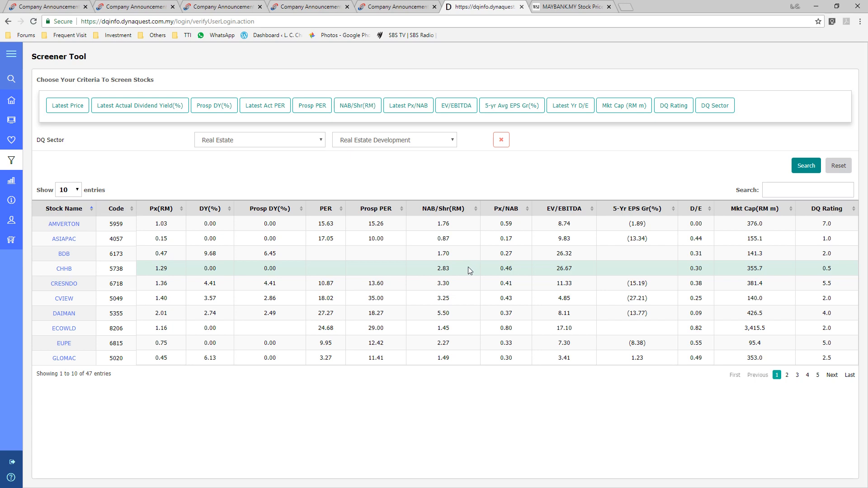
mouse_move(466, 266)
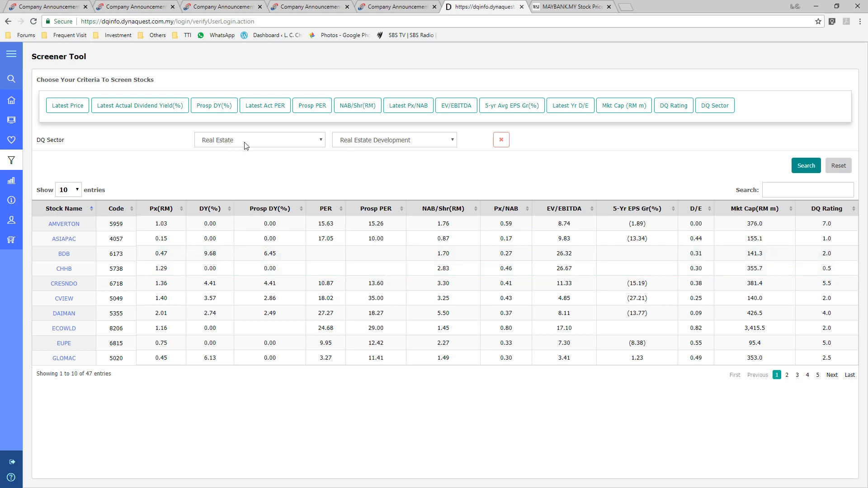
Screen Food, Beverage & Tobacco / Brewers, leaving CARLSBG and HEIM as results.
left_click(259, 139)
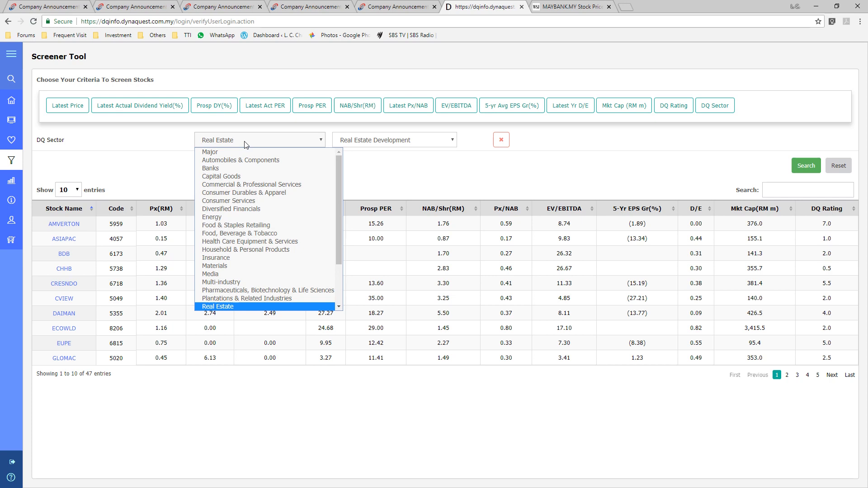
mouse_move(297, 233)
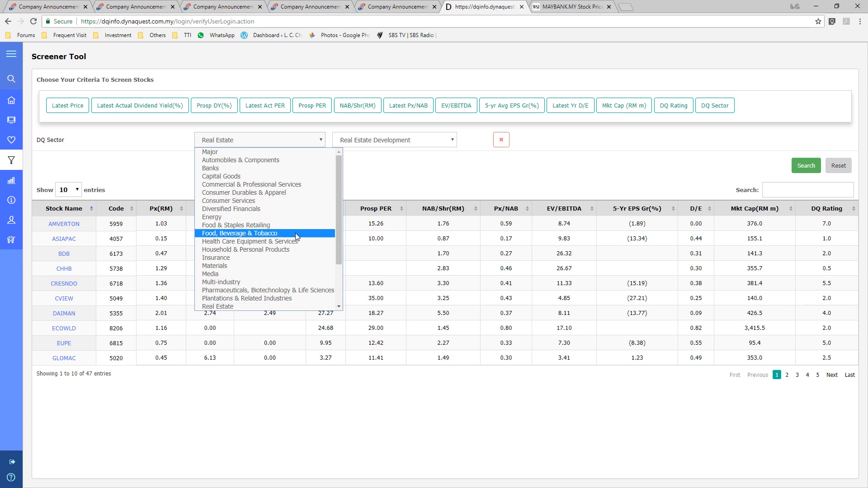
left_click(239, 234)
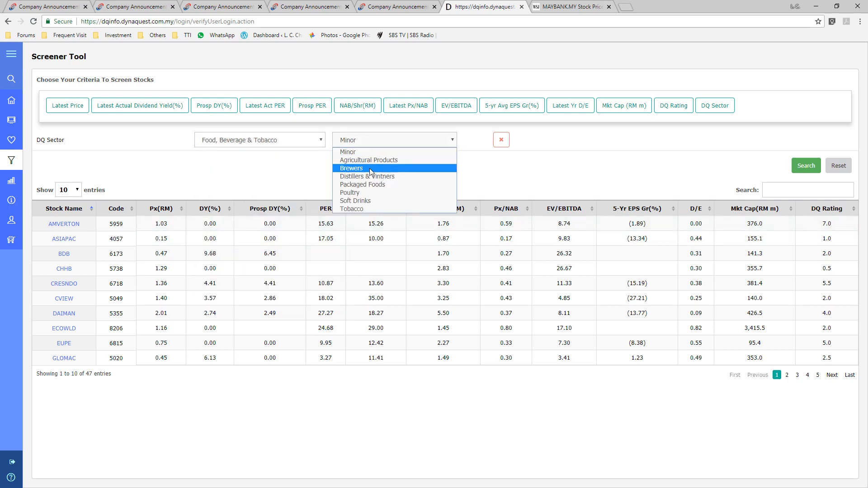
left_click(351, 168)
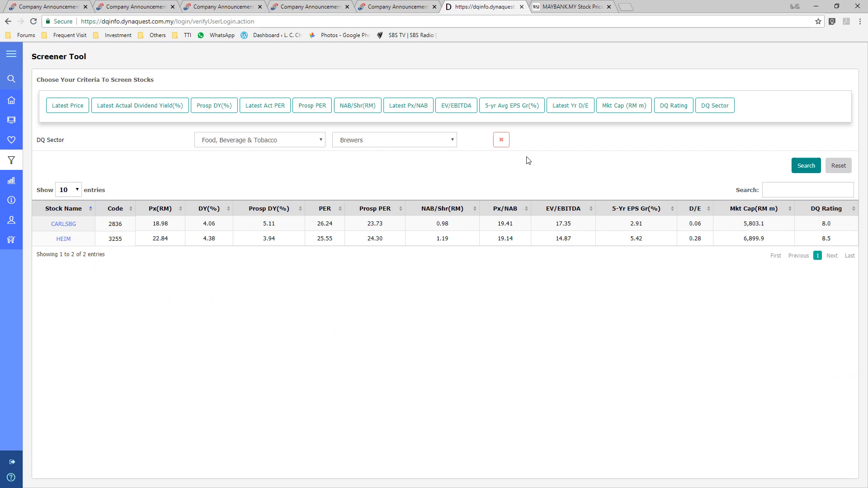
mouse_move(504, 191)
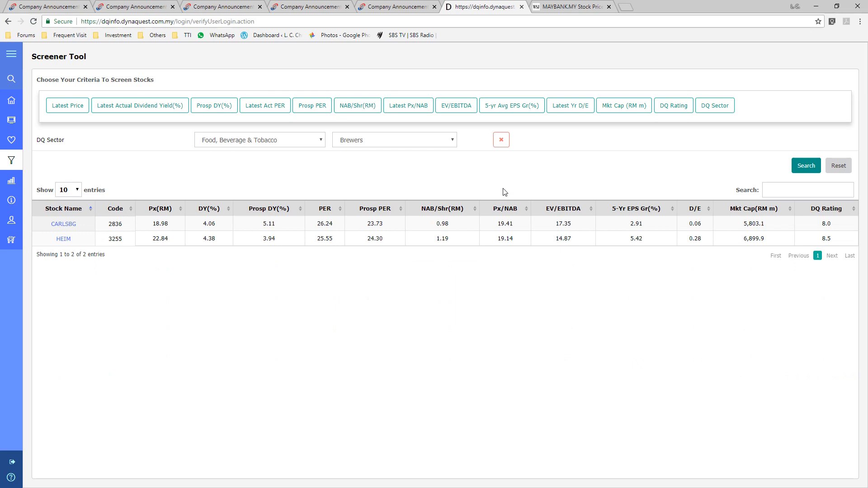
mouse_move(86, 229)
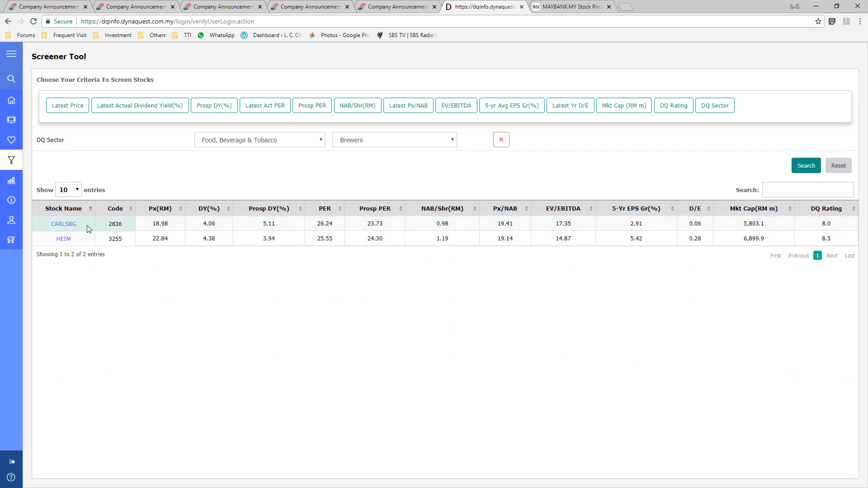
mouse_move(94, 240)
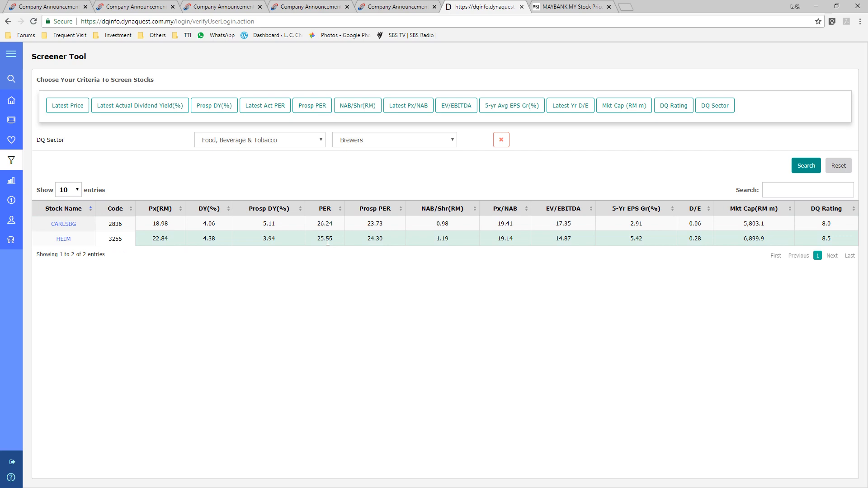
mouse_move(332, 224)
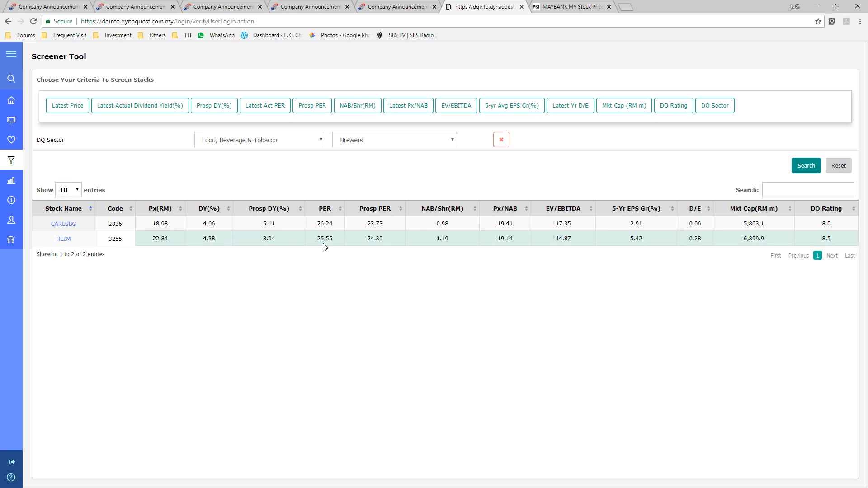
mouse_move(384, 281)
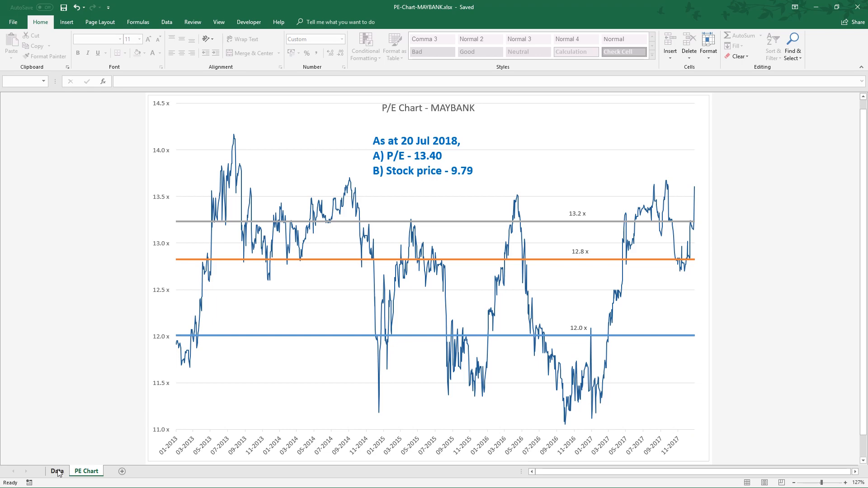
Show the Data sheet and walk through the daily price table columns: Date, Open and the rest.
left_click(56, 471)
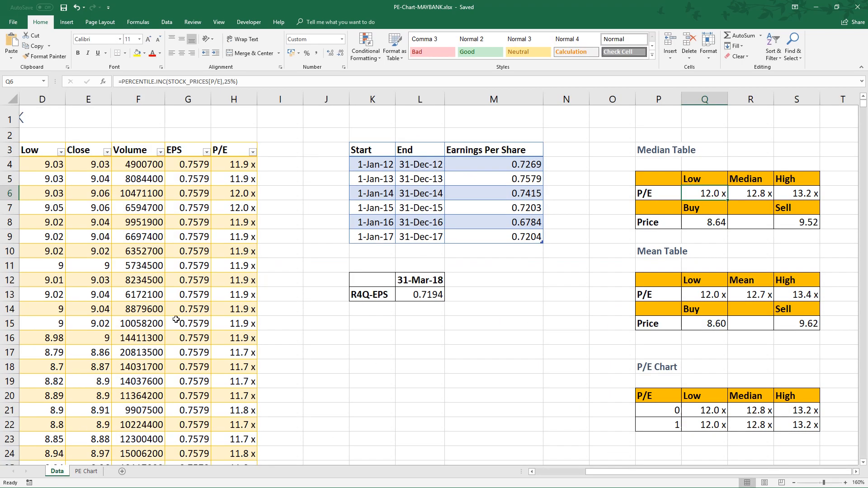
mouse_move(556, 476)
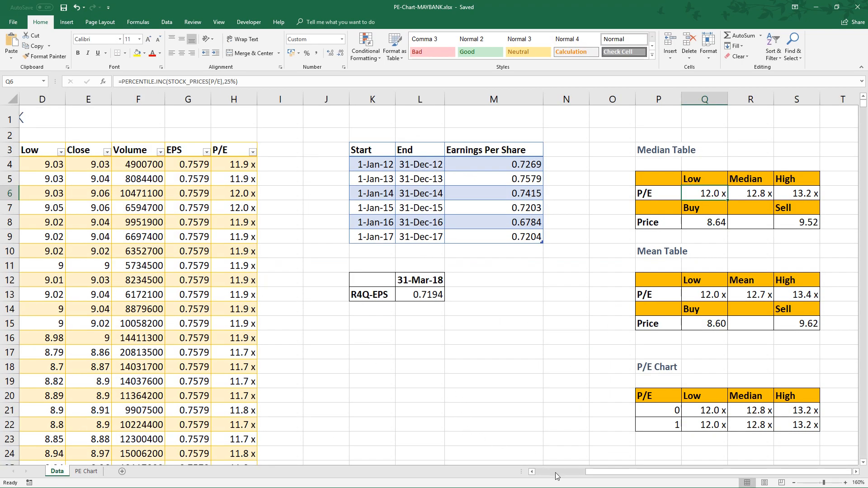
scroll("left", 3)
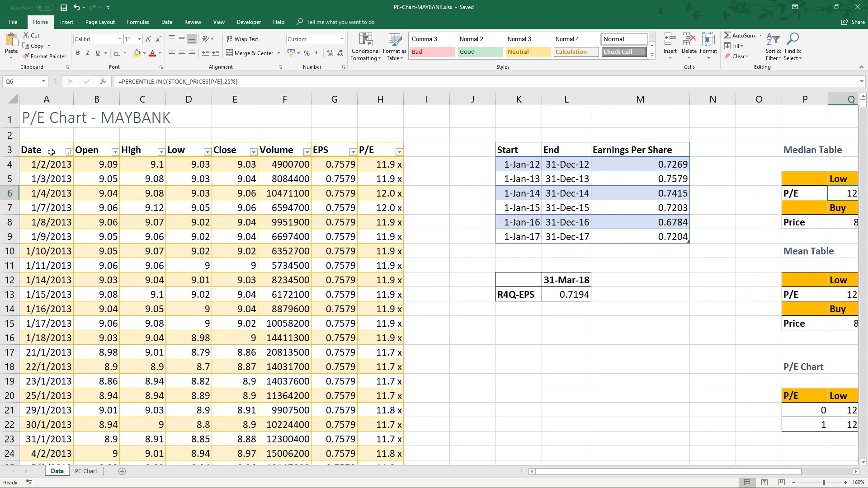
left_click(46, 150)
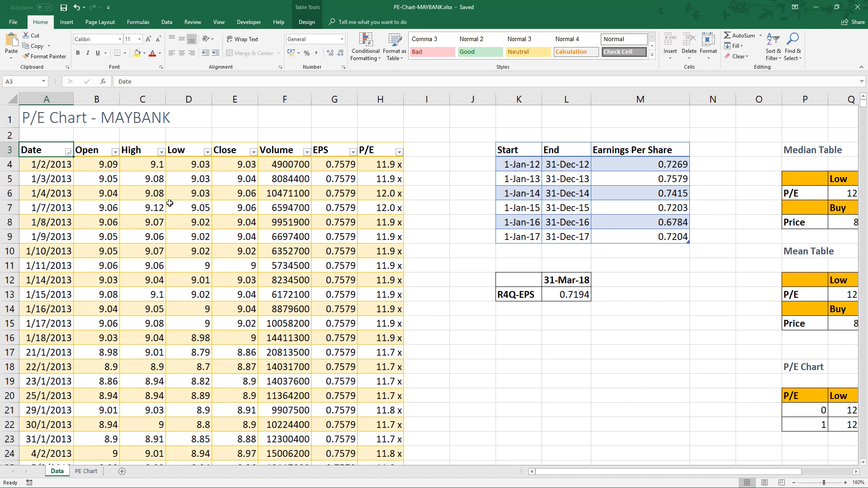
left_click(95, 150)
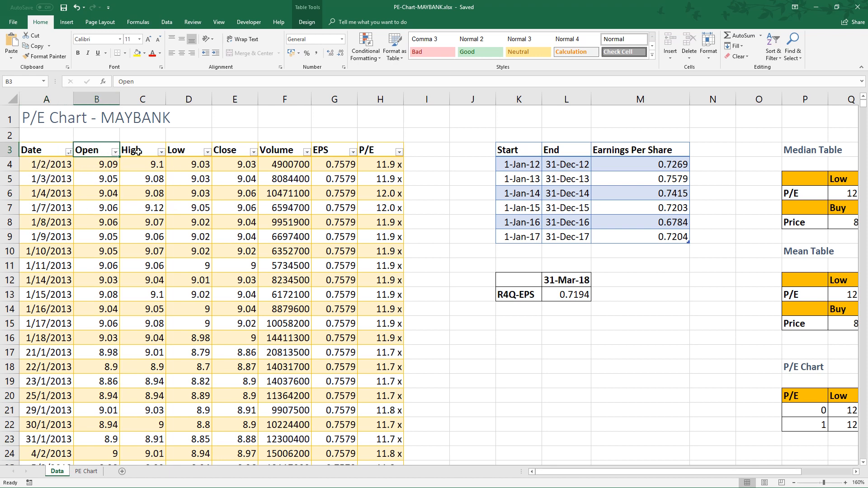
left_click(285, 150)
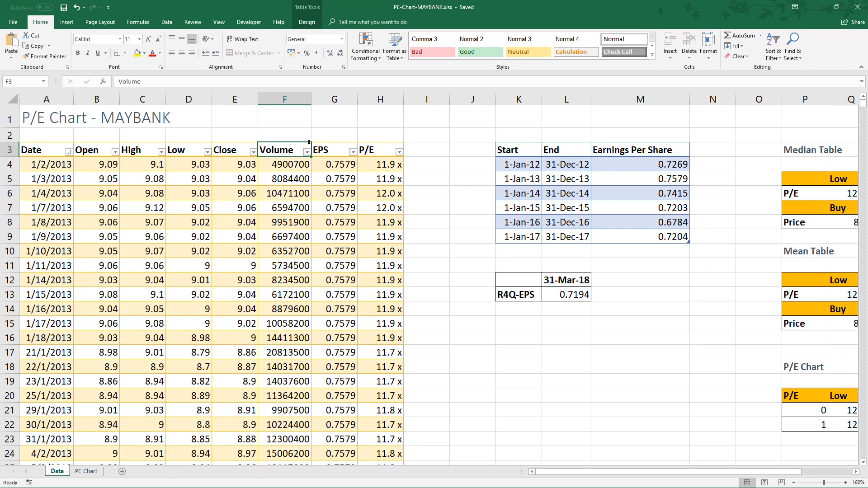
mouse_move(519, 149)
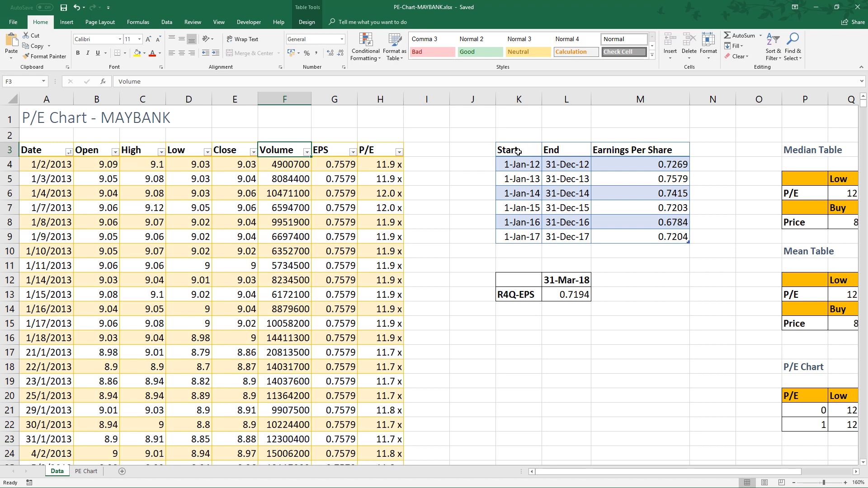
Review the yearly EPS table: period start dates and the 2016 and 2017 EPS values.
left_click(519, 150)
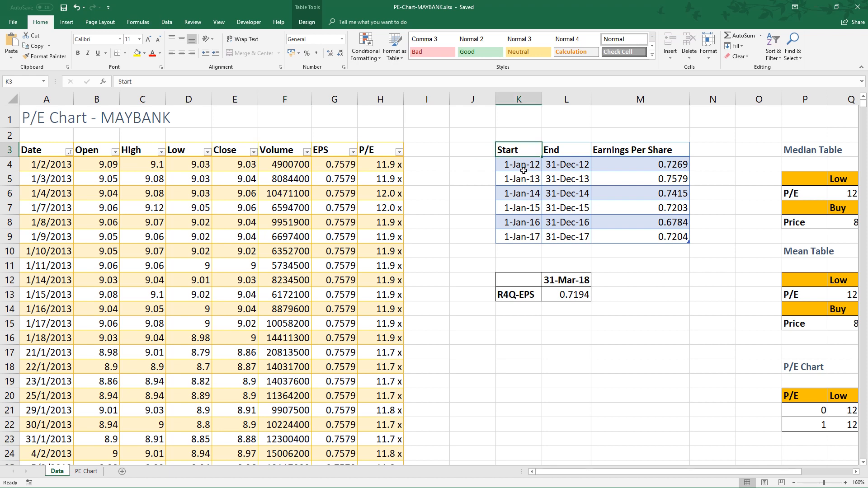
left_click(640, 179)
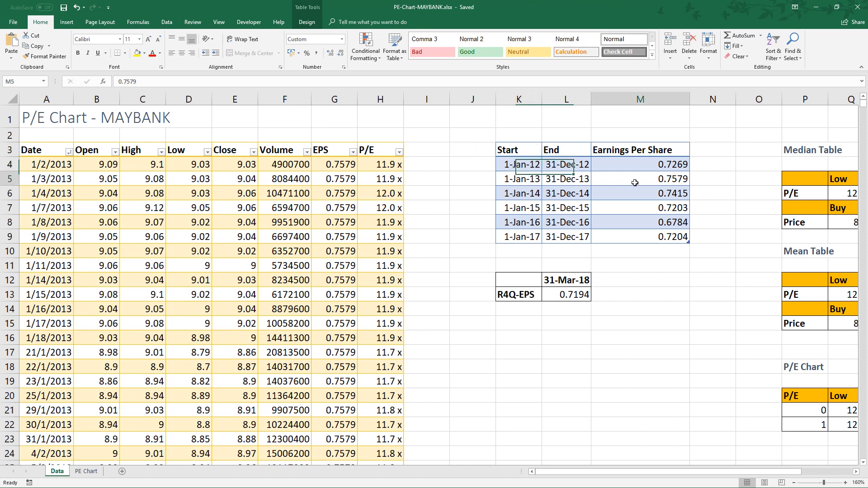
left_click(640, 236)
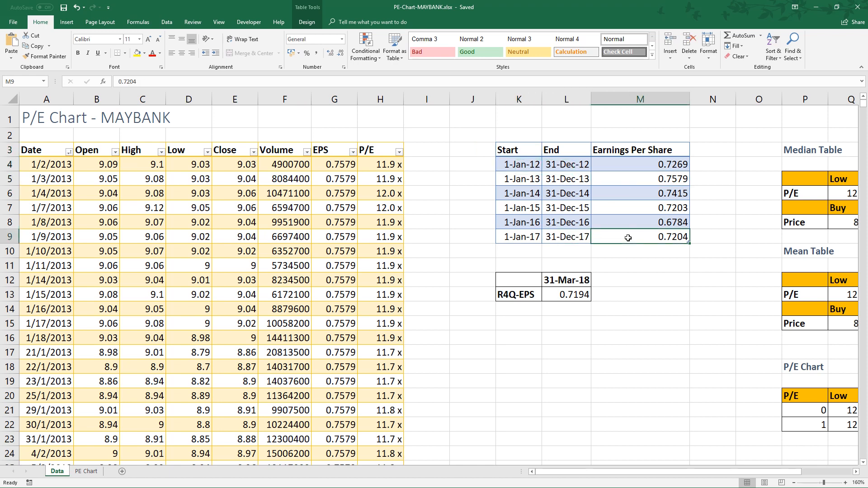
left_click(639, 222)
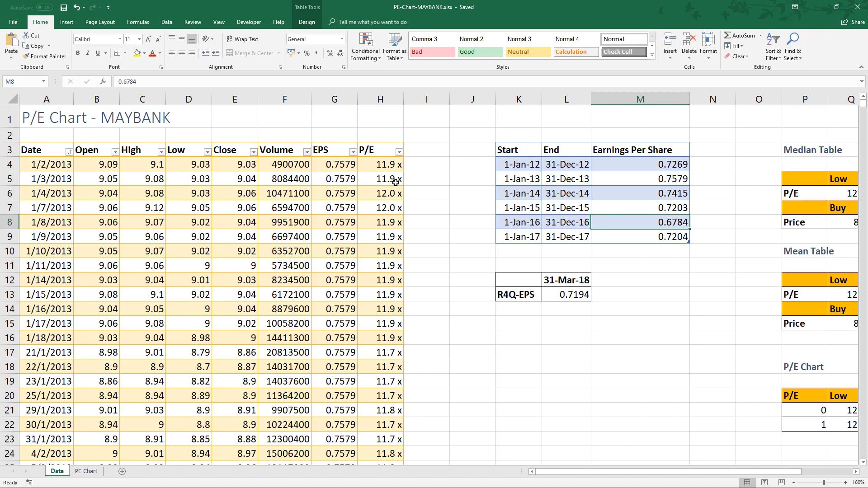
Inspect the EPS lookup formulas in the price table against the matching yearly EPS value.
left_click(333, 164)
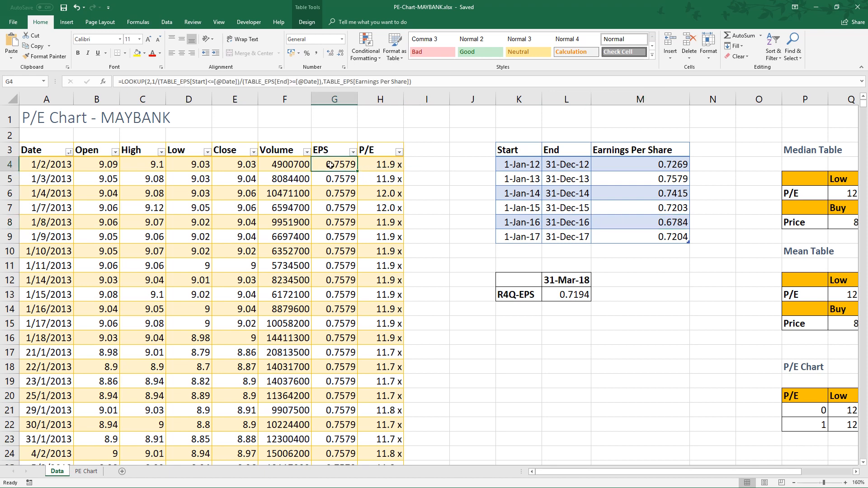
left_click(333, 149)
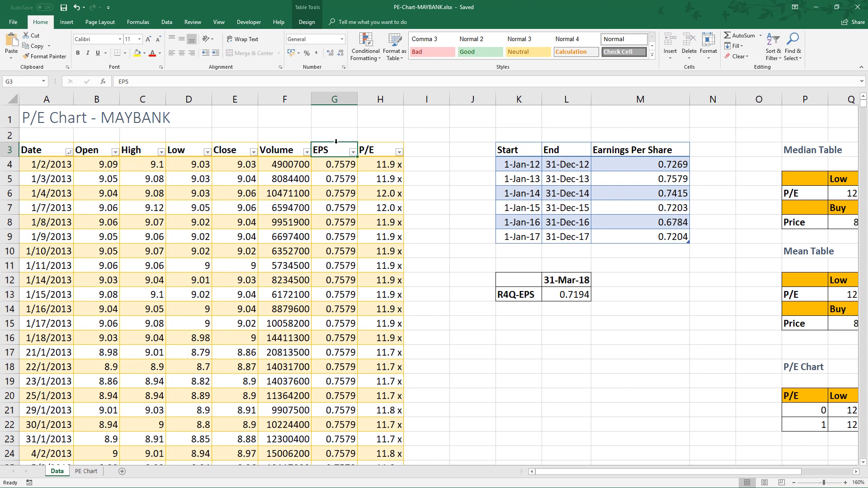
left_click(334, 178)
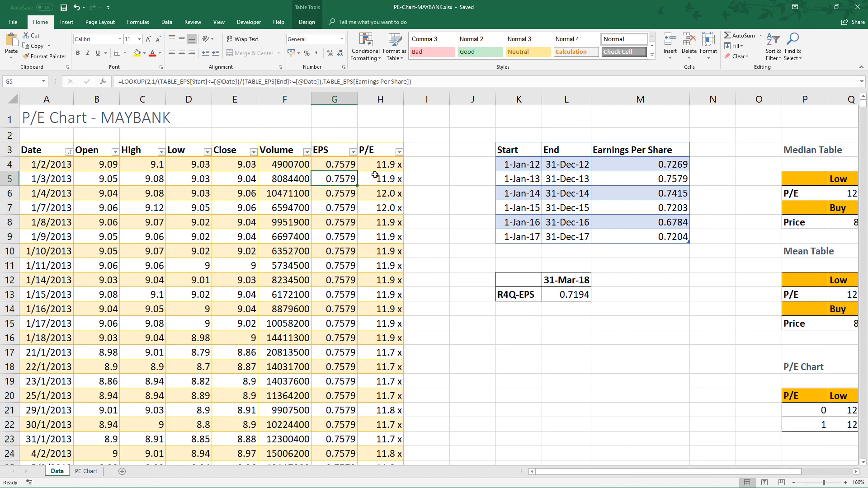
mouse_move(644, 223)
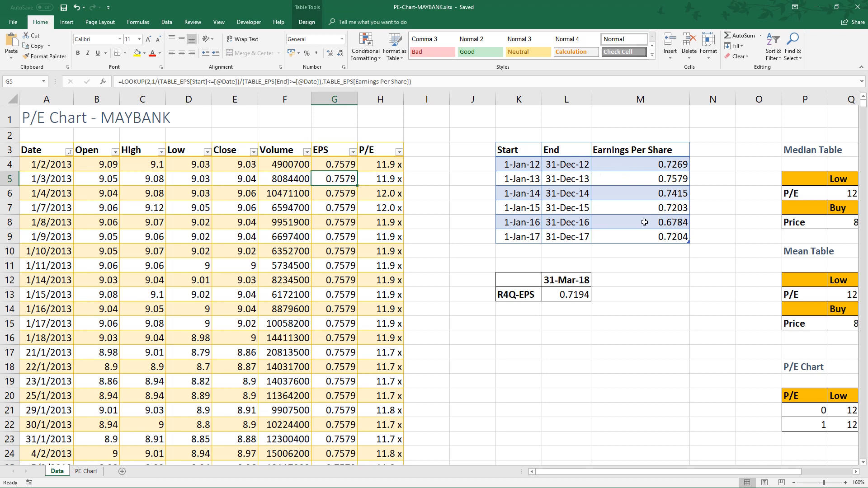
left_click(640, 222)
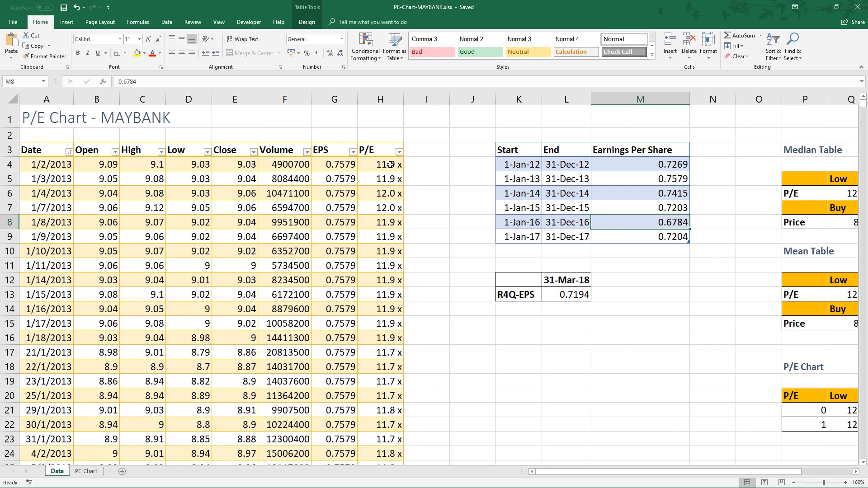
Inspect the P/E formula as Close over EPS, and the 31-Mar-18 R4Q-EPS value 0.7194.
left_click(380, 163)
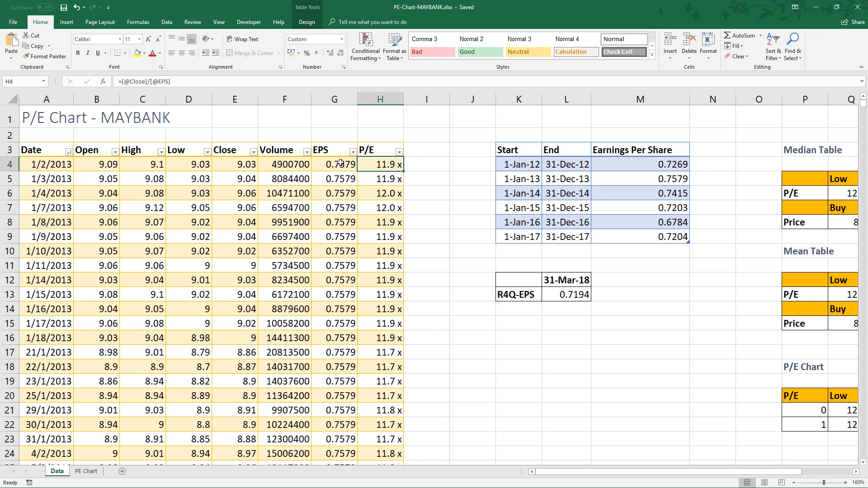
left_click(235, 164)
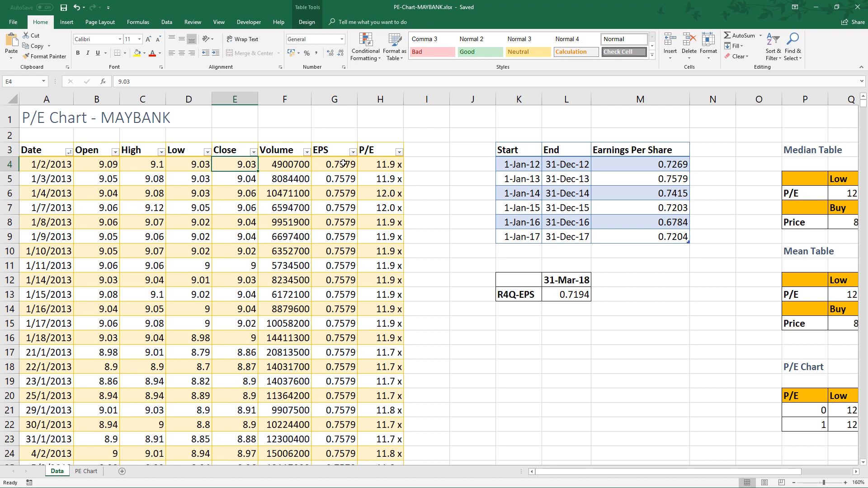
left_click(379, 208)
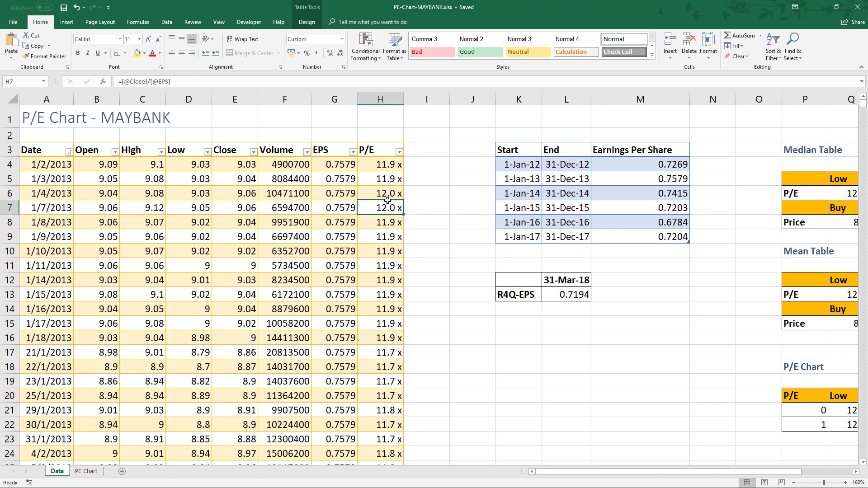
mouse_move(553, 282)
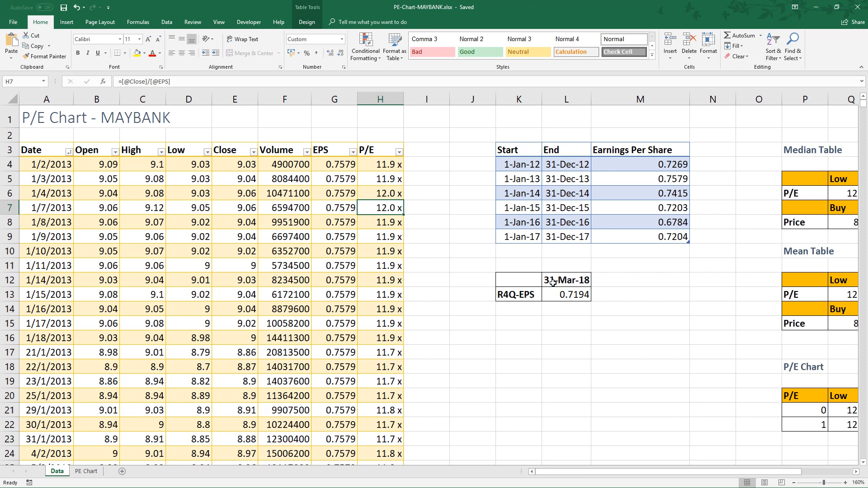
left_click(566, 279)
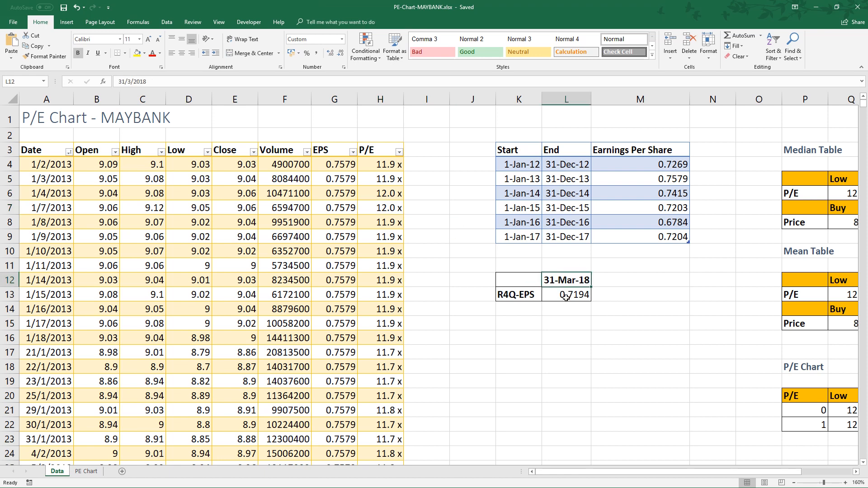
left_click(565, 294)
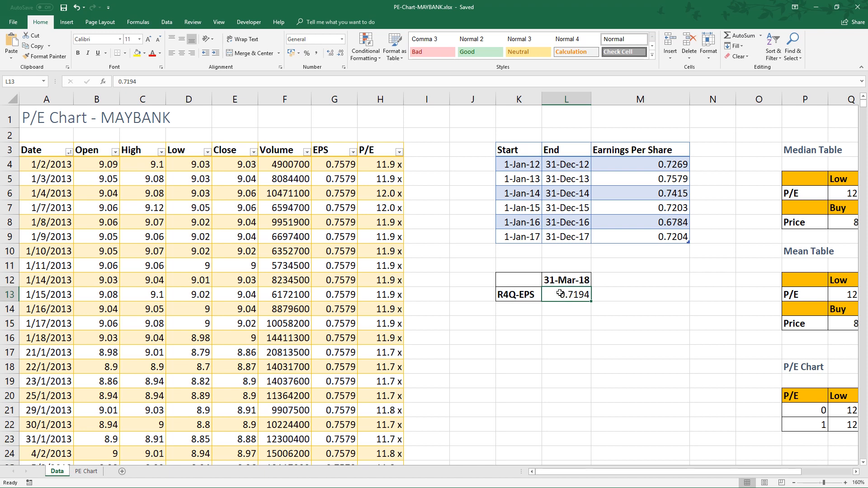
mouse_move(567, 303)
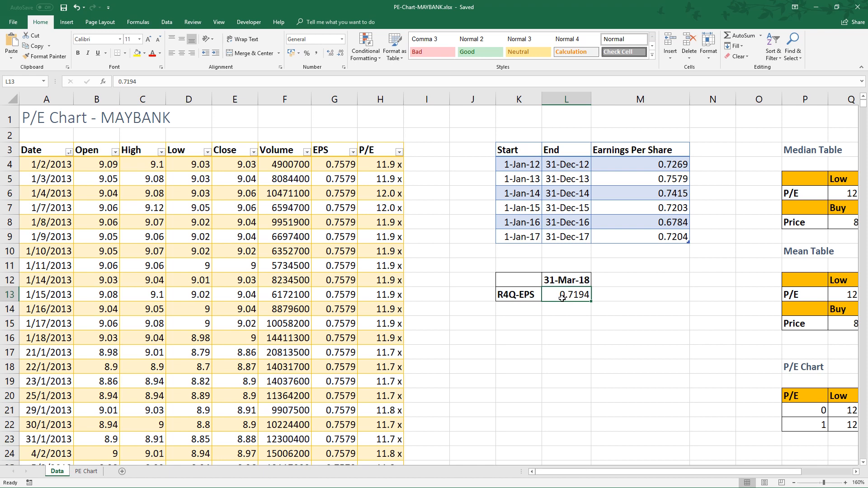
mouse_move(247, 108)
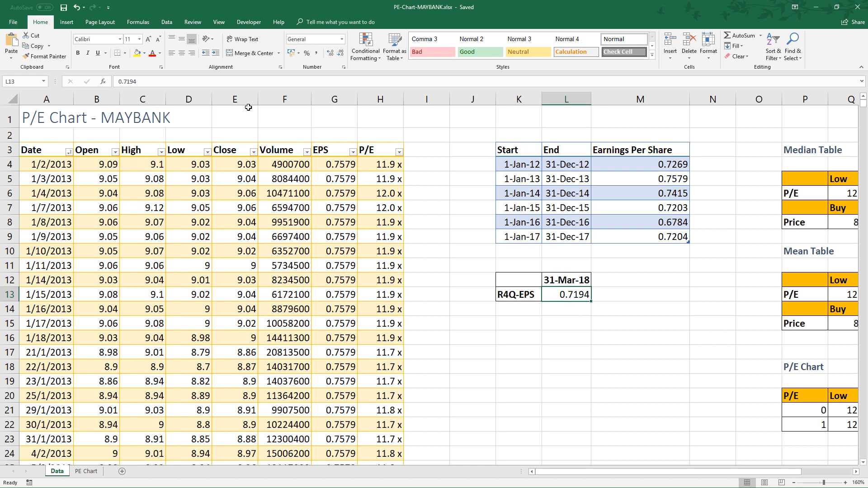
mouse_move(476, 214)
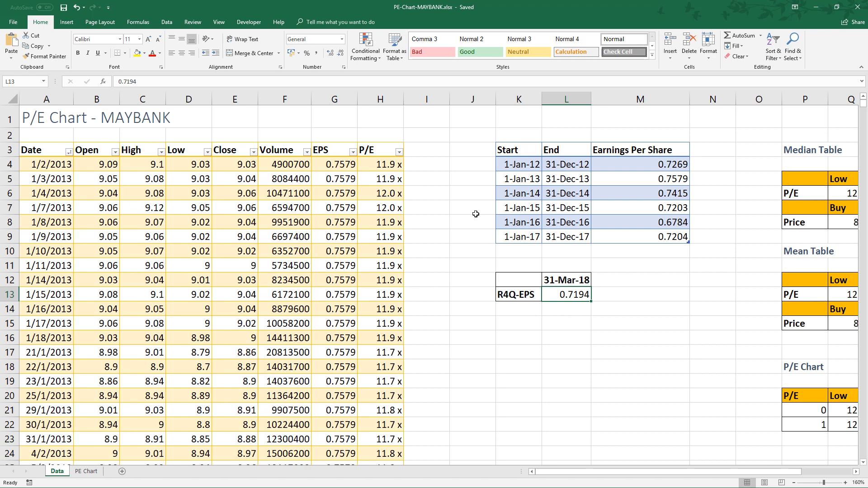
mouse_move(352, 279)
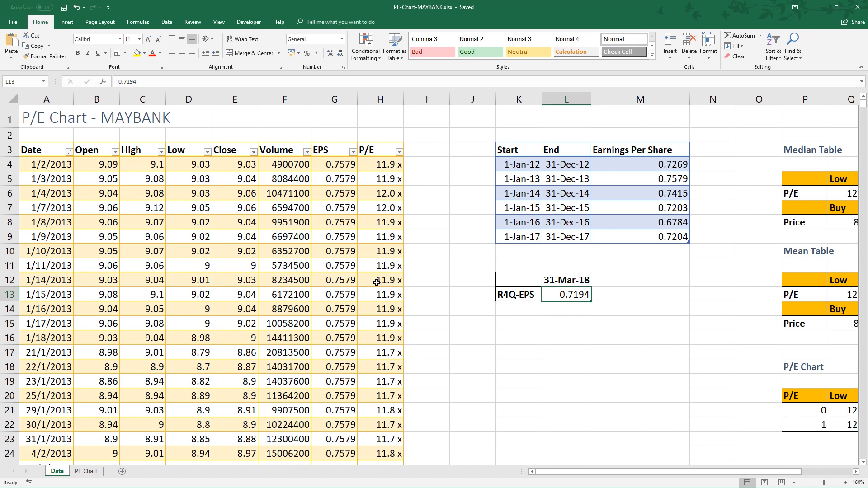
mouse_move(436, 296)
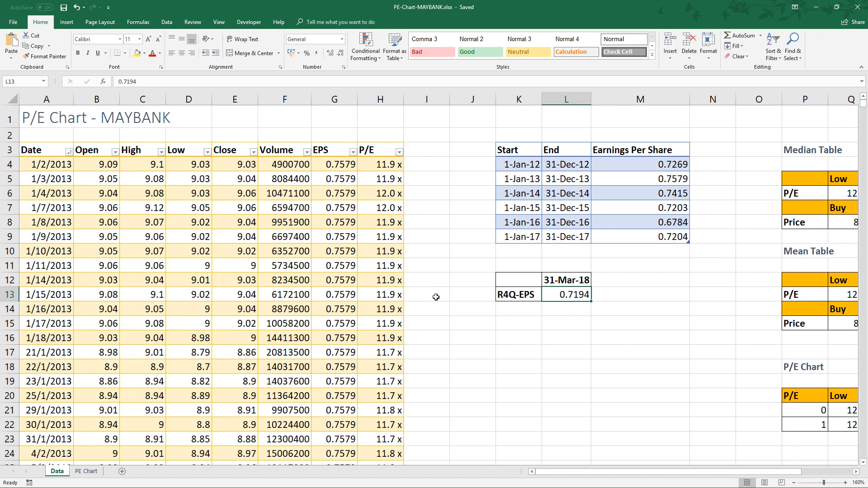
mouse_move(372, 322)
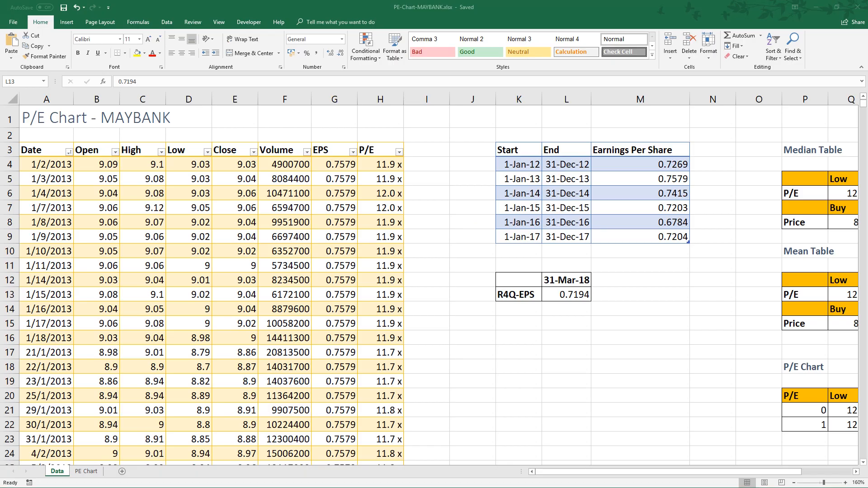
left_click(640, 250)
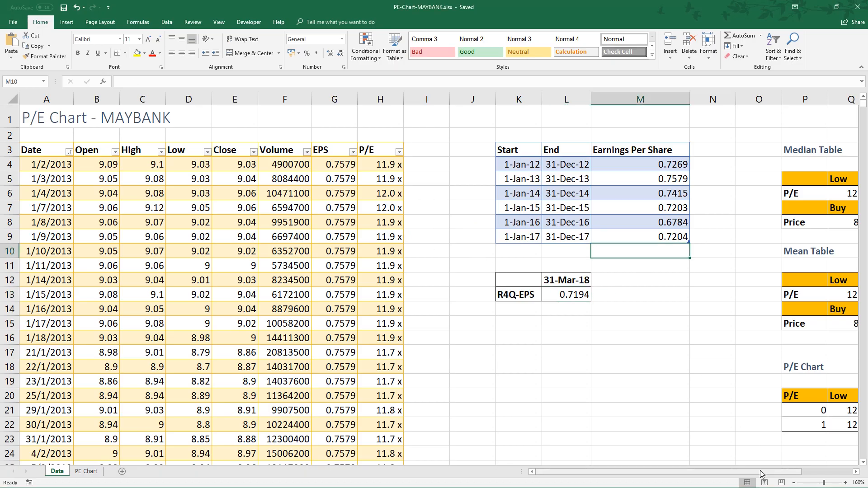
scroll("right", 3)
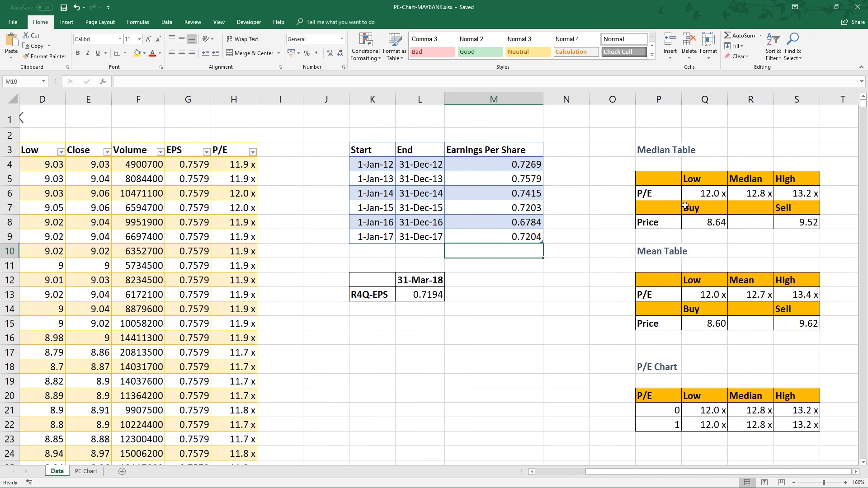
left_click(704, 178)
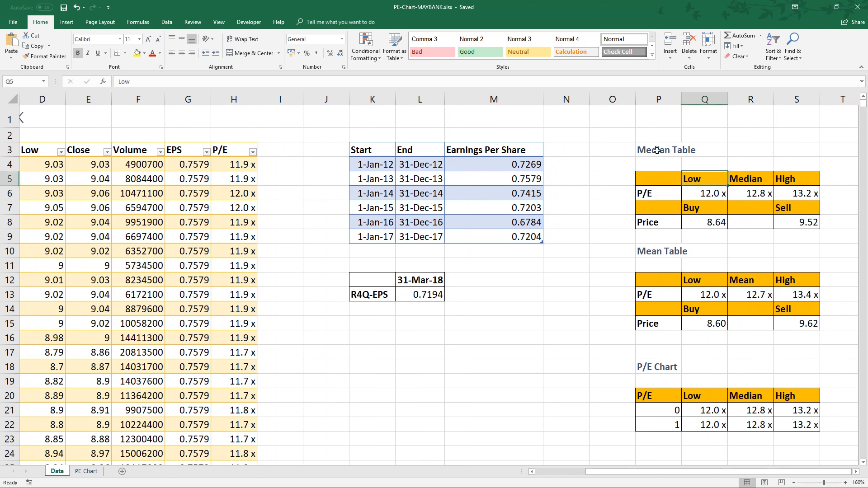
left_click(658, 309)
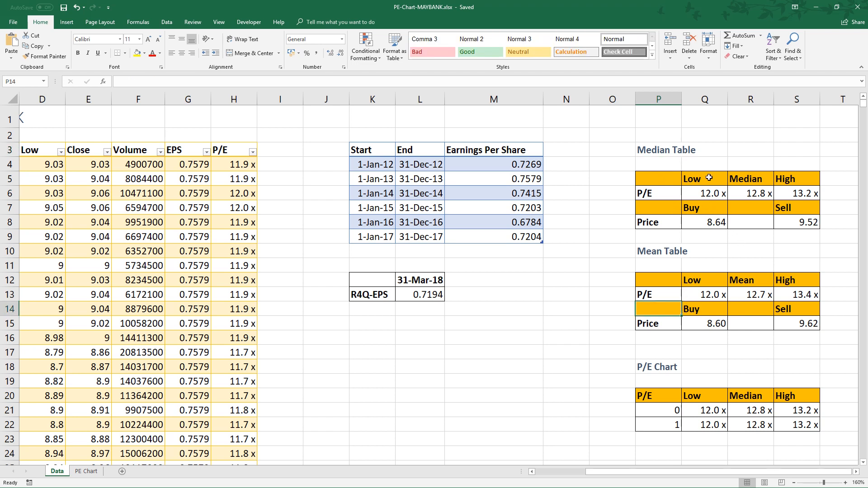
left_click(795, 178)
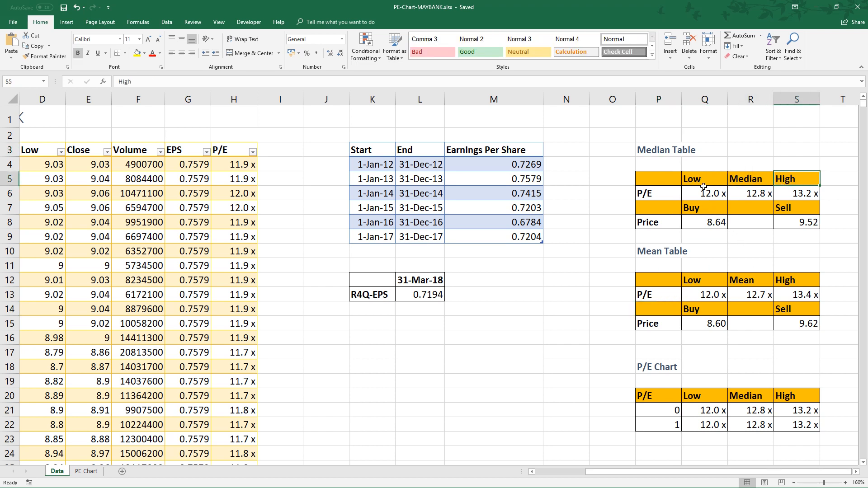
left_click(704, 279)
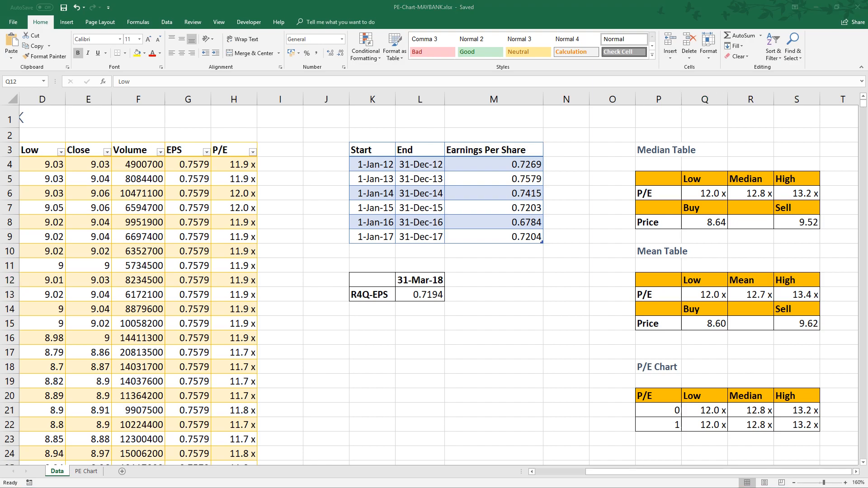
left_click(704, 208)
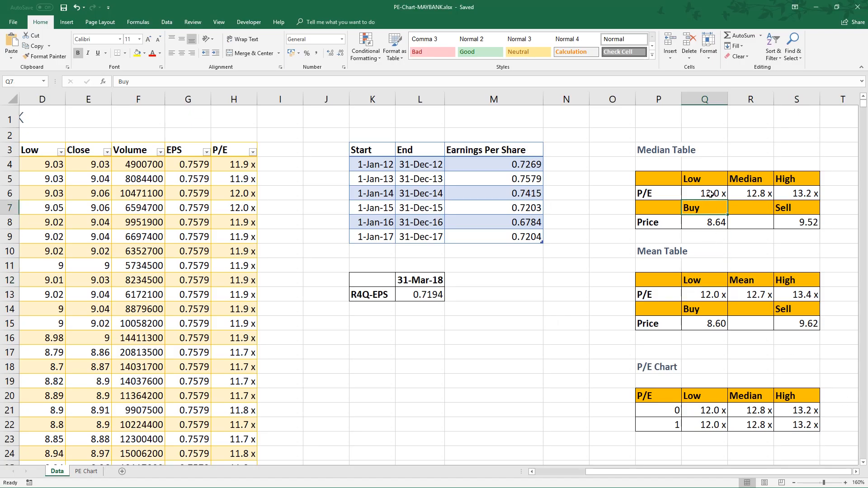
left_click(705, 192)
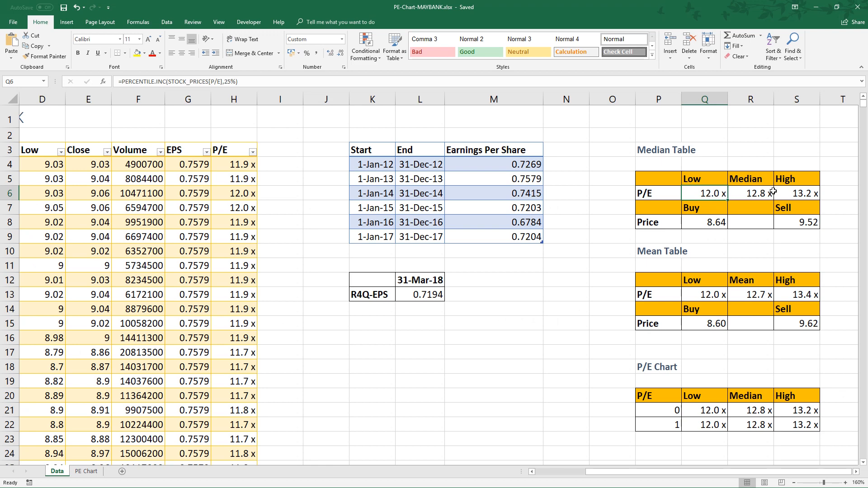
left_click(797, 193)
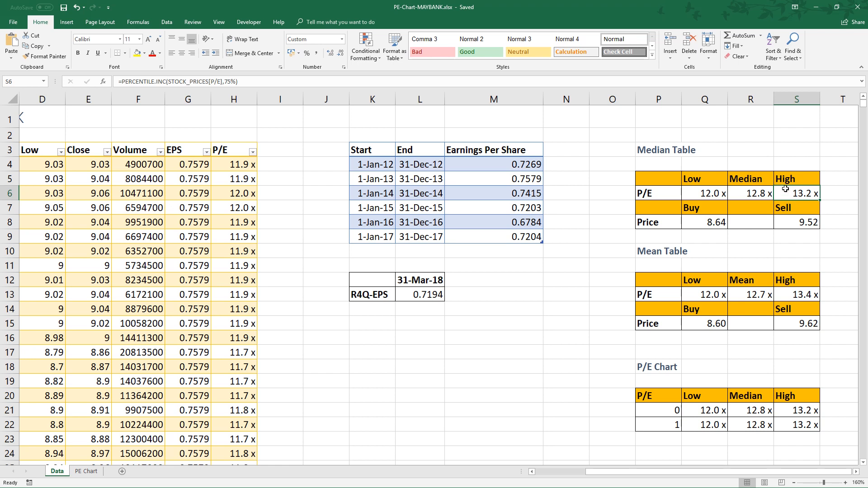
mouse_move(462, 276)
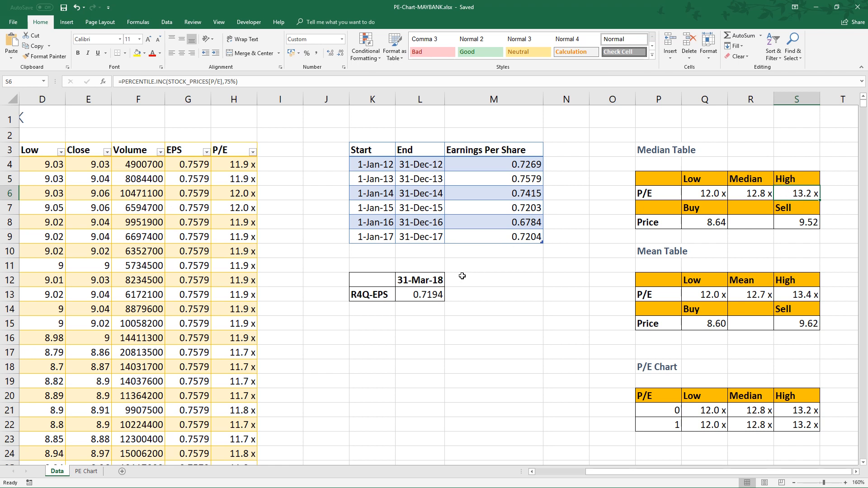
Show sell and buy prices (8.64) as P/E percentile times R4Q-EPS, then display the PE Chart sheet.
left_click(419, 294)
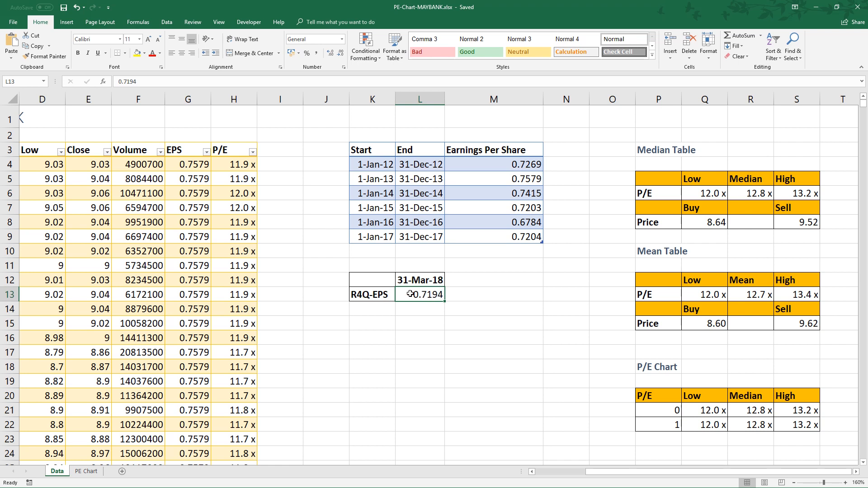
mouse_move(430, 294)
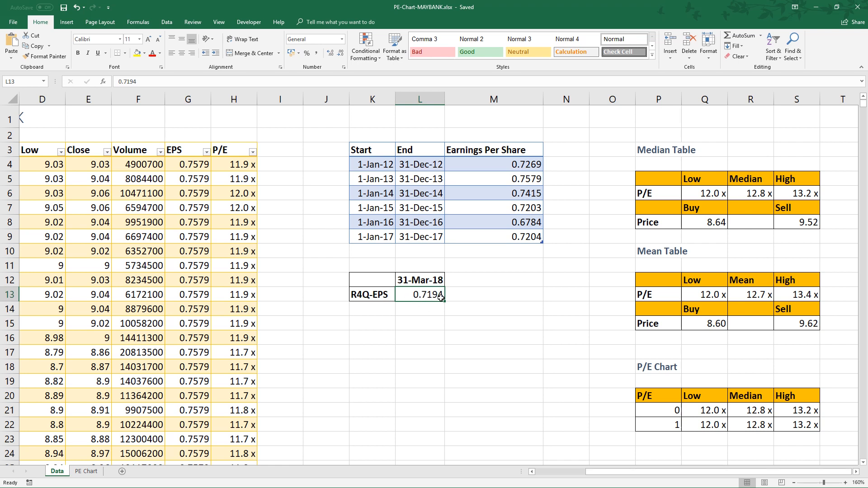
left_click(796, 223)
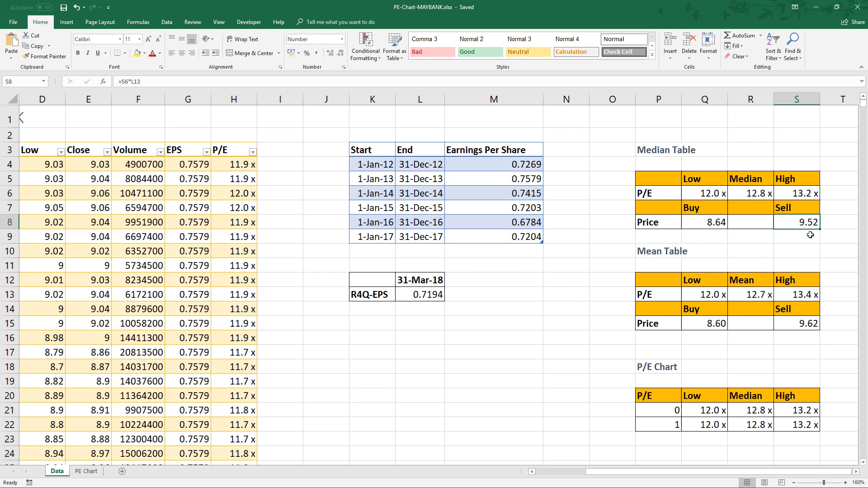
mouse_move(692, 223)
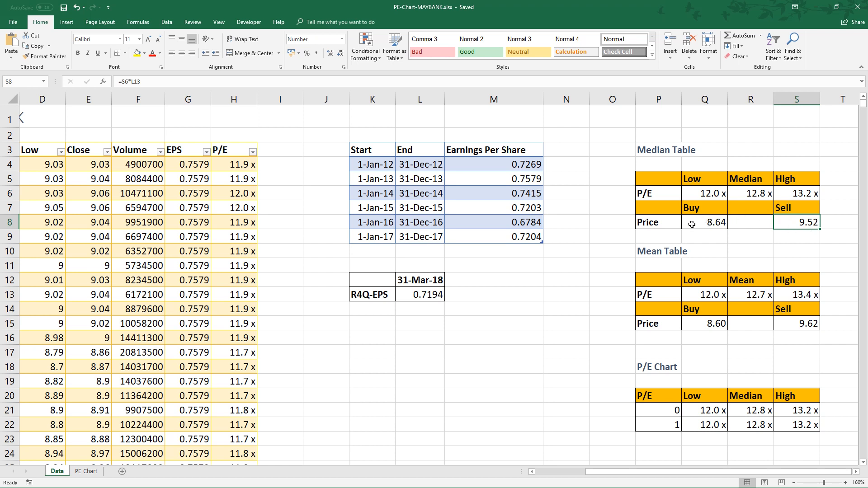
left_click(704, 194)
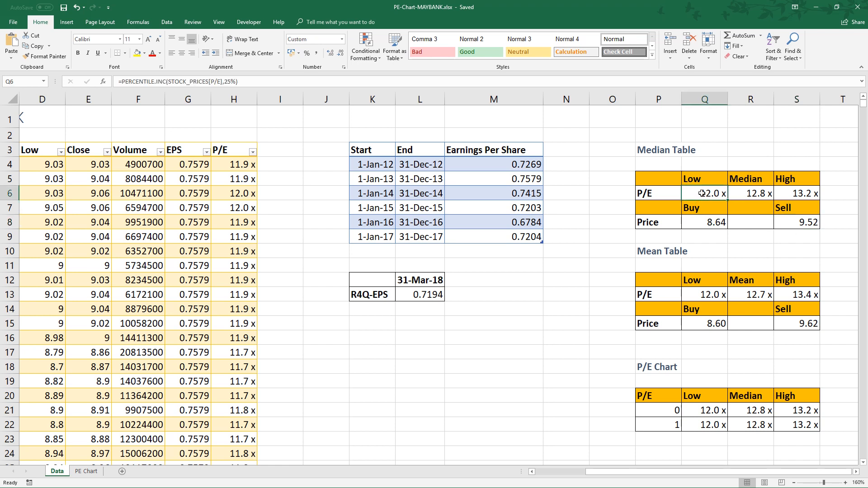
mouse_move(483, 278)
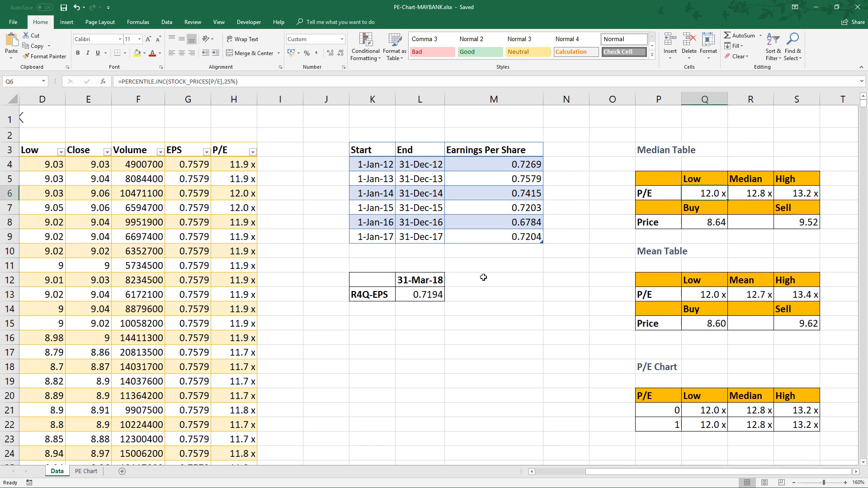
left_click(419, 293)
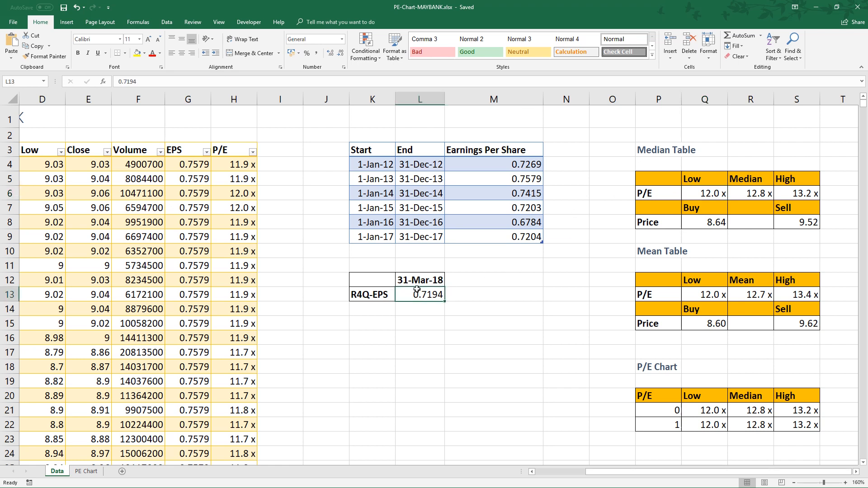
left_click(704, 223)
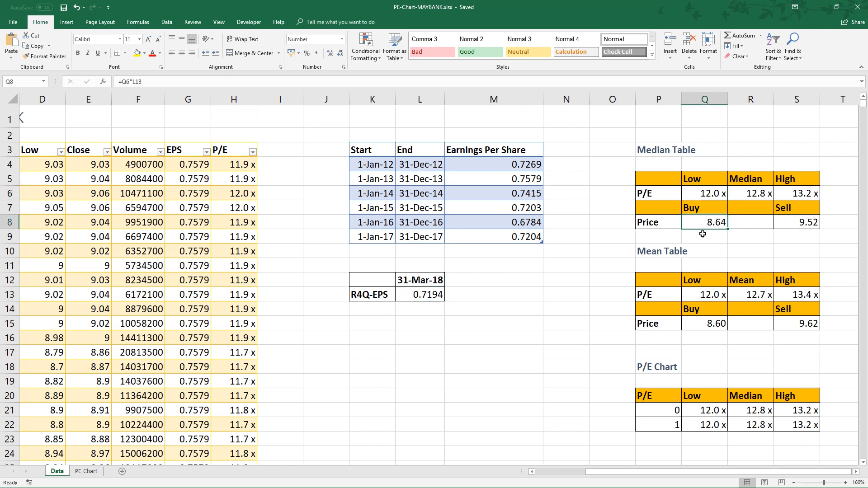
mouse_move(714, 232)
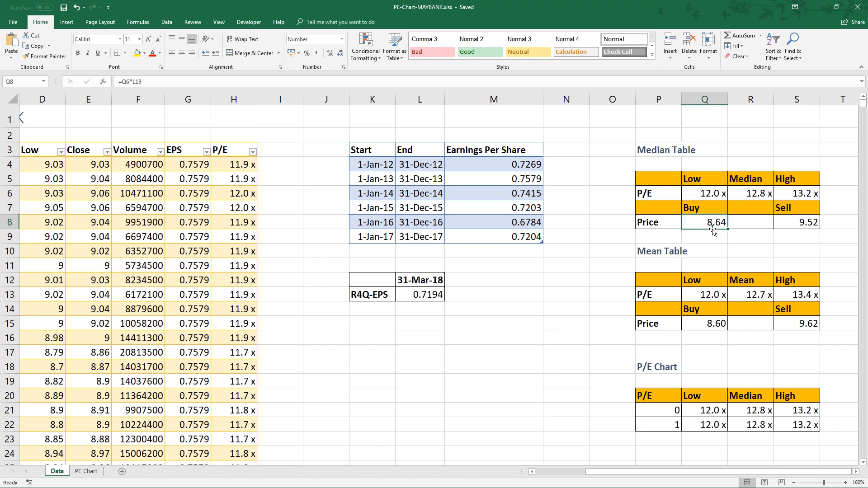
mouse_move(766, 282)
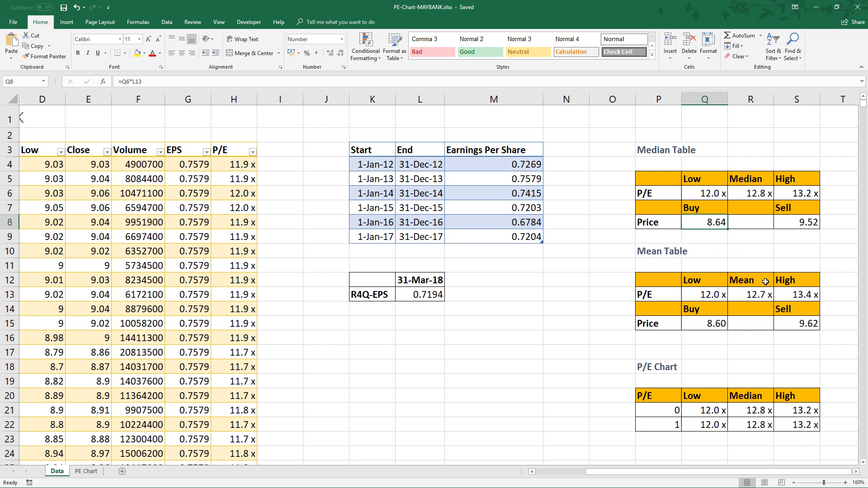
mouse_move(731, 315)
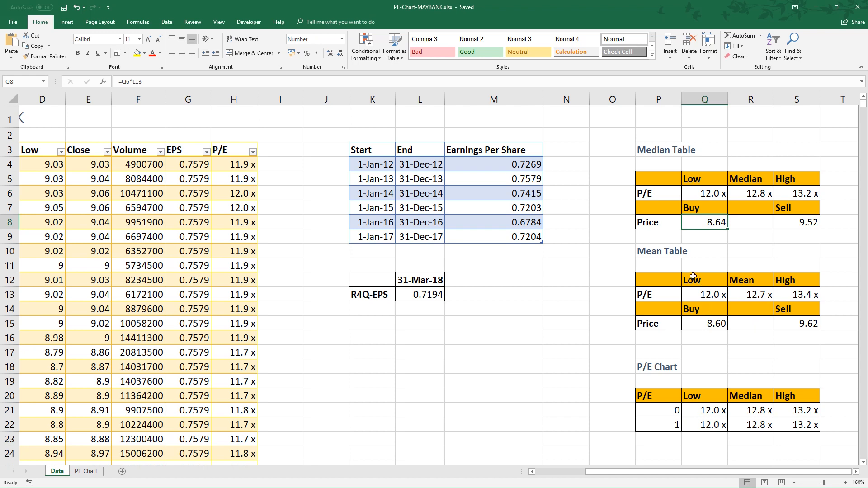
left_click(87, 471)
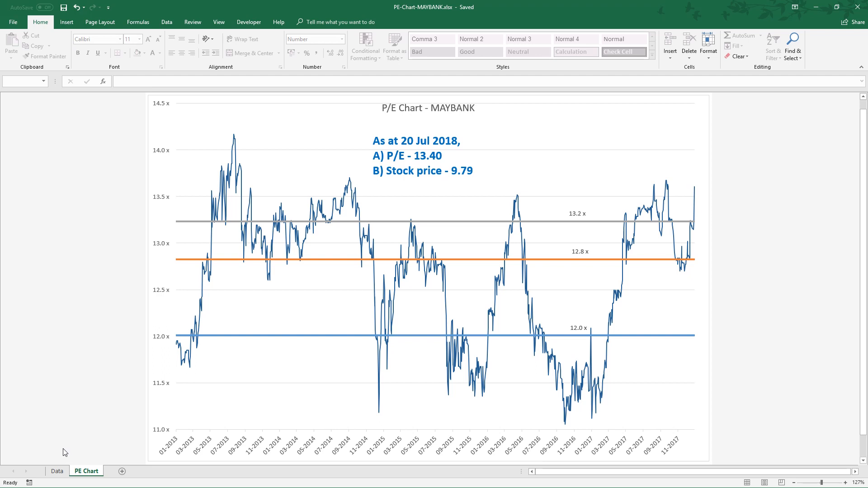
mouse_move(615, 304)
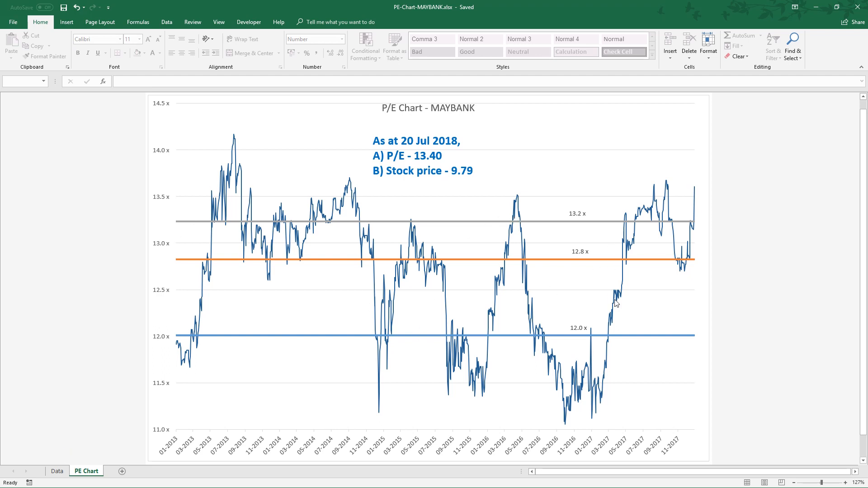
mouse_move(563, 217)
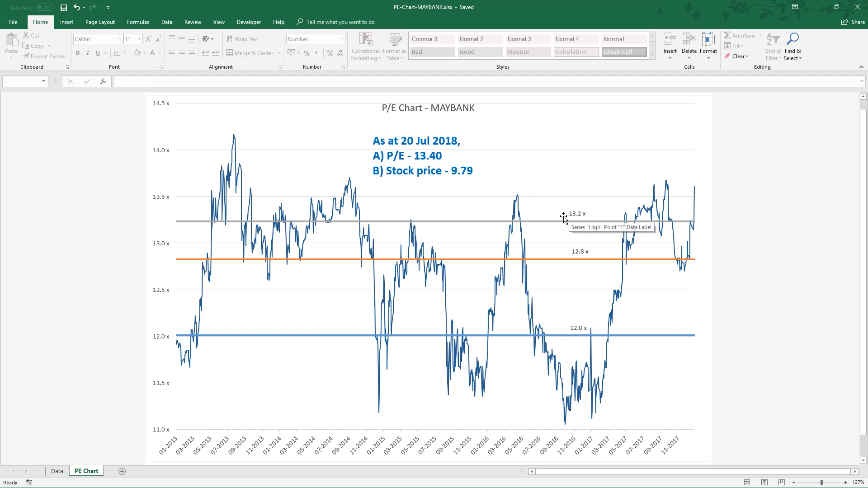
mouse_move(586, 209)
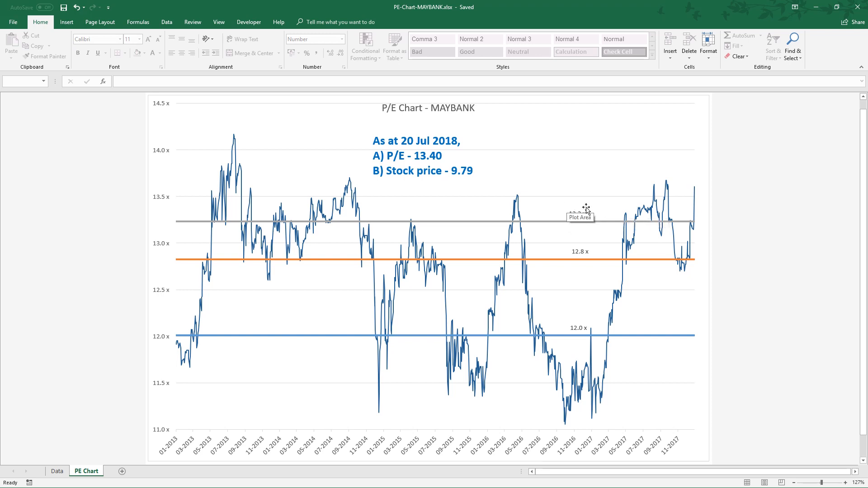
mouse_move(593, 313)
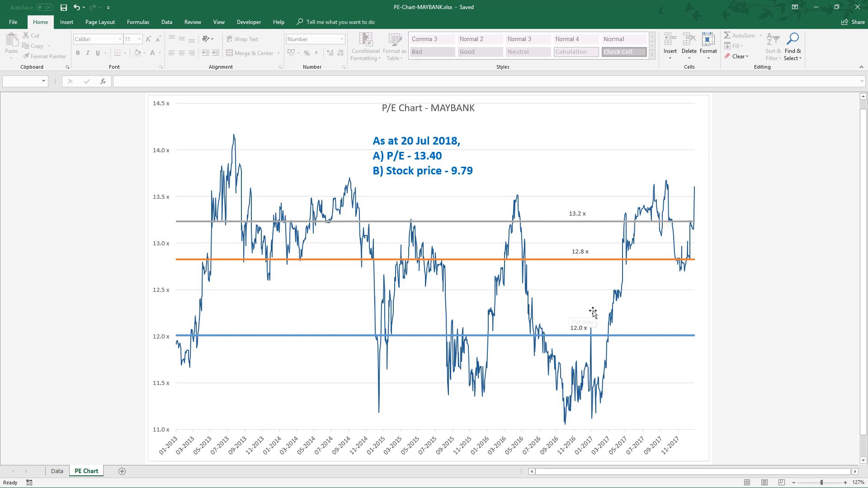
mouse_move(594, 338)
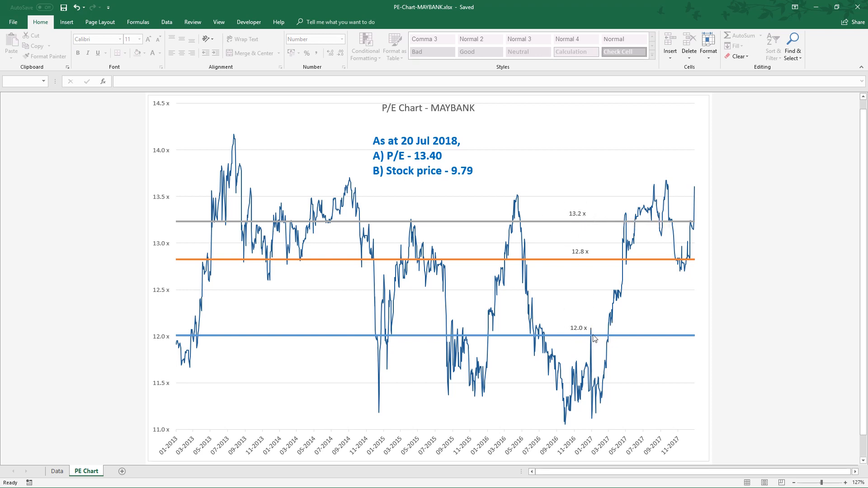
mouse_move(542, 249)
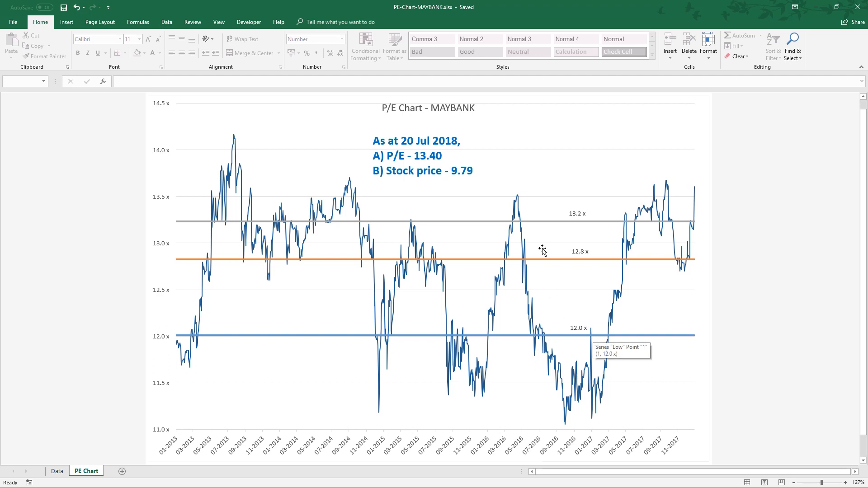
mouse_move(571, 212)
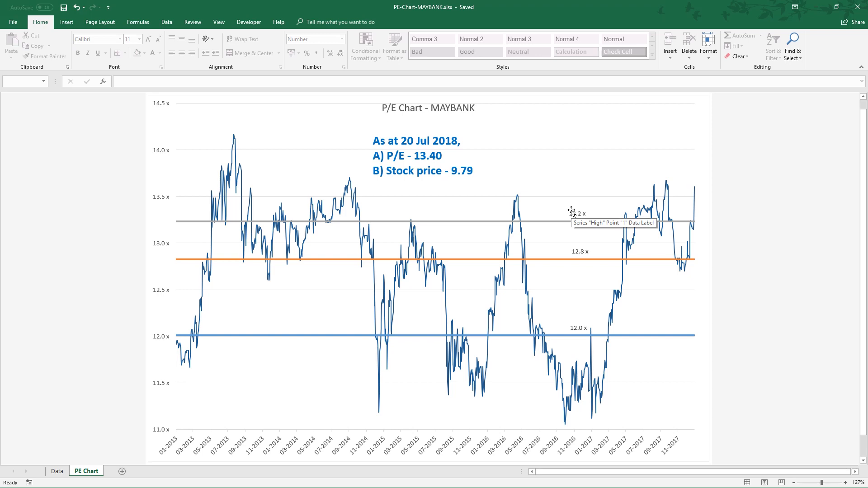
mouse_move(583, 225)
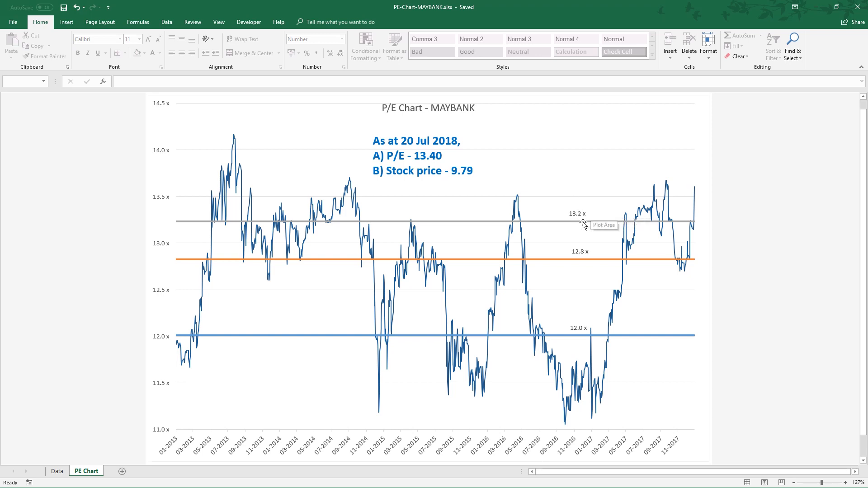
mouse_move(702, 224)
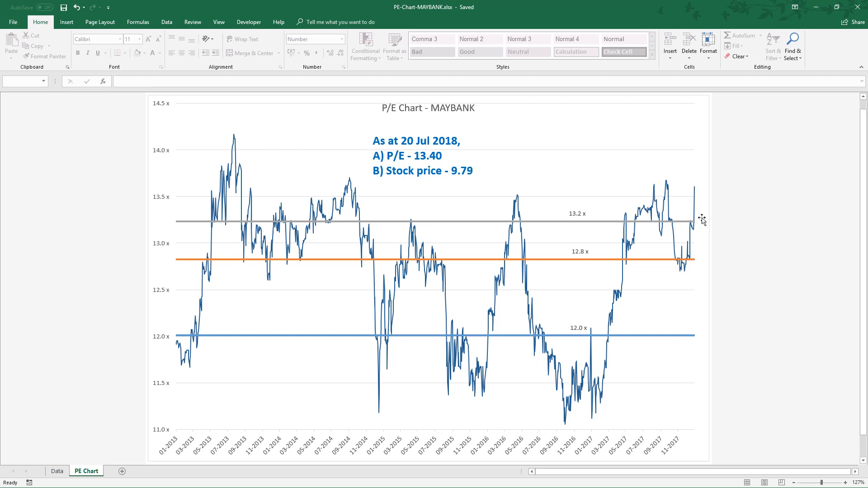
mouse_move(699, 222)
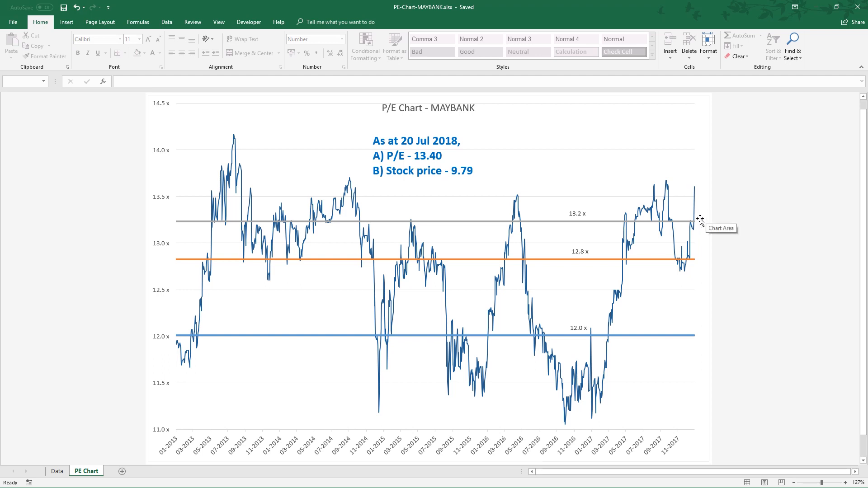
mouse_move(694, 227)
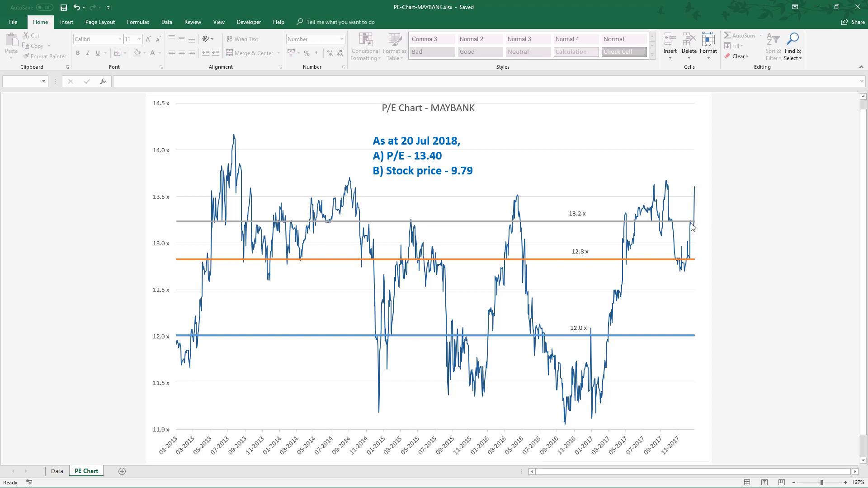
mouse_move(624, 337)
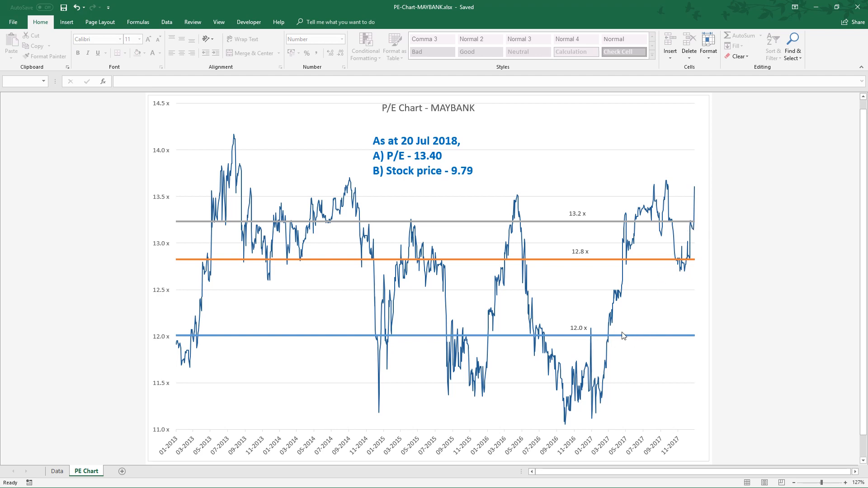
mouse_move(630, 342)
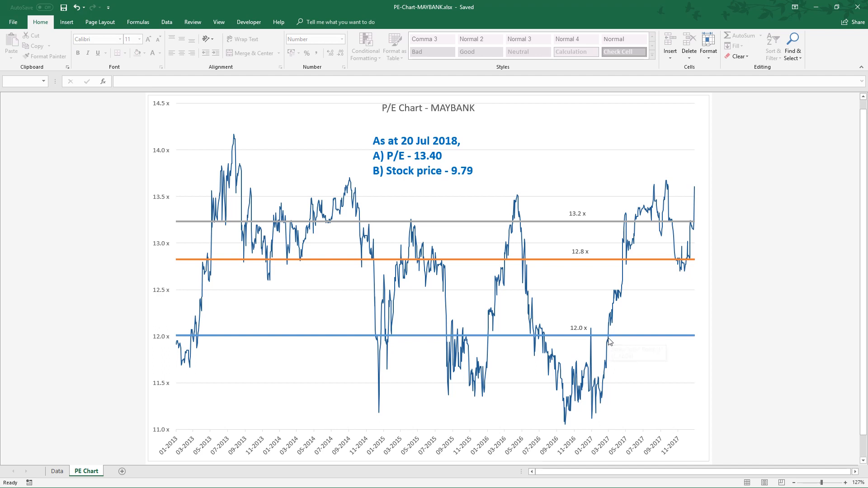
mouse_move(608, 340)
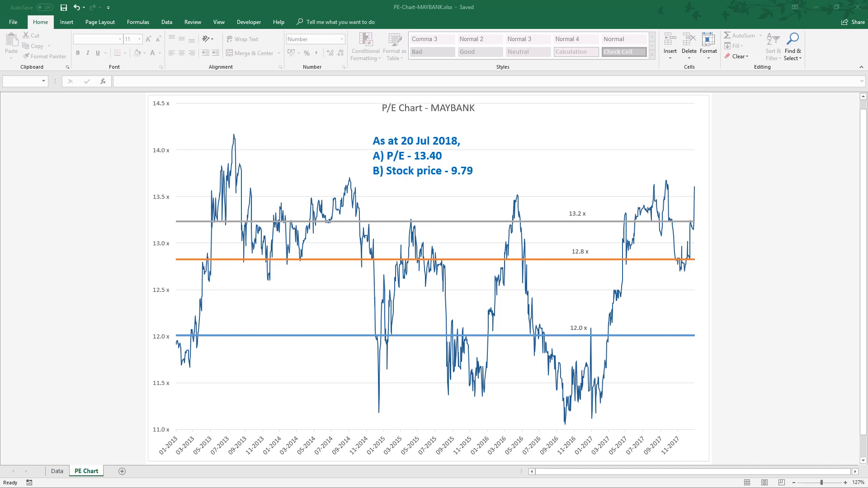
mouse_move(507, 289)
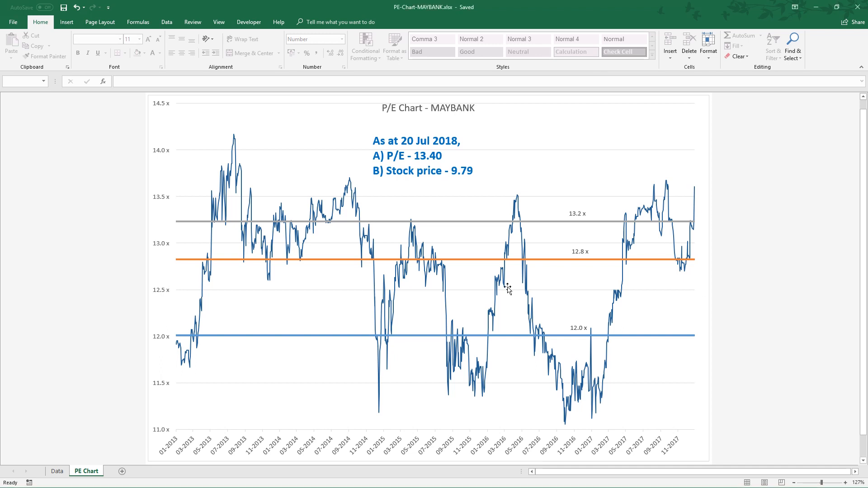
Review DIGI's Data sheet: P/E formula, median buy 4.24 and sell 4.95 as P/E bounds times R4Q-EPS 0.1948.
left_click(56, 471)
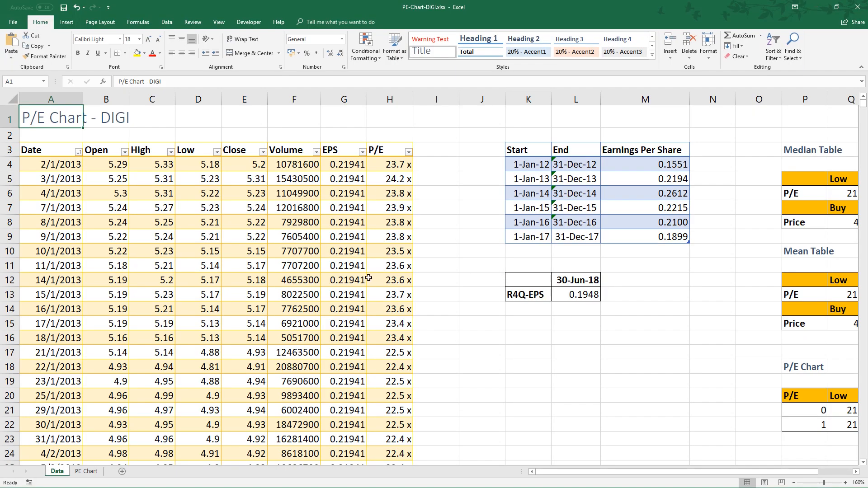
left_click(389, 280)
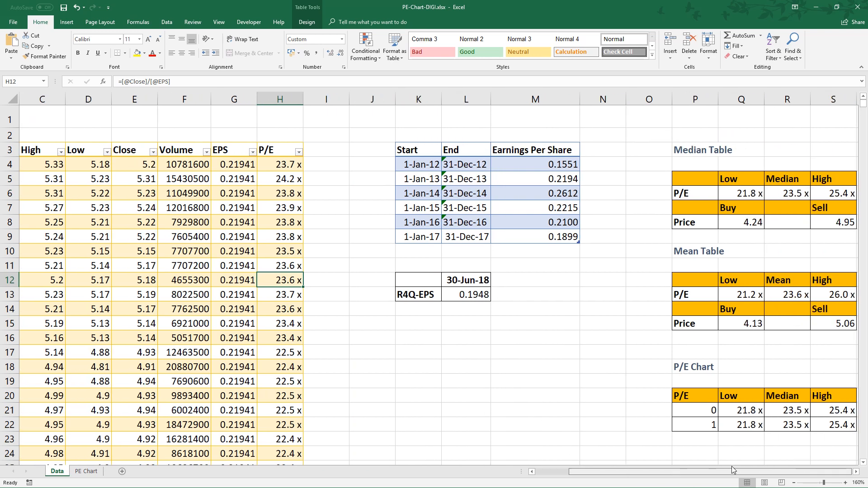
left_click(740, 222)
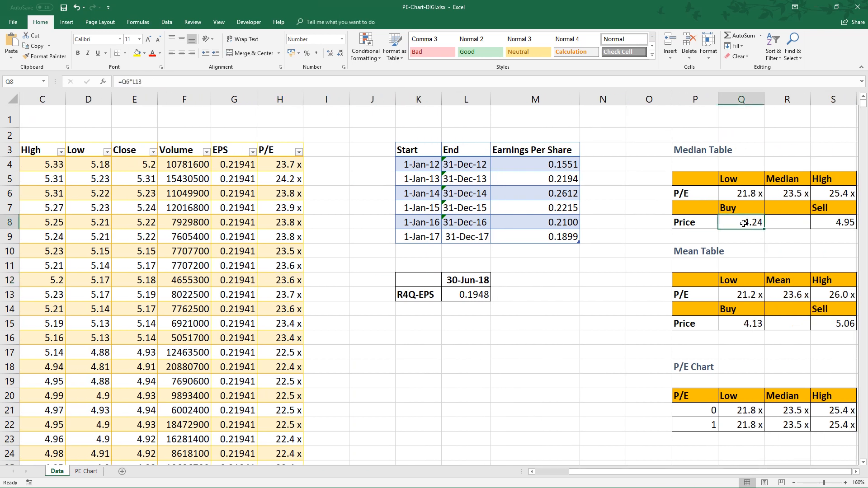
mouse_move(745, 224)
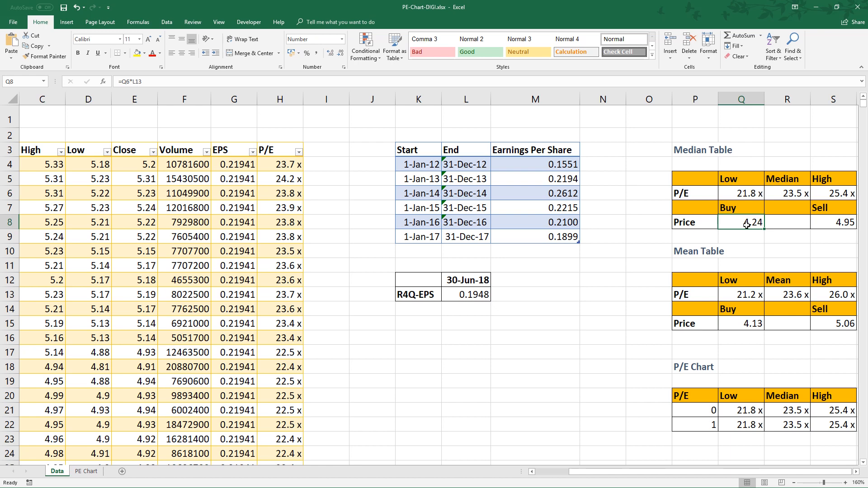
left_click(832, 222)
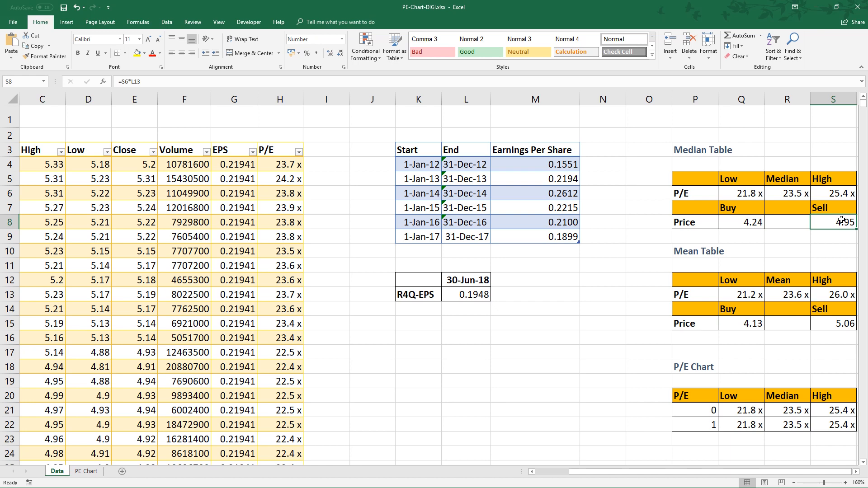
View the DIGI P/E band chart with 21.8x, 23.5x, 25.4x lines and P/E 23.29 at 20 Jul 2018.
left_click(86, 471)
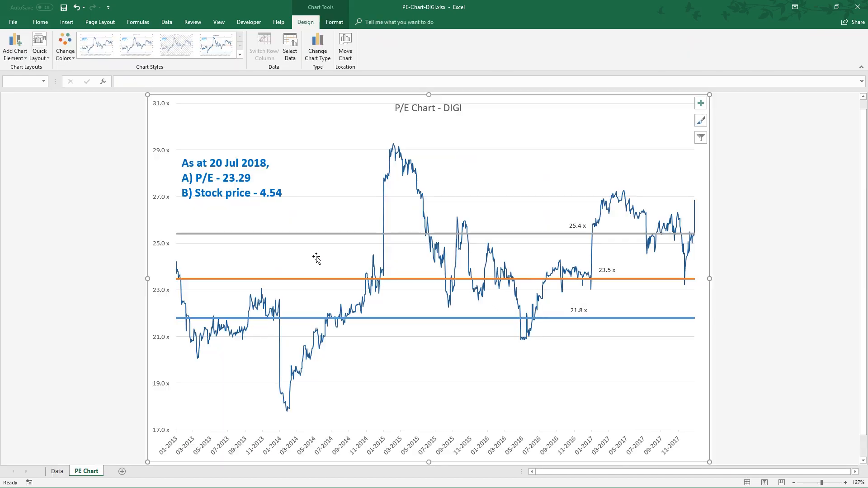
mouse_move(519, 280)
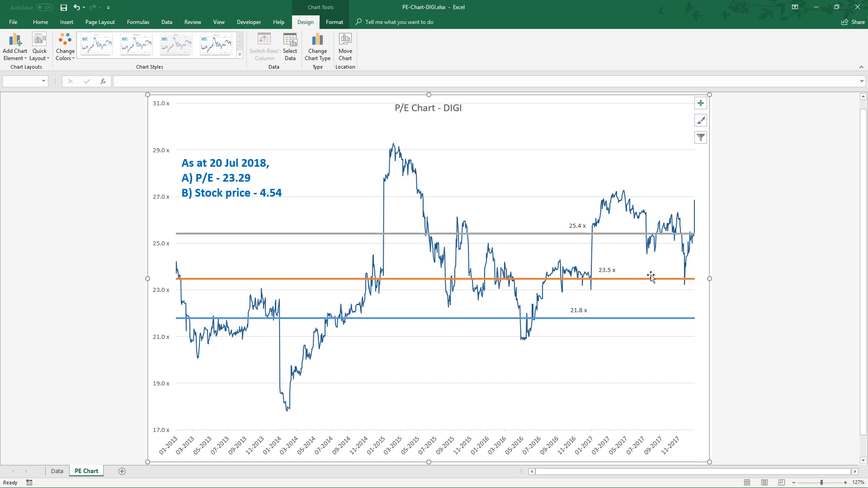
mouse_move(618, 281)
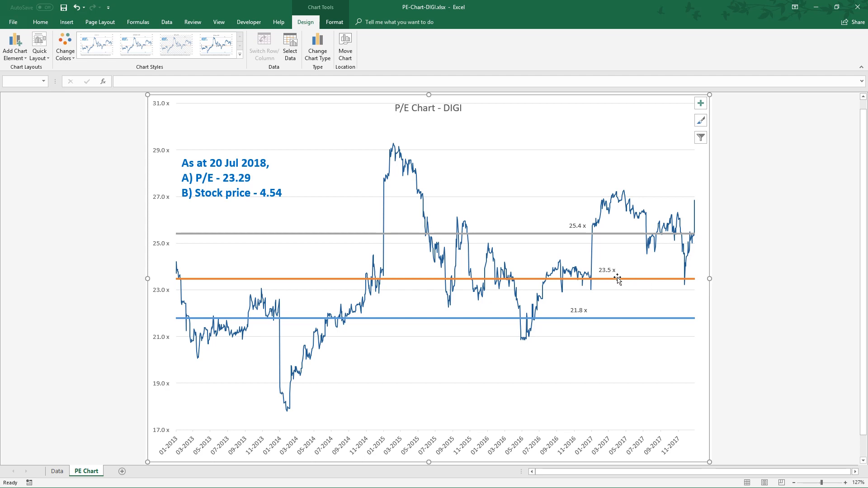
mouse_move(632, 287)
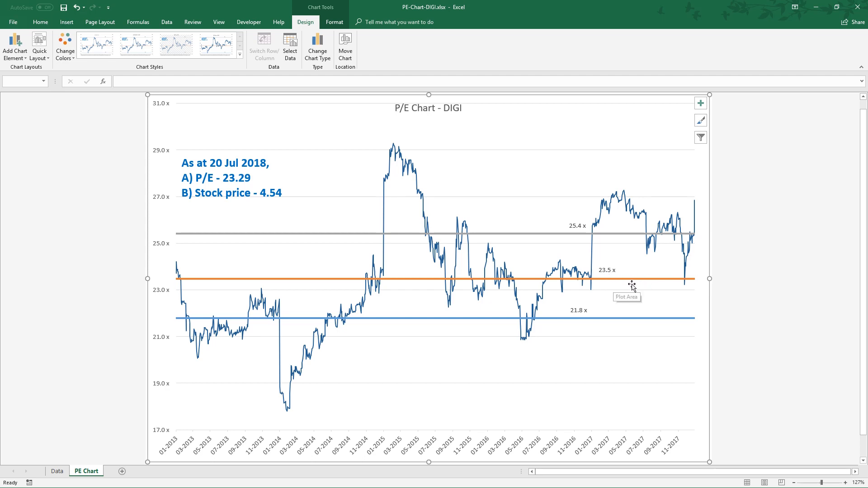
mouse_move(631, 285)
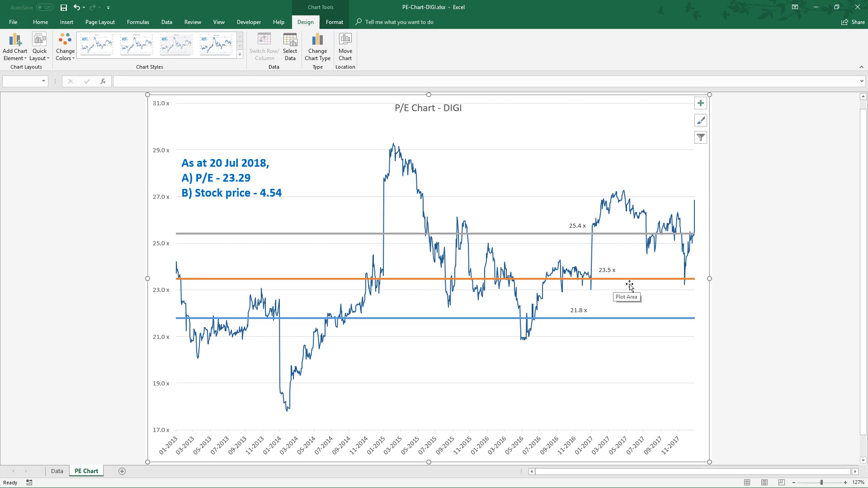
mouse_move(595, 255)
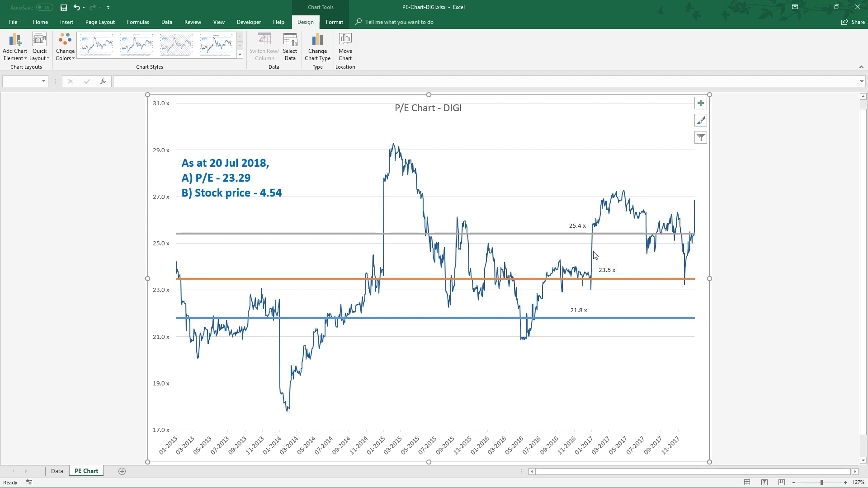
mouse_move(595, 255)
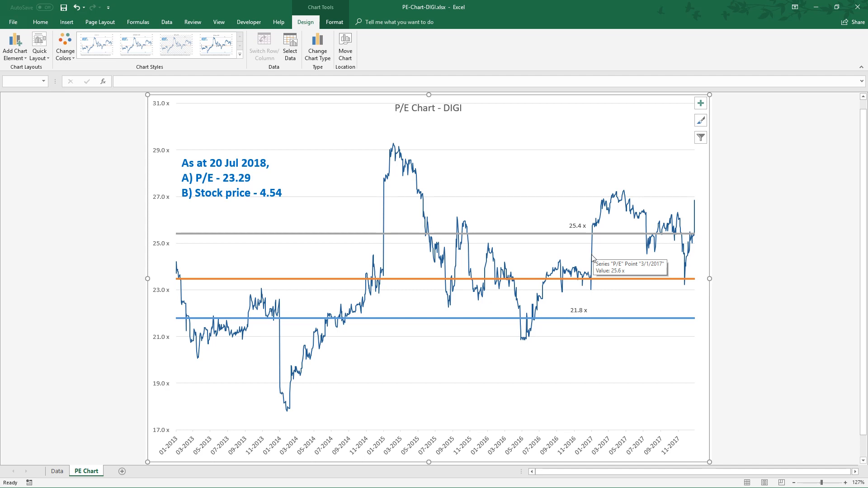
mouse_move(591, 256)
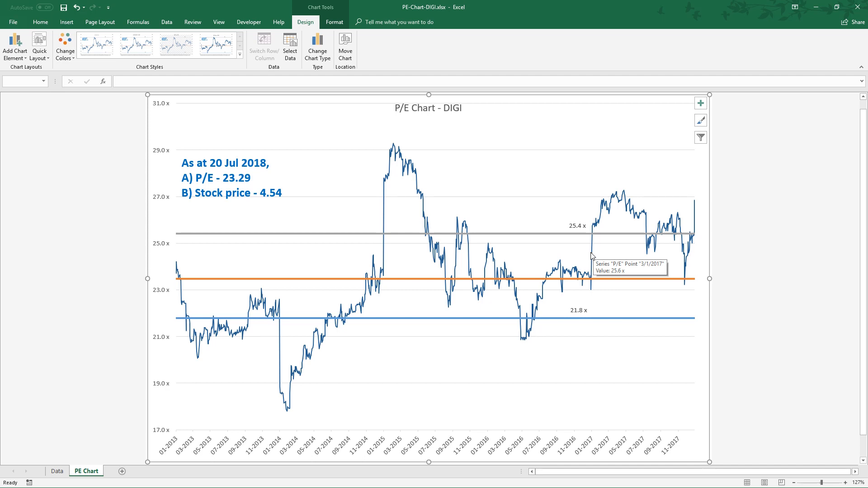
mouse_move(839, 216)
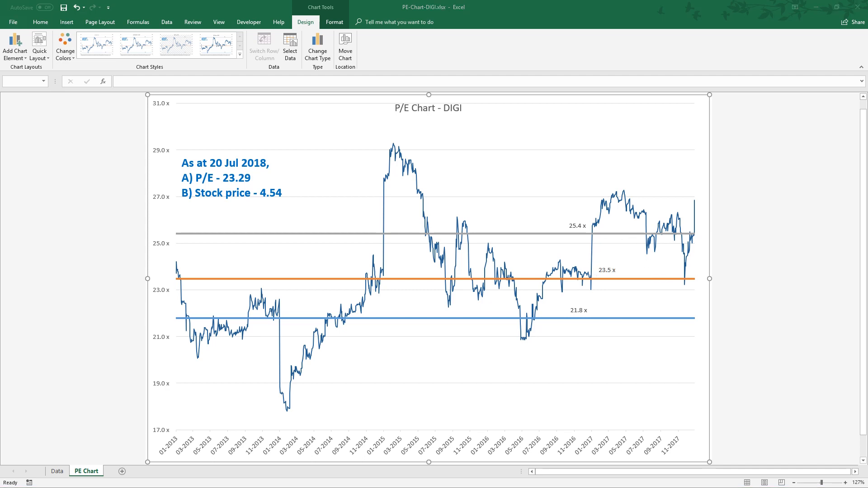
left_click(534, 284)
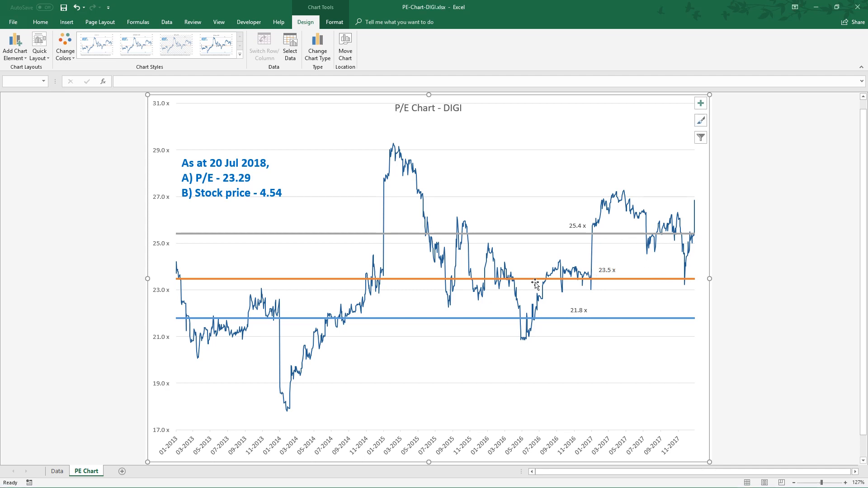
Review HAIO's Data sheet: median buy 2.18/sell 3.58 and mean buy 1.94 price formulas.
left_click(56, 471)
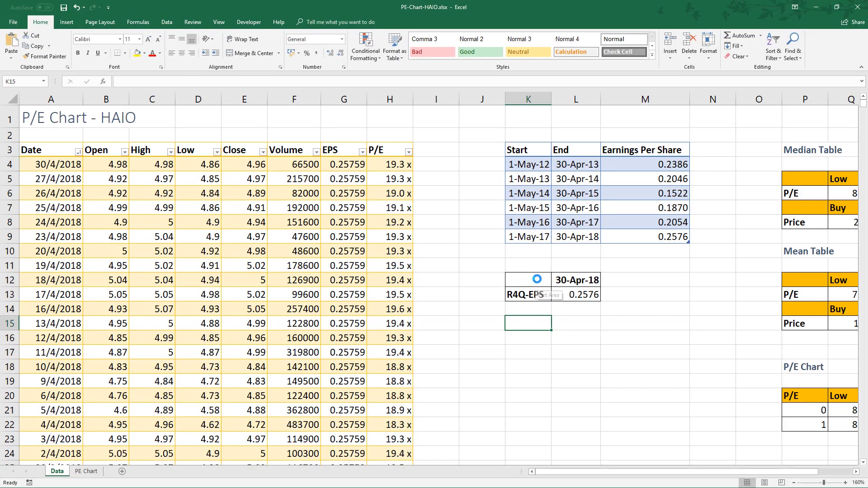
left_click(480, 279)
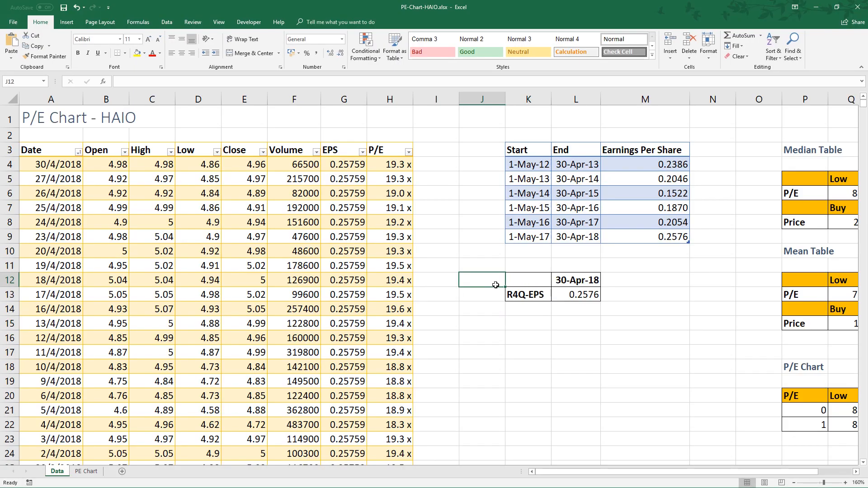
scroll("right", 3)
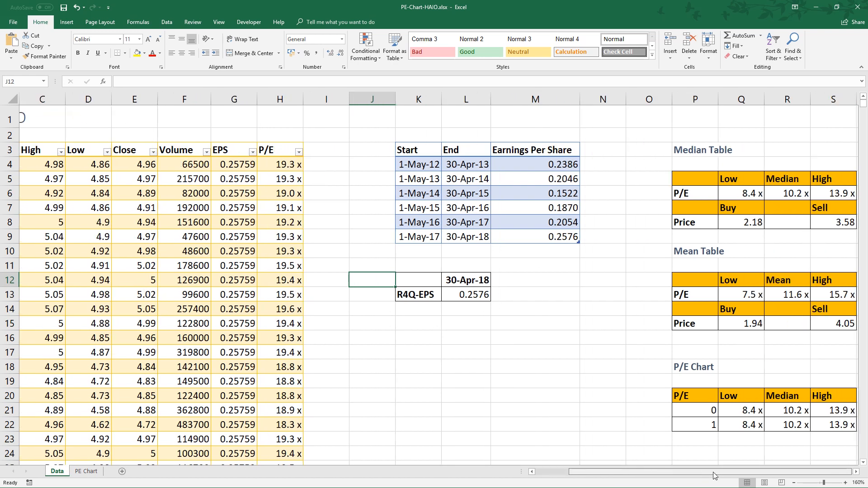
left_click(740, 223)
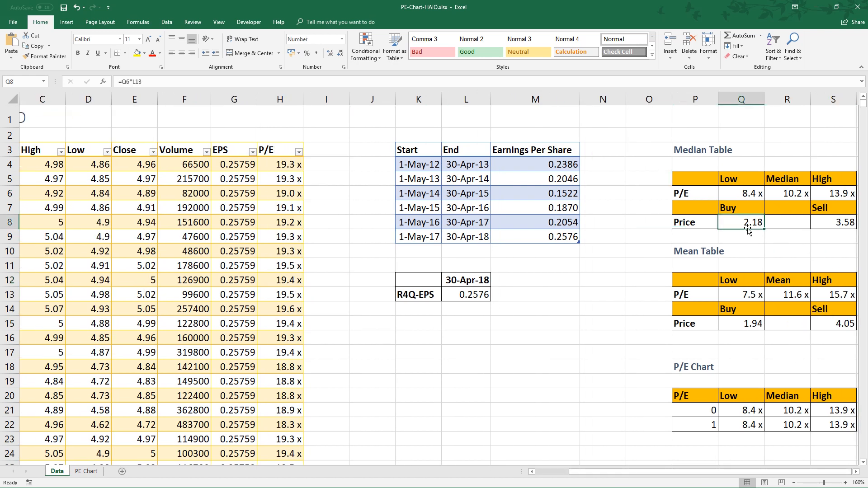
mouse_move(736, 223)
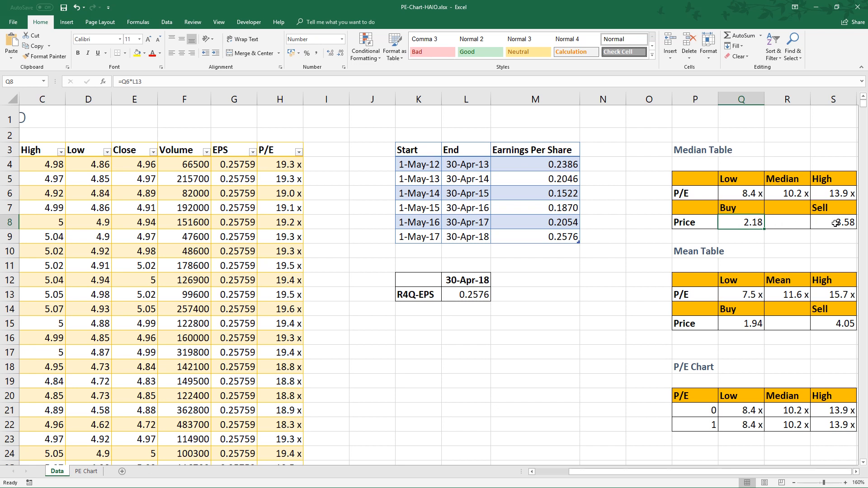
left_click(831, 222)
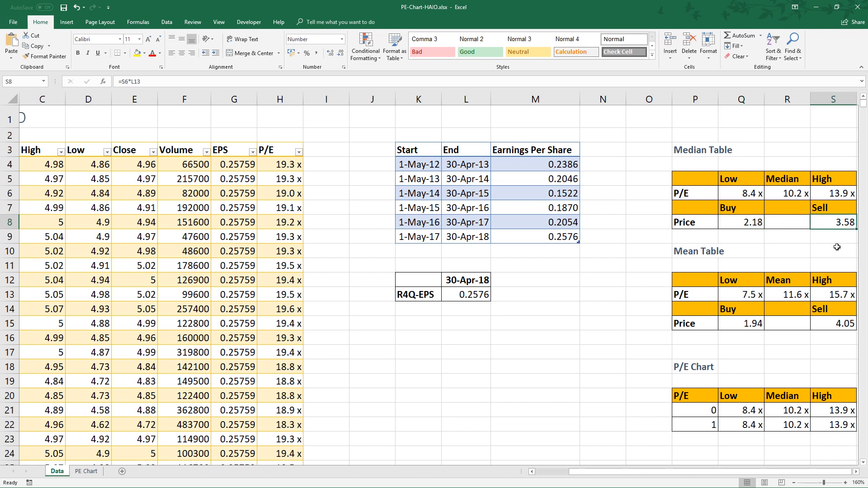
left_click(741, 324)
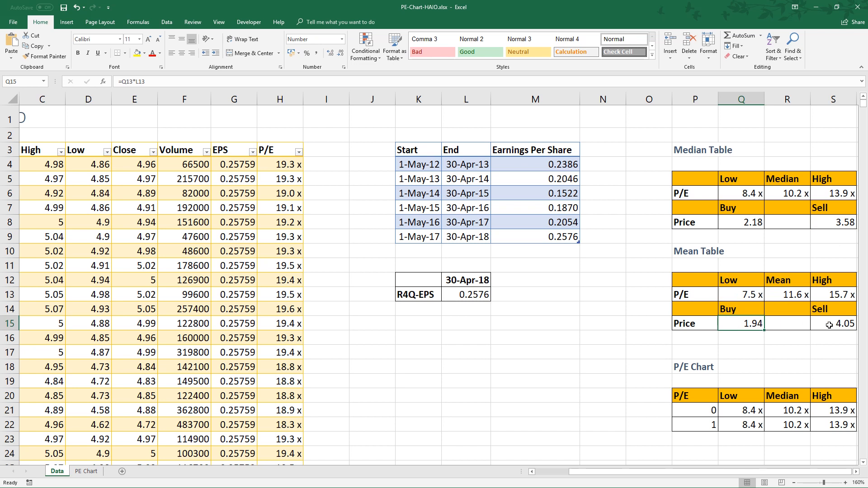
left_click(832, 323)
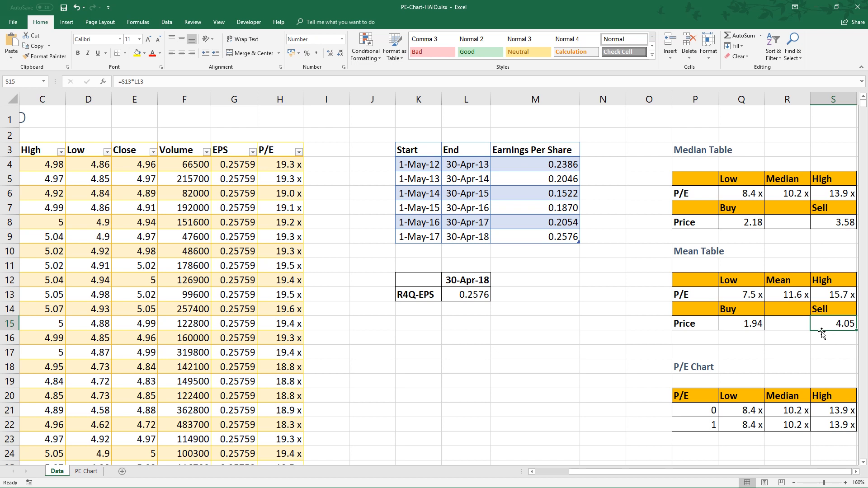
mouse_move(813, 285)
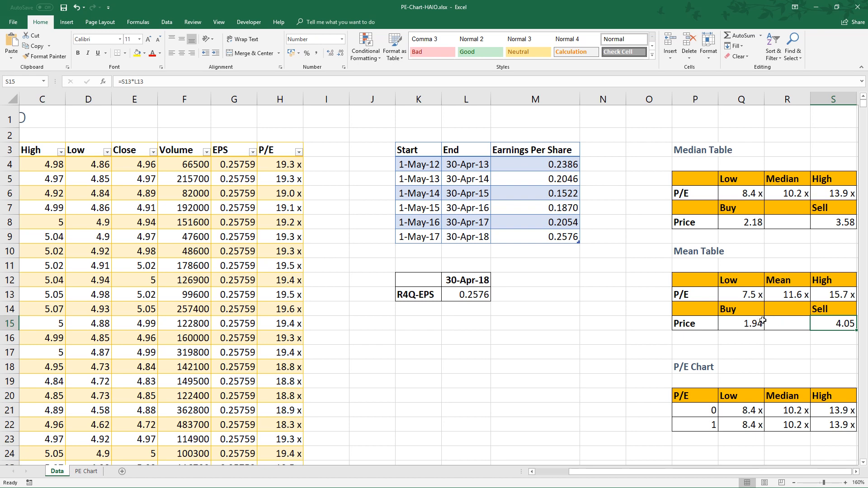
left_click(86, 471)
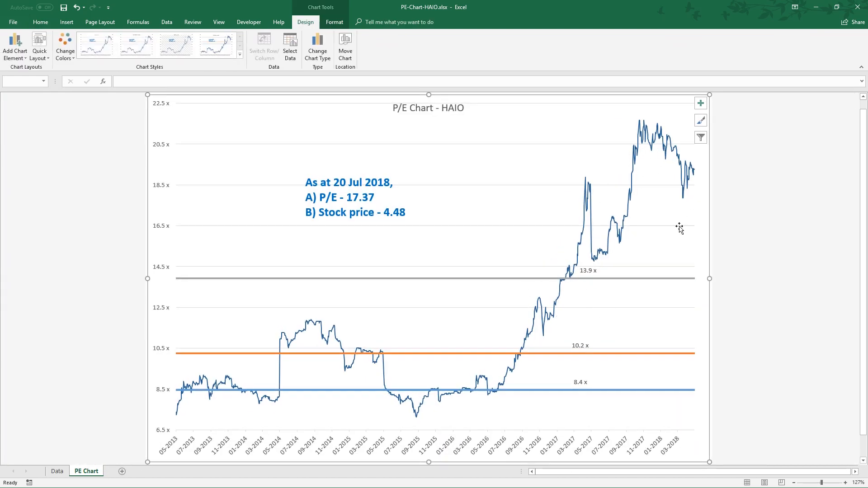
mouse_move(689, 169)
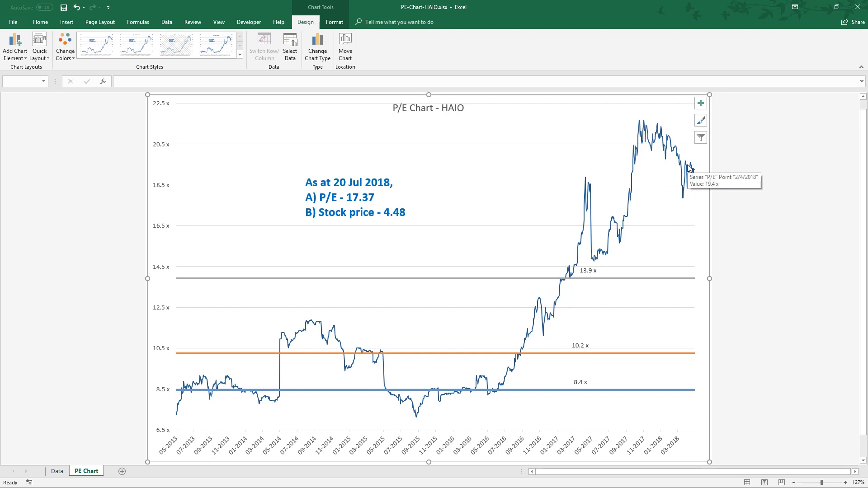
mouse_move(196, 172)
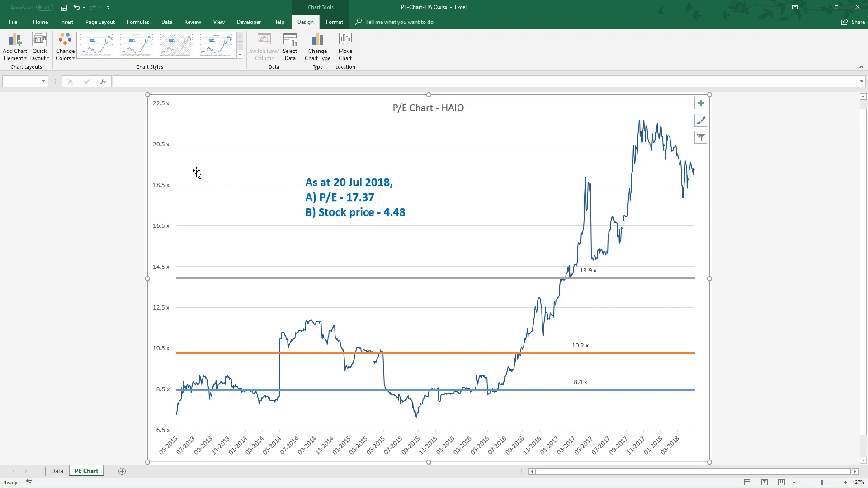
mouse_move(550, 260)
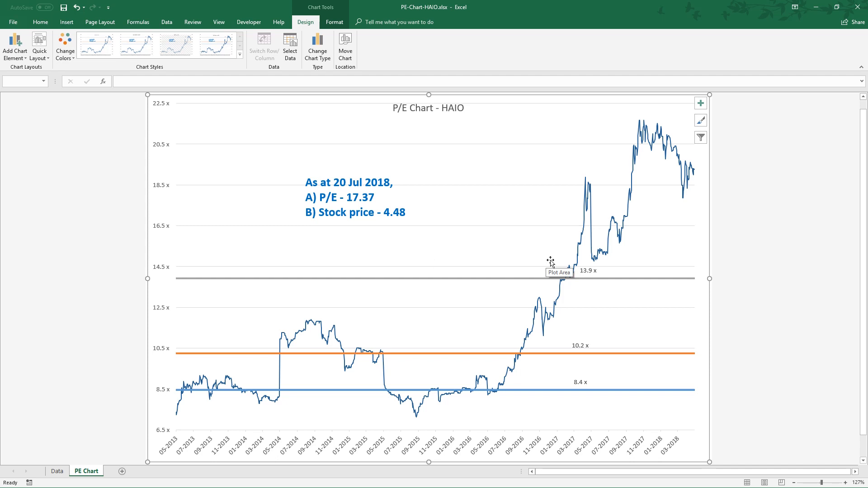
mouse_move(436, 328)
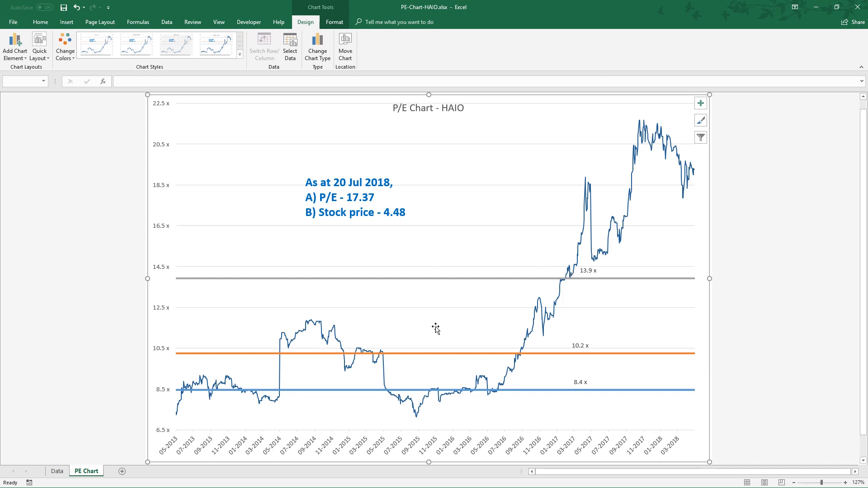
mouse_move(435, 332)
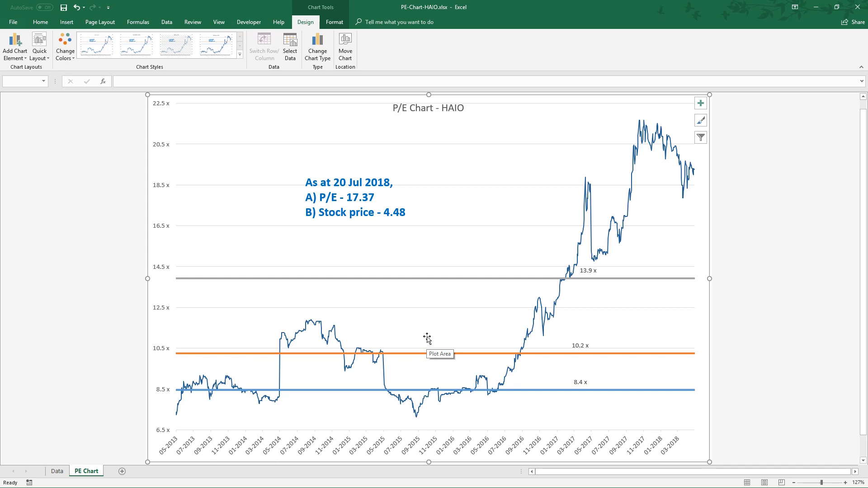
mouse_move(546, 221)
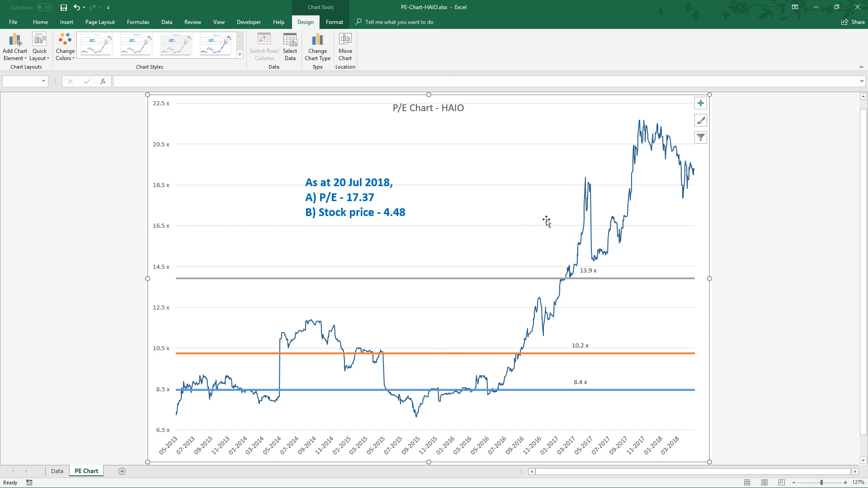
mouse_move(545, 292)
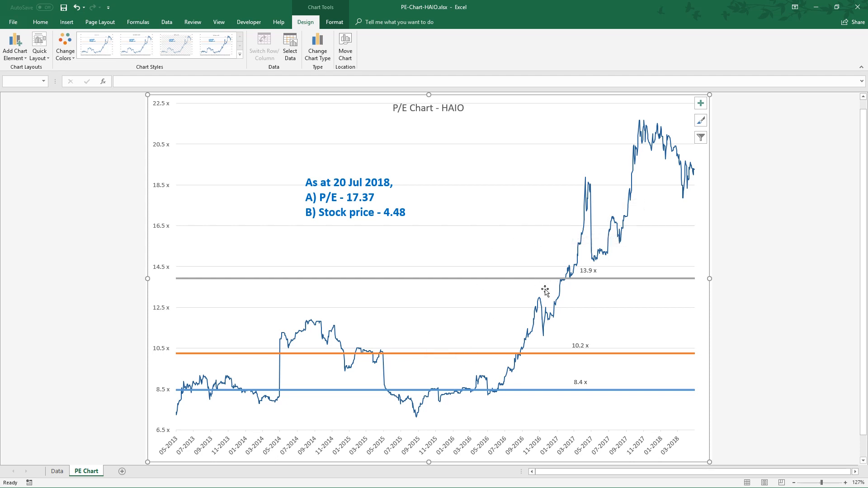
mouse_move(581, 230)
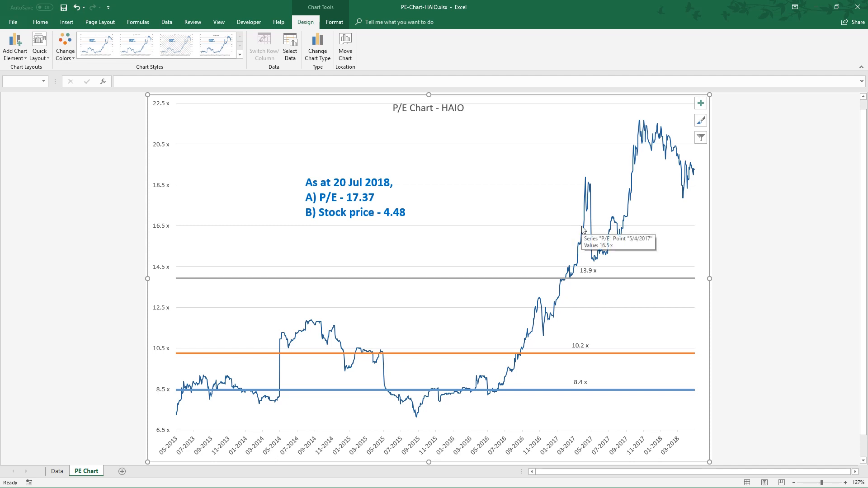
mouse_move(640, 171)
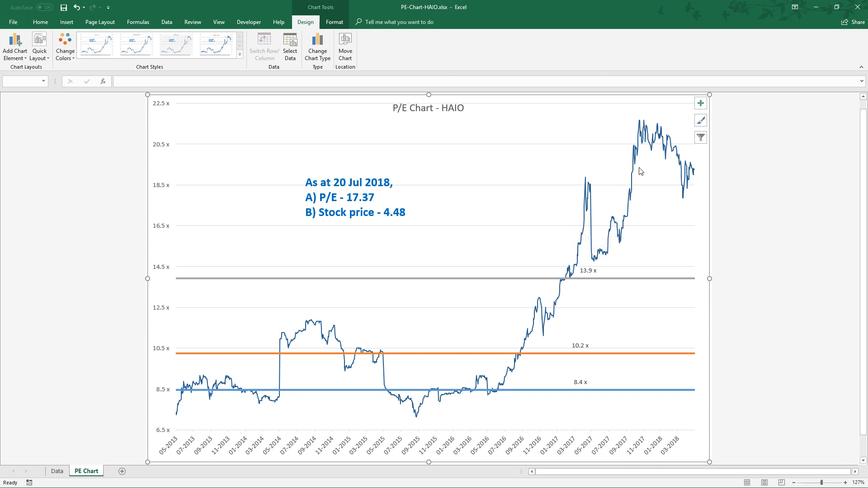
mouse_move(670, 166)
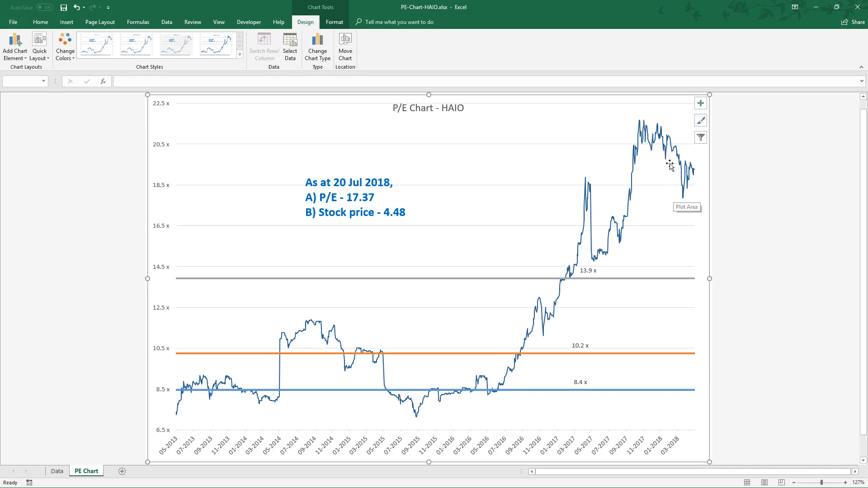
mouse_move(659, 189)
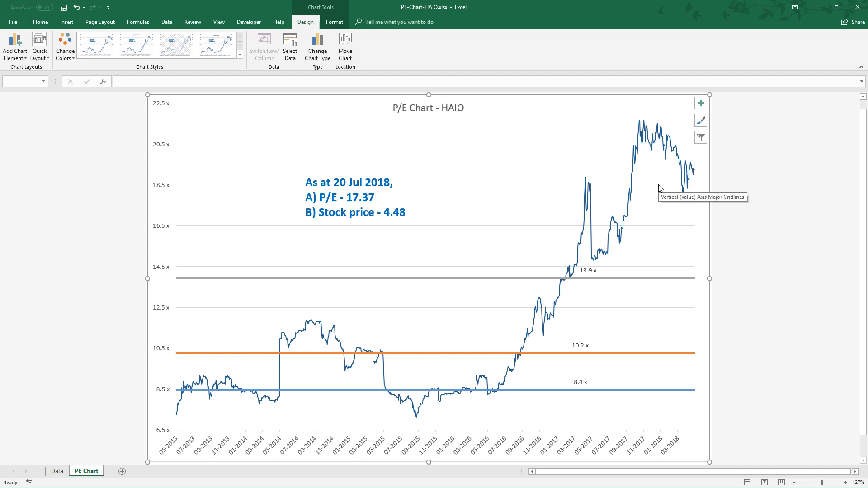
mouse_move(630, 235)
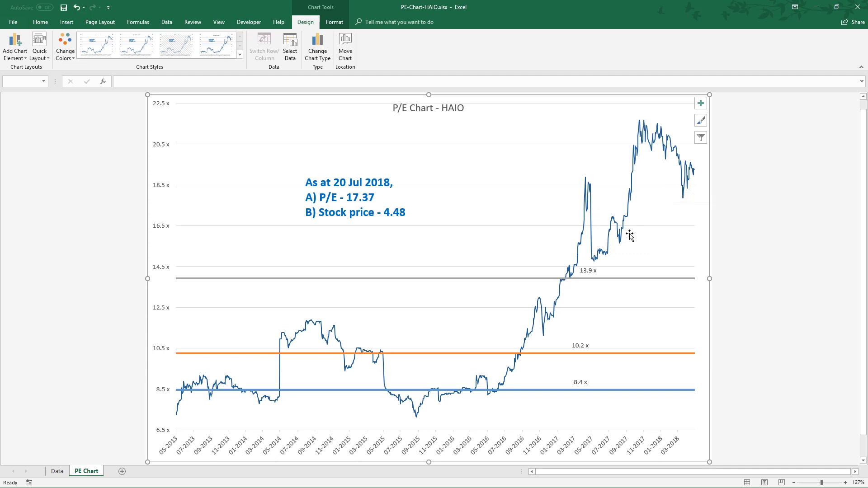
mouse_move(607, 256)
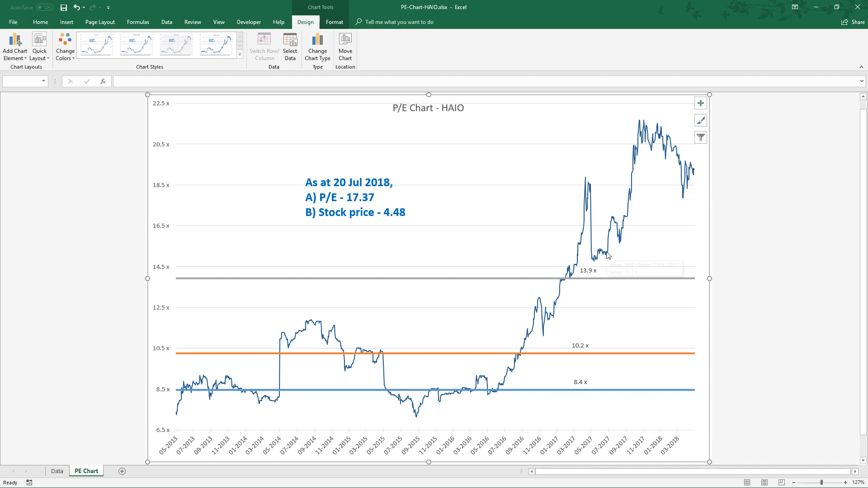
mouse_move(611, 255)
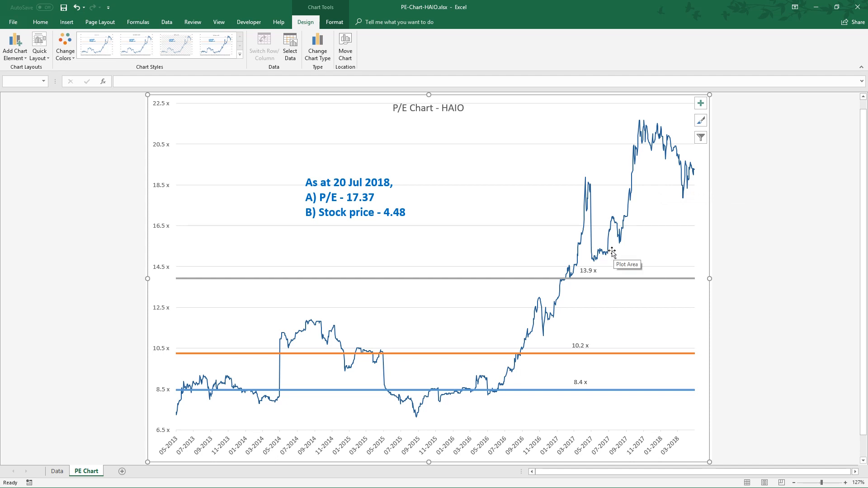
mouse_move(584, 199)
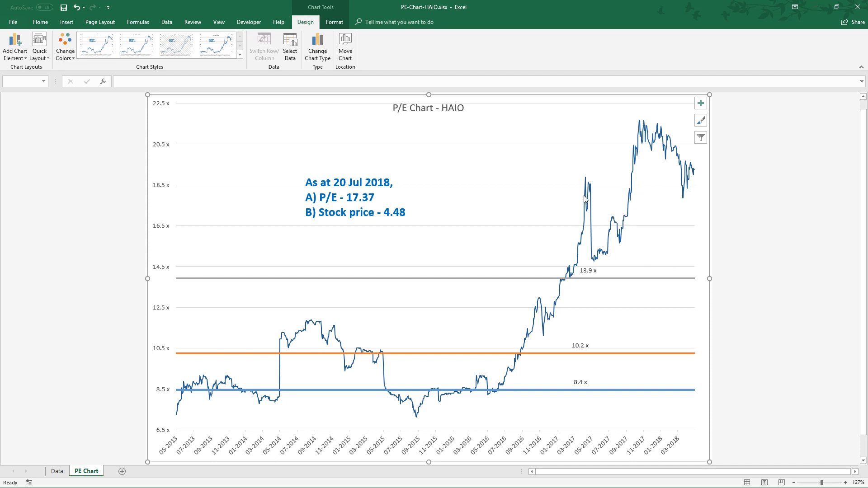
mouse_move(685, 165)
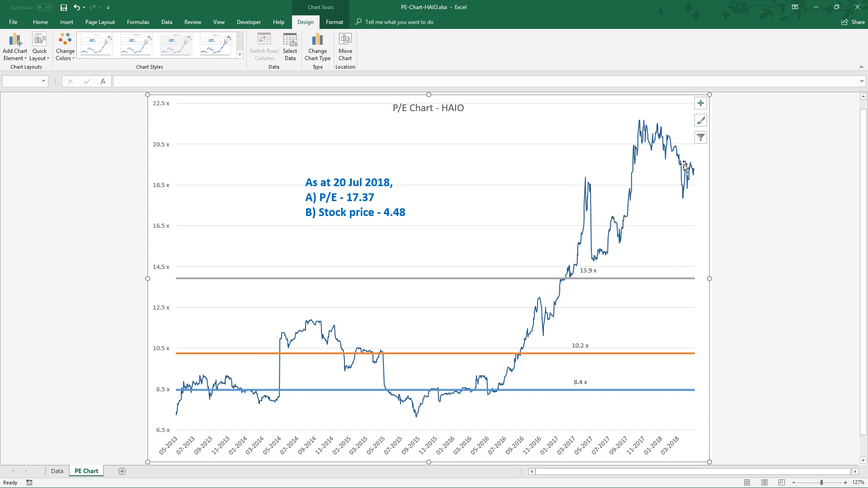
mouse_move(685, 203)
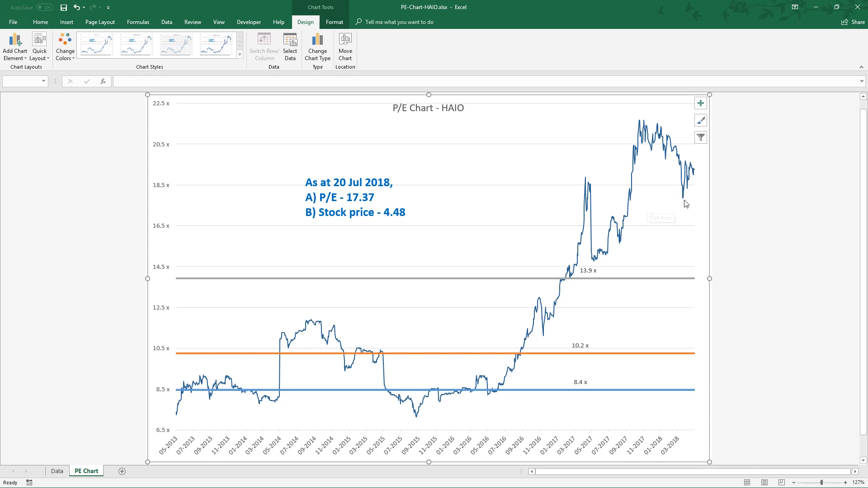
mouse_move(672, 208)
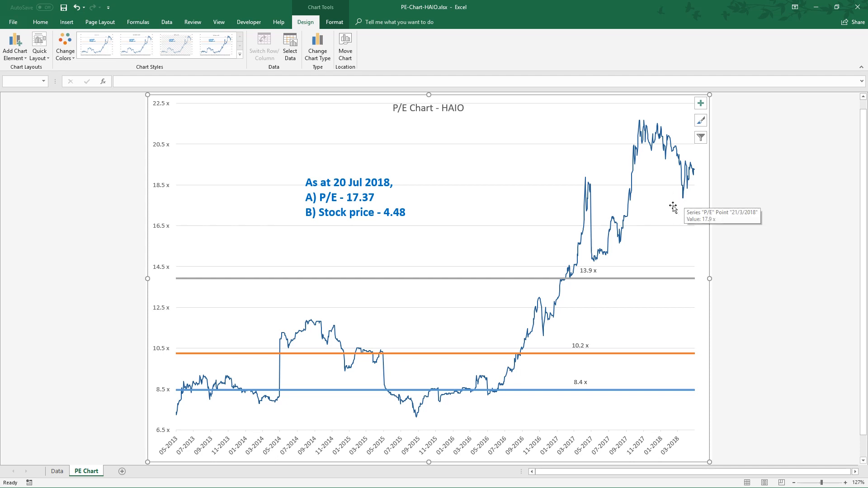
mouse_move(672, 208)
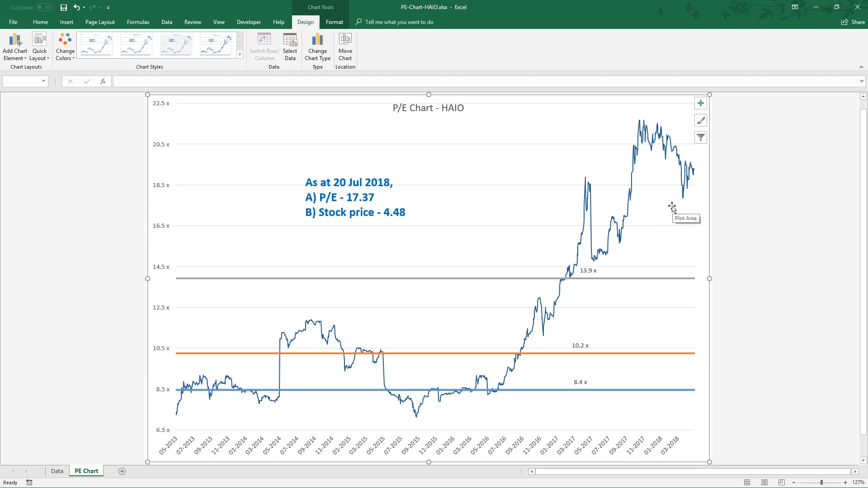
mouse_move(671, 209)
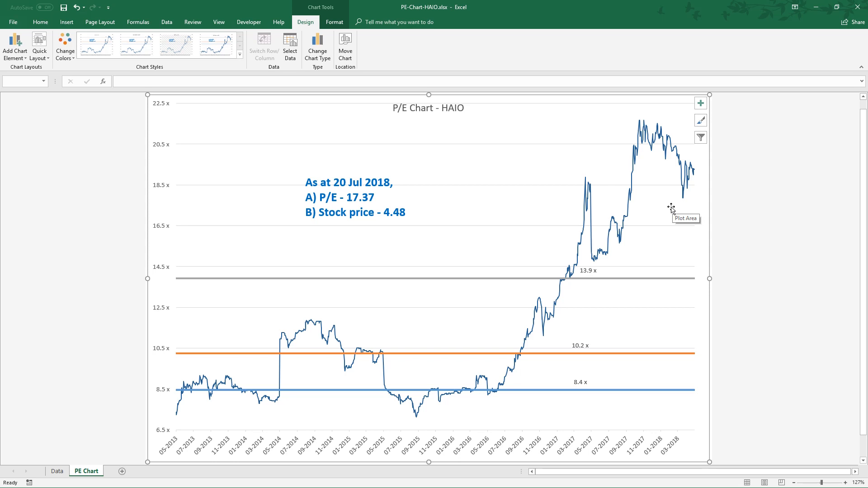
mouse_move(593, 216)
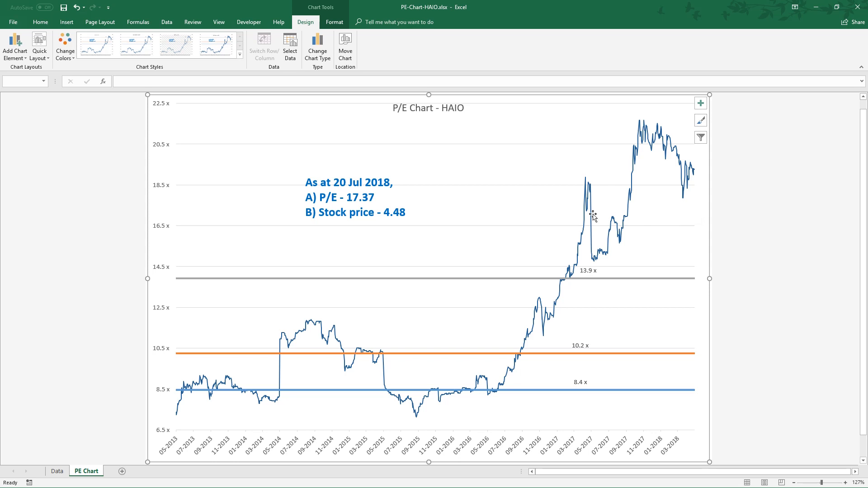
mouse_move(592, 216)
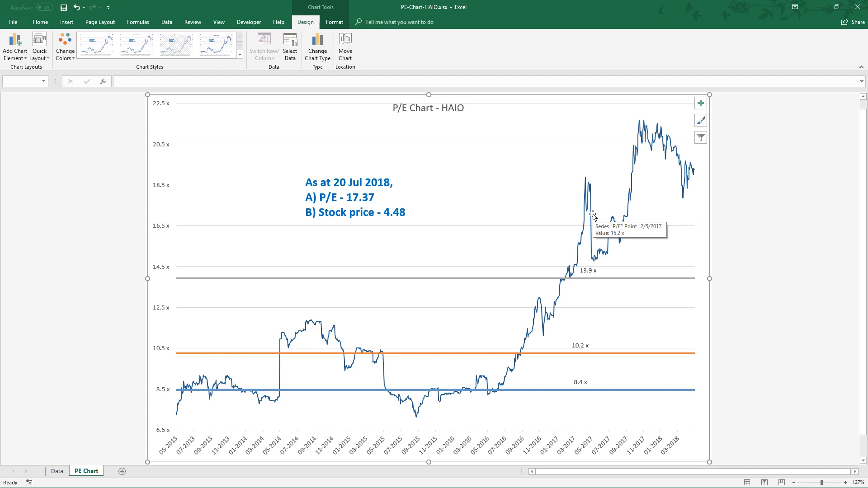
mouse_move(670, 205)
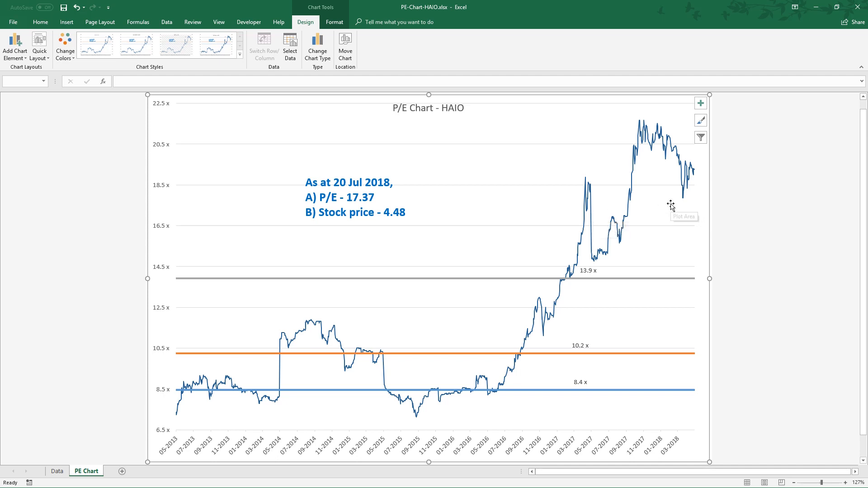
Re-check HAIO's median sell (S8) and buy (Q8) formulas against R4Q-EPS 0.2576, and the F13 volume.
left_click(56, 471)
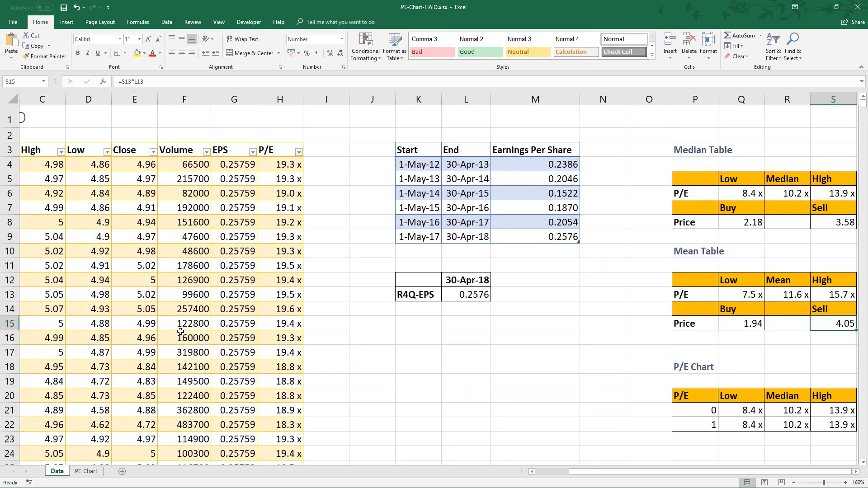
mouse_move(191, 318)
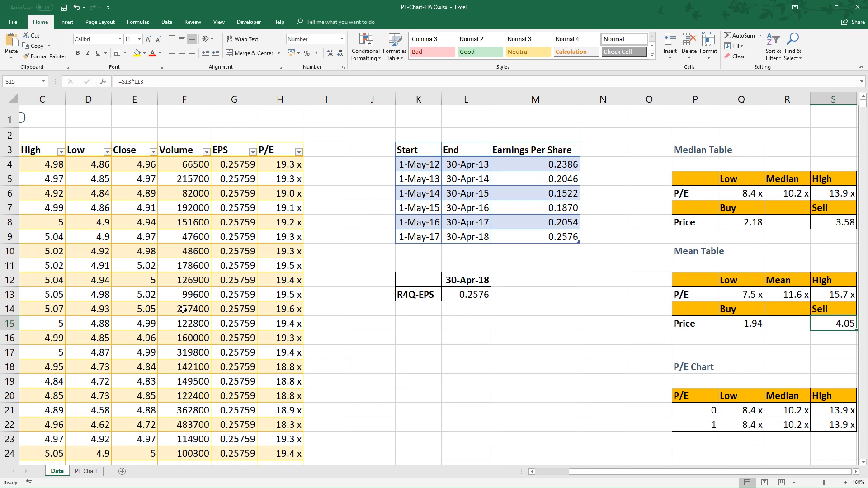
mouse_move(327, 214)
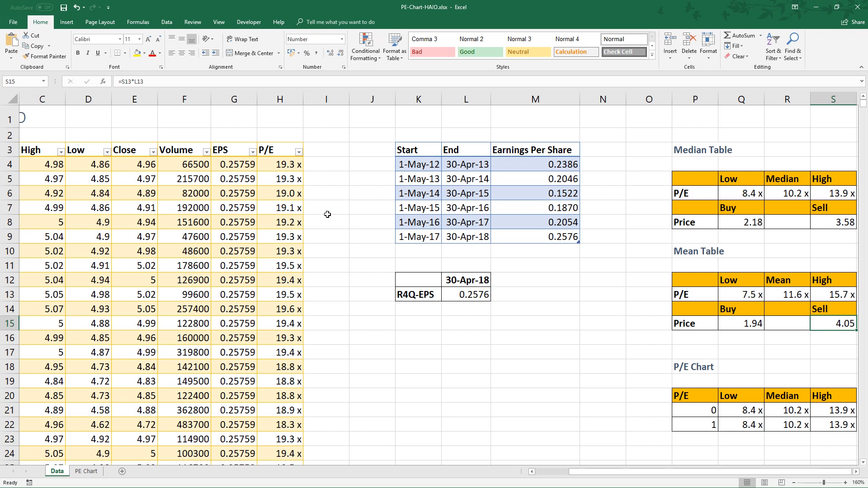
left_click(372, 193)
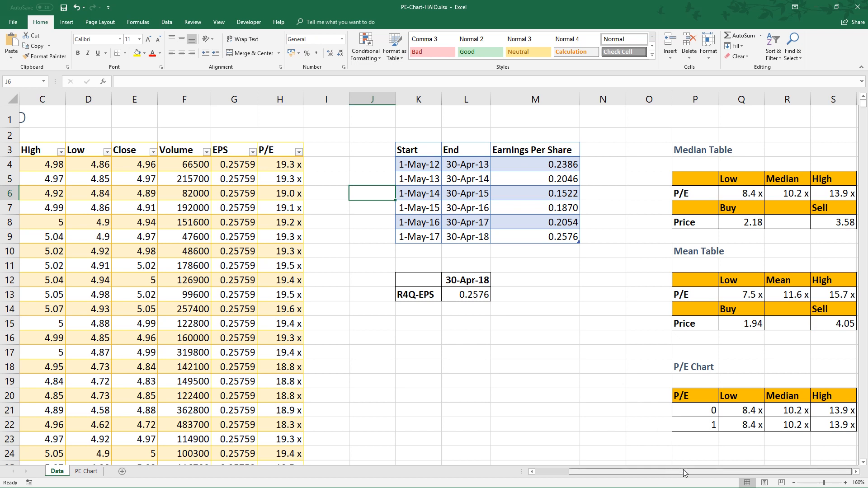
mouse_move(667, 289)
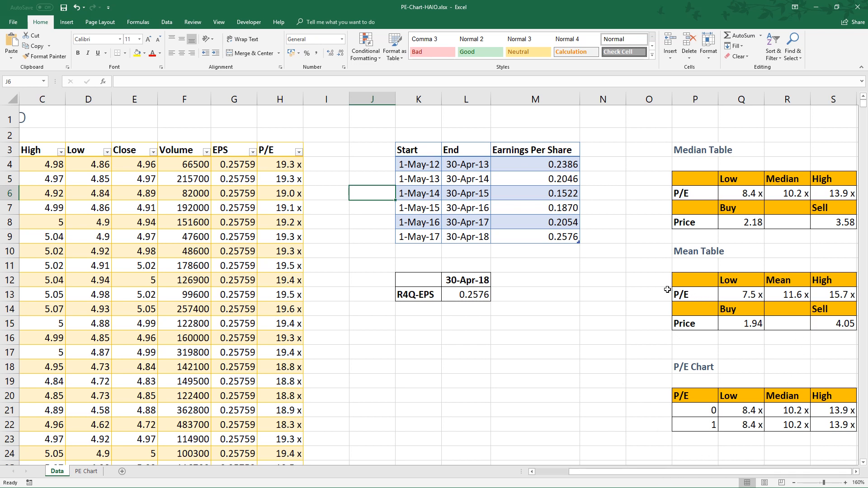
left_click(832, 222)
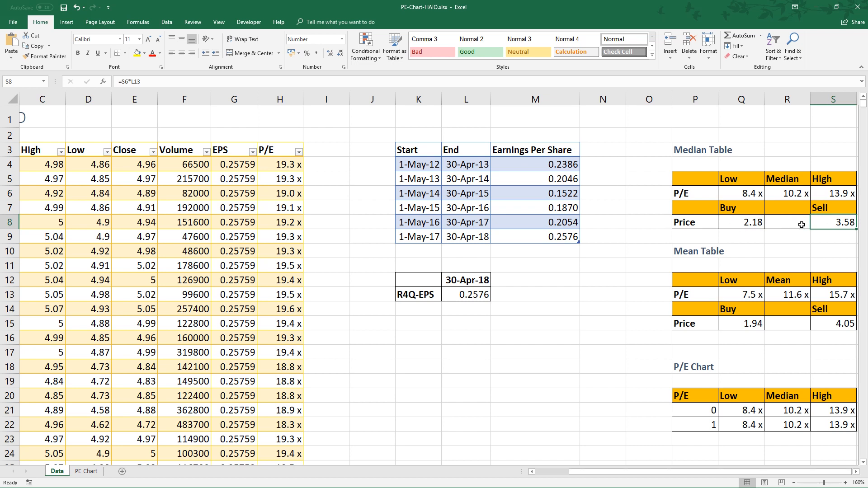
left_click(741, 223)
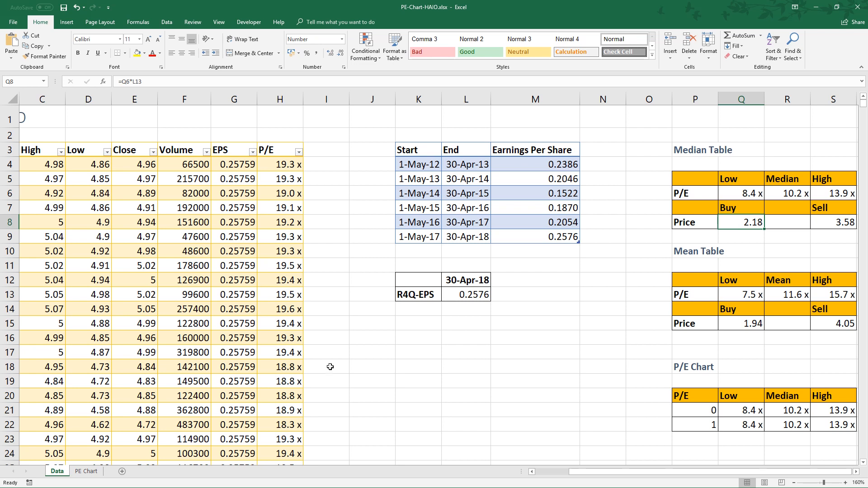
mouse_move(236, 401)
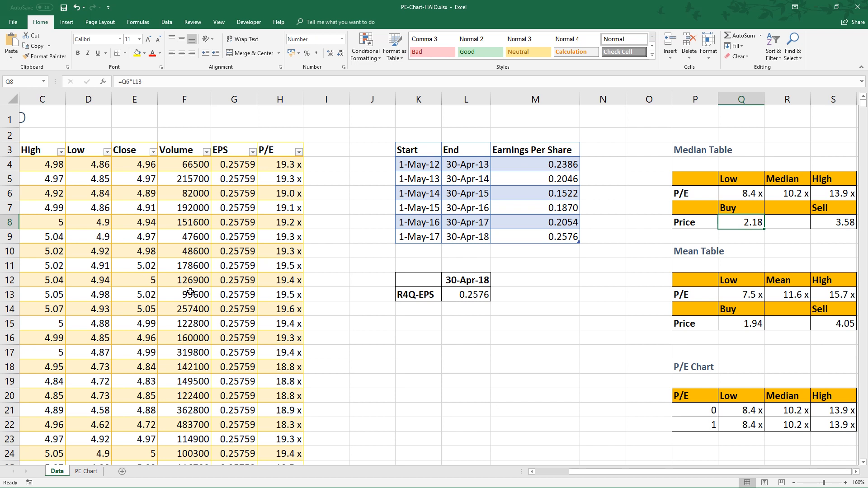
left_click(184, 294)
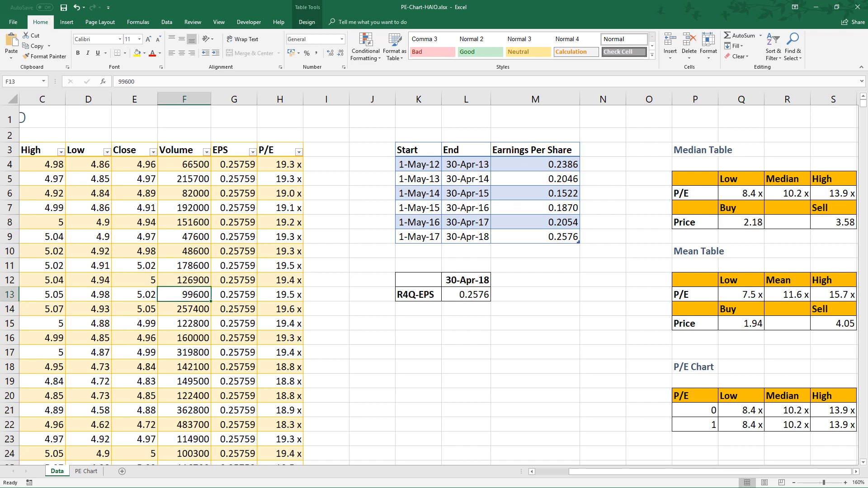